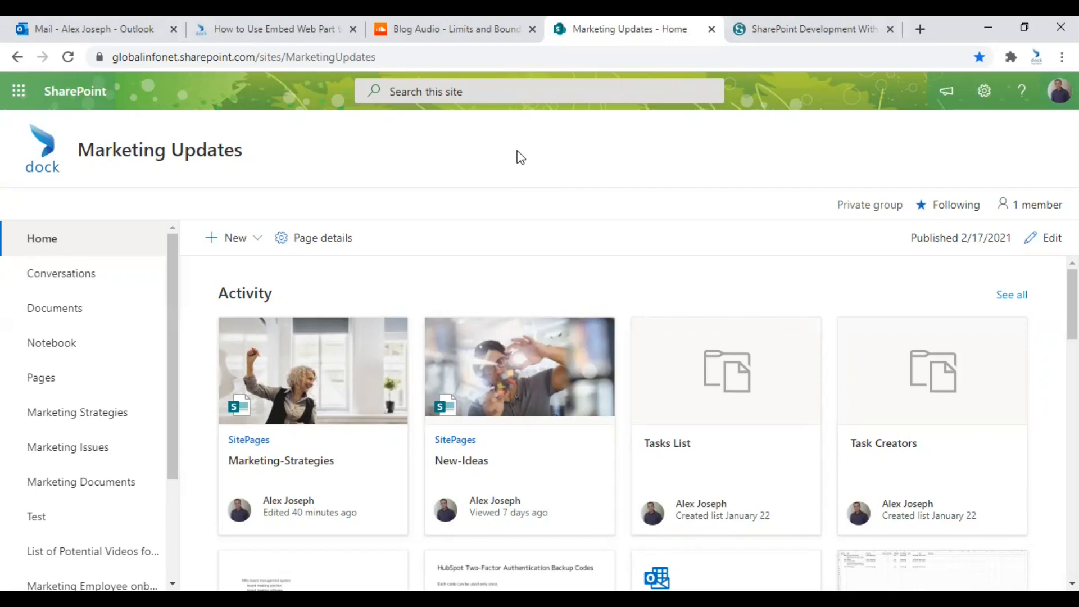
mouse_move(441, 164)
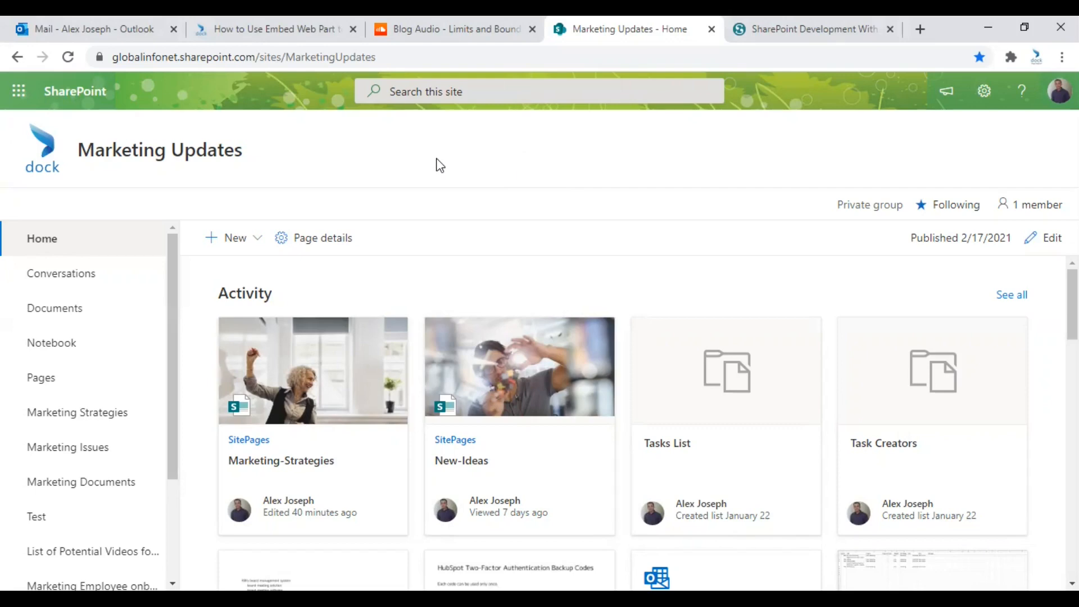
mouse_move(347, 167)
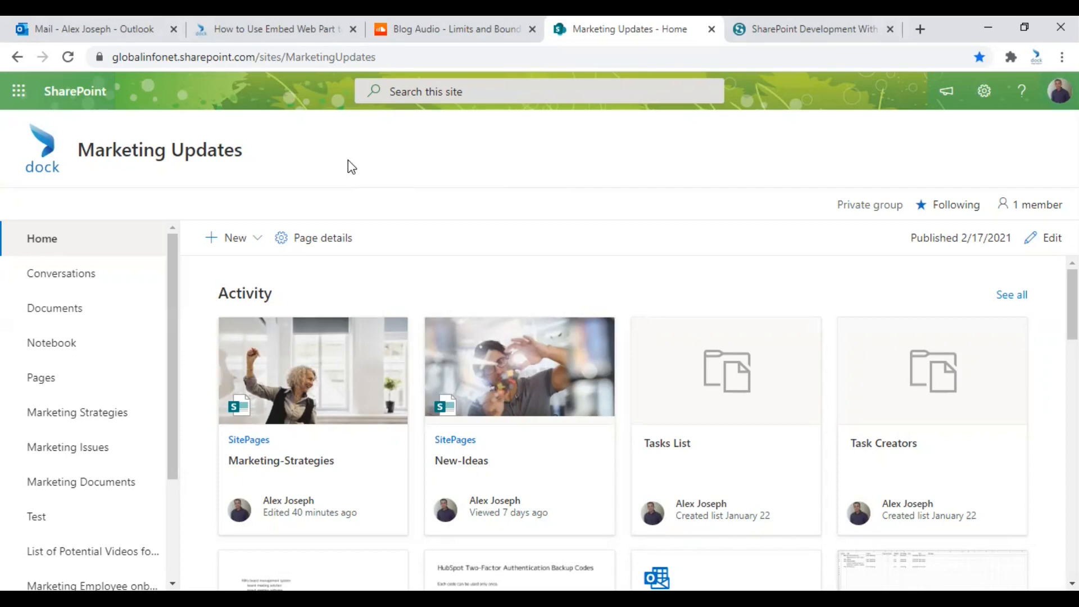
mouse_move(53, 308)
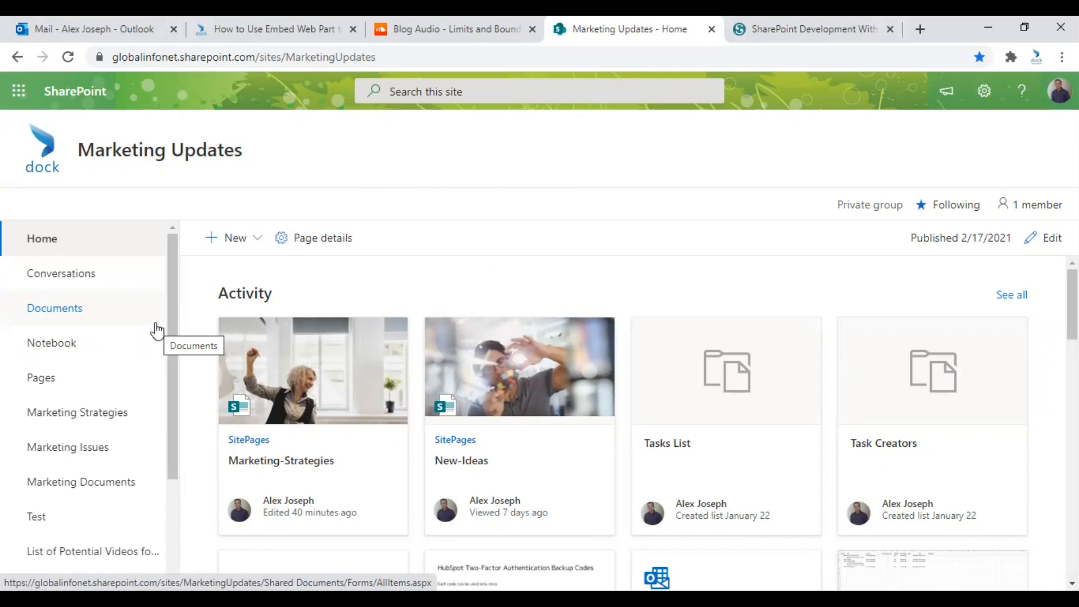
mouse_move(78, 413)
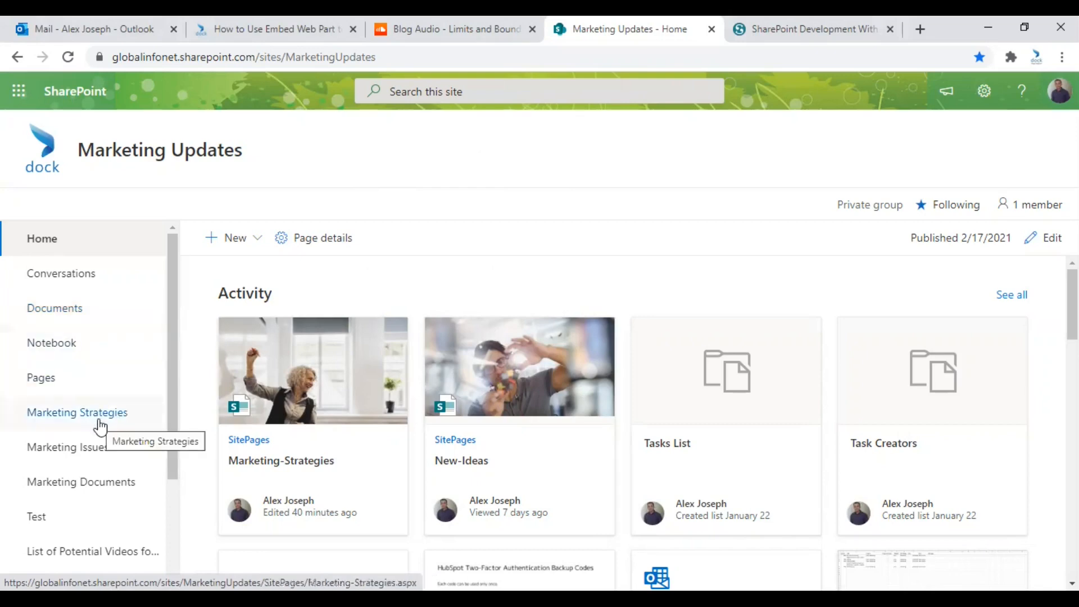
Review the Marketing Strategies page's embedded video and ebook, then go to Marketing Documents.
click(78, 412)
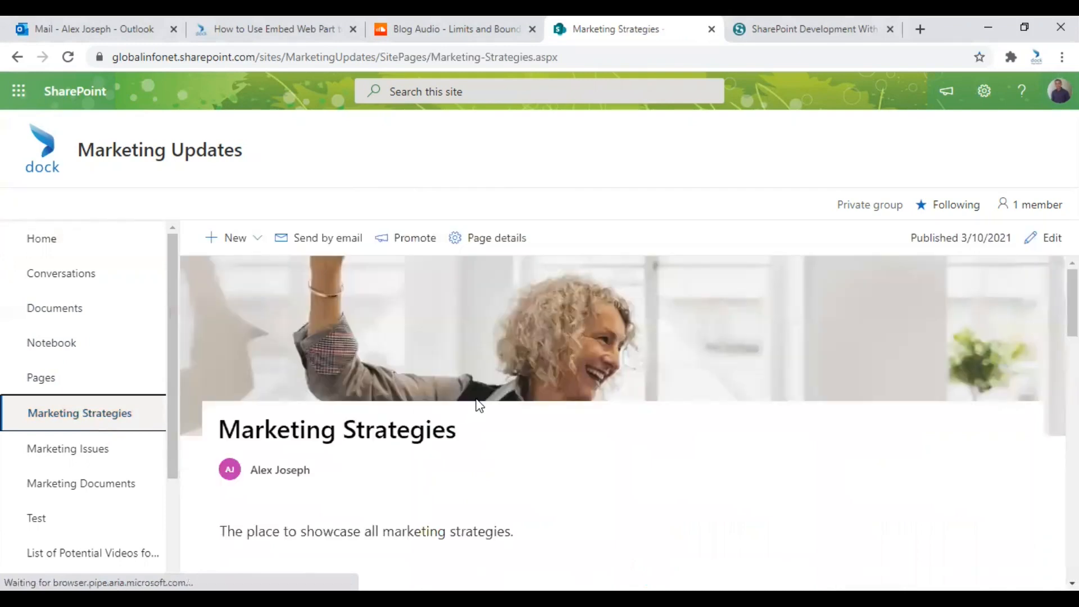
scroll(down, 3)
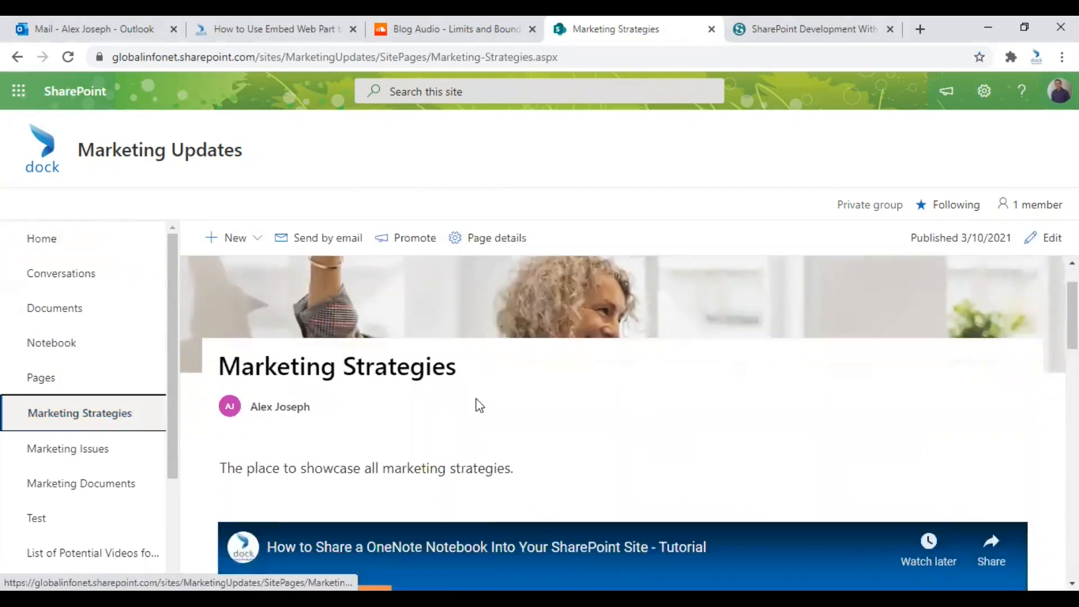
scroll(down, 3)
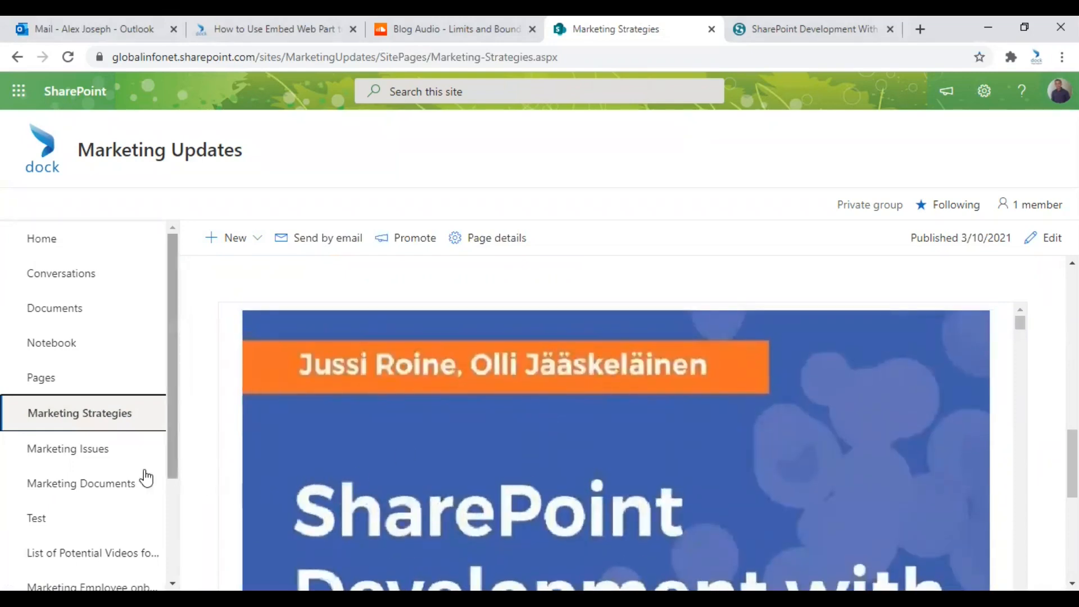
mouse_move(99, 421)
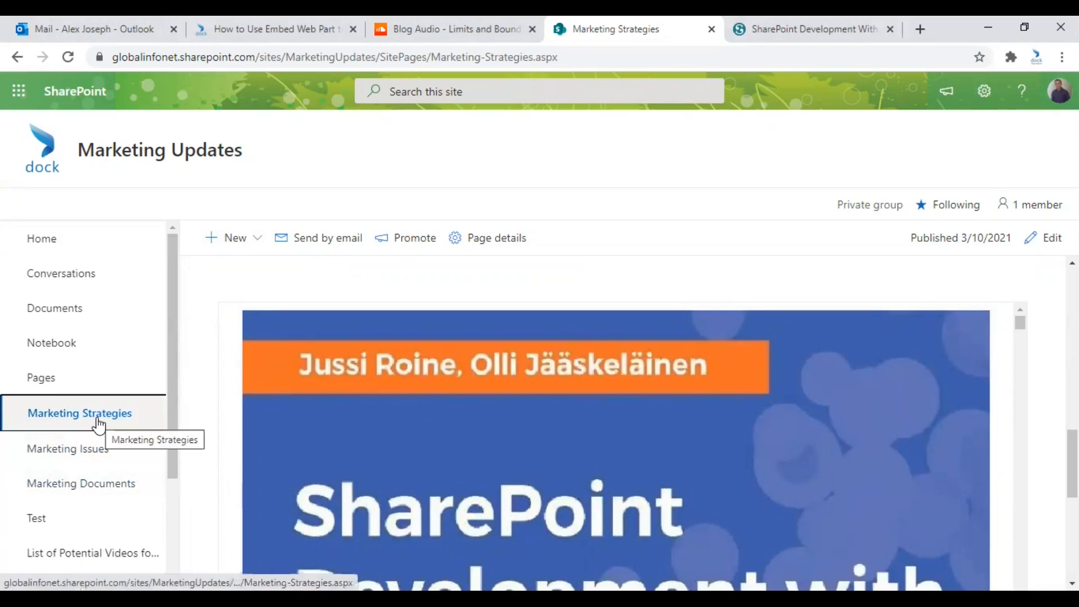
click(80, 482)
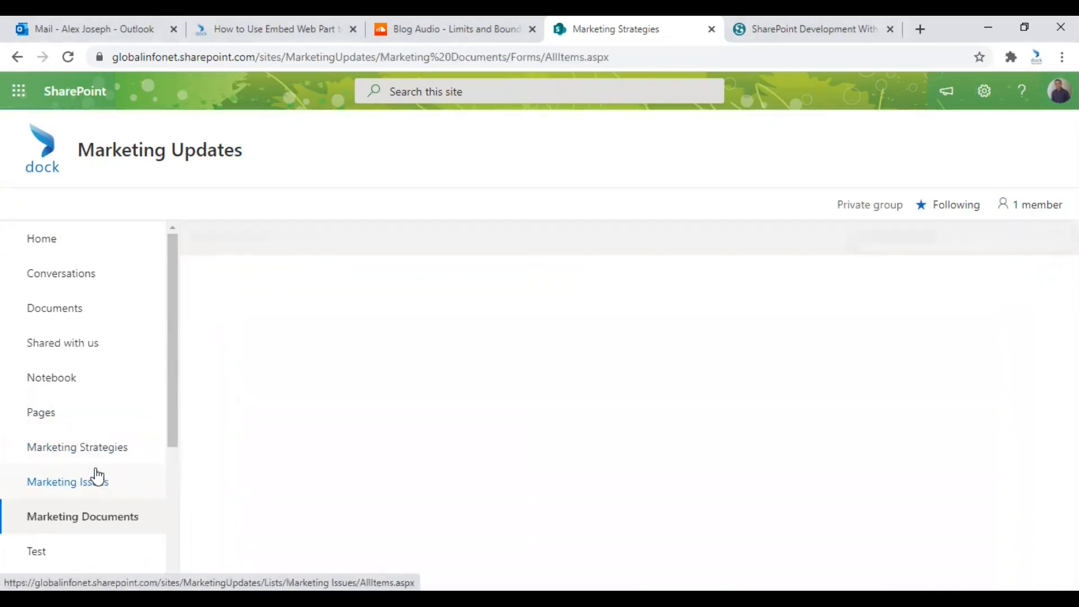
Return to the Marketing Updates home and start a New > Page, showing the template panel.
click(82, 516)
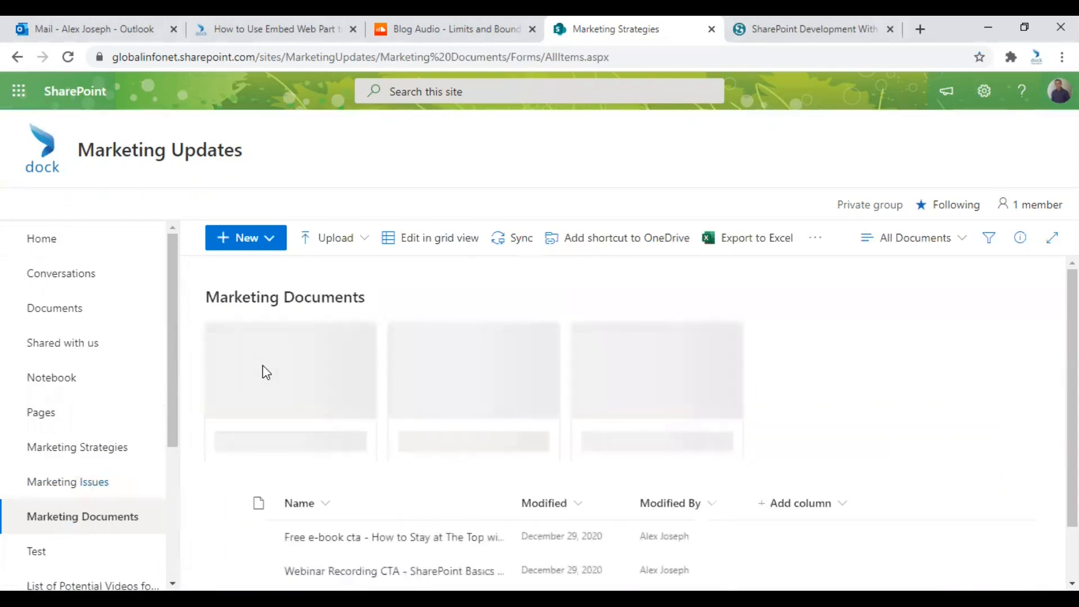
click(42, 239)
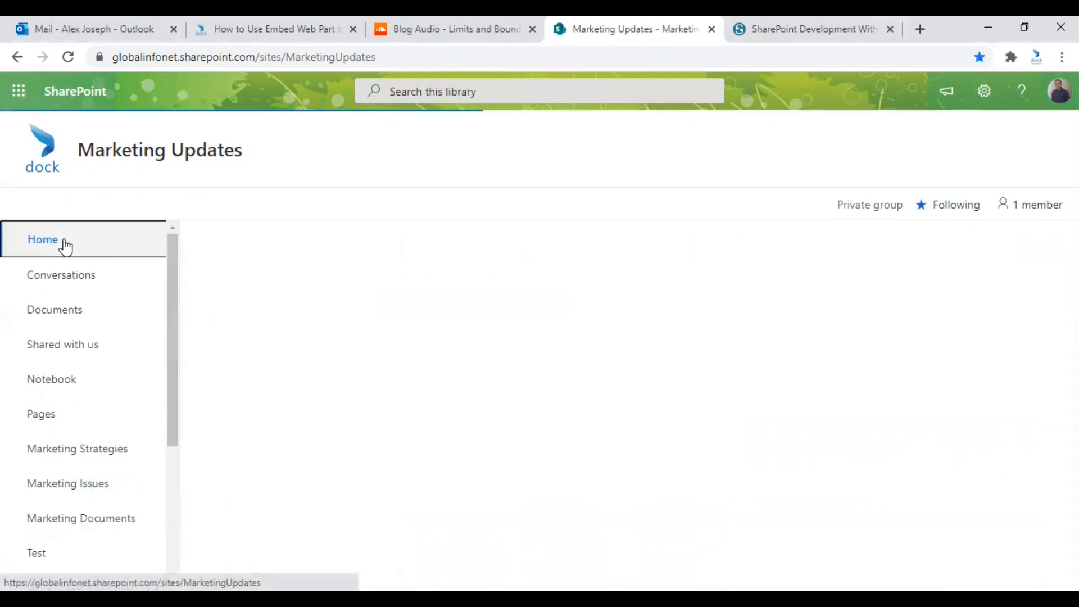
click(43, 240)
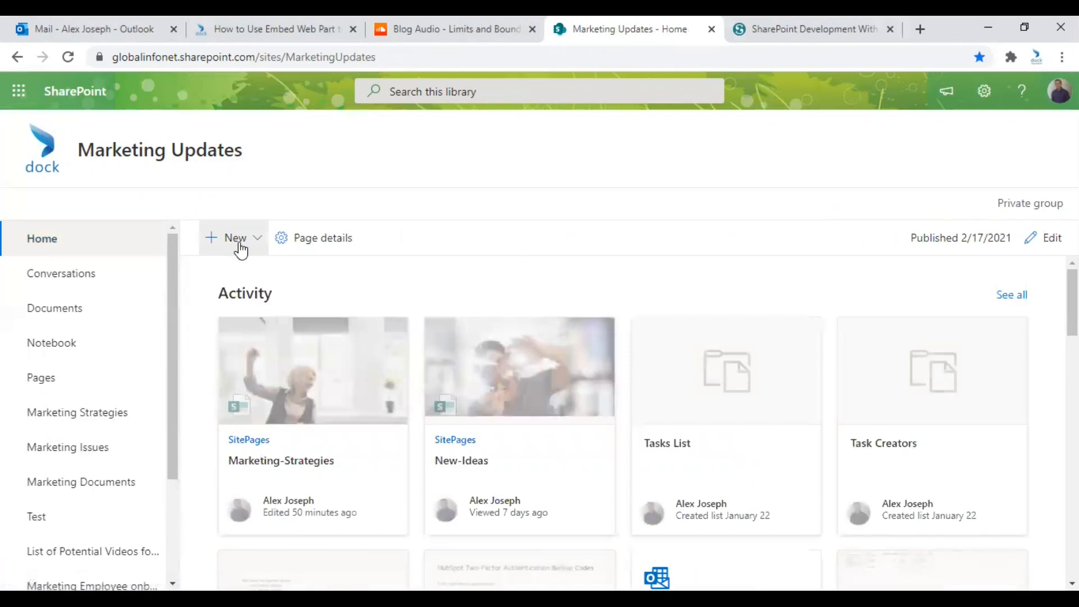
click(234, 237)
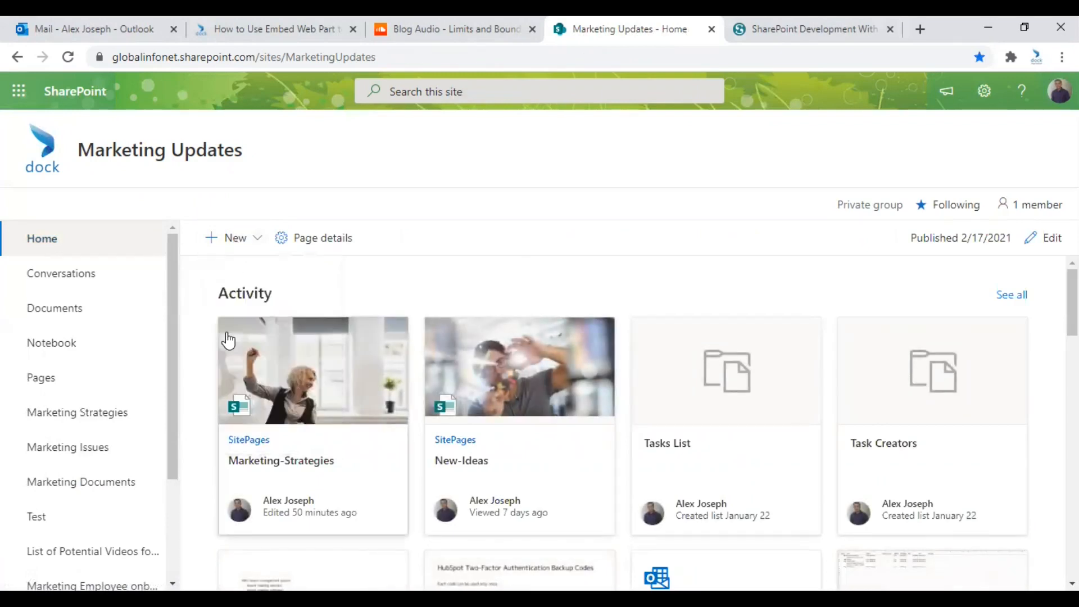
click(235, 237)
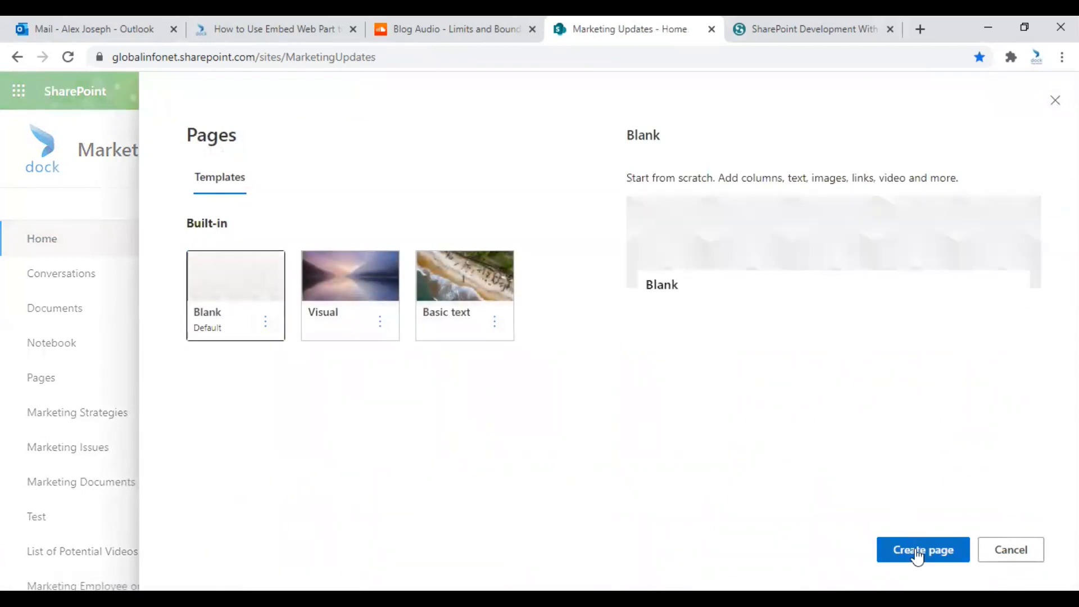
Create a page from the Blank template and name it 'Embed Video Page'.
click(921, 550)
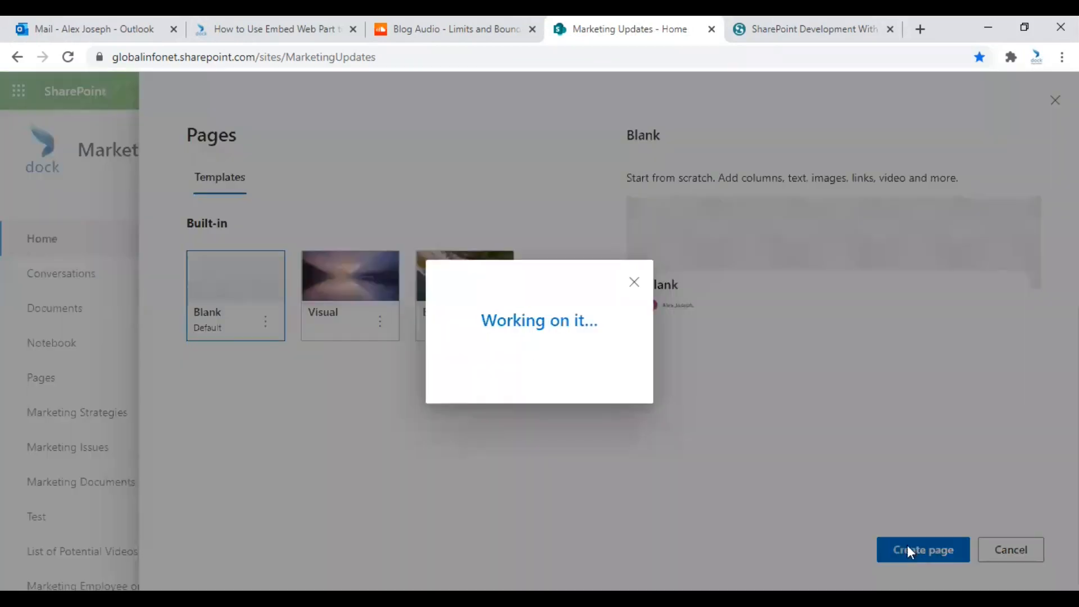
click(921, 549)
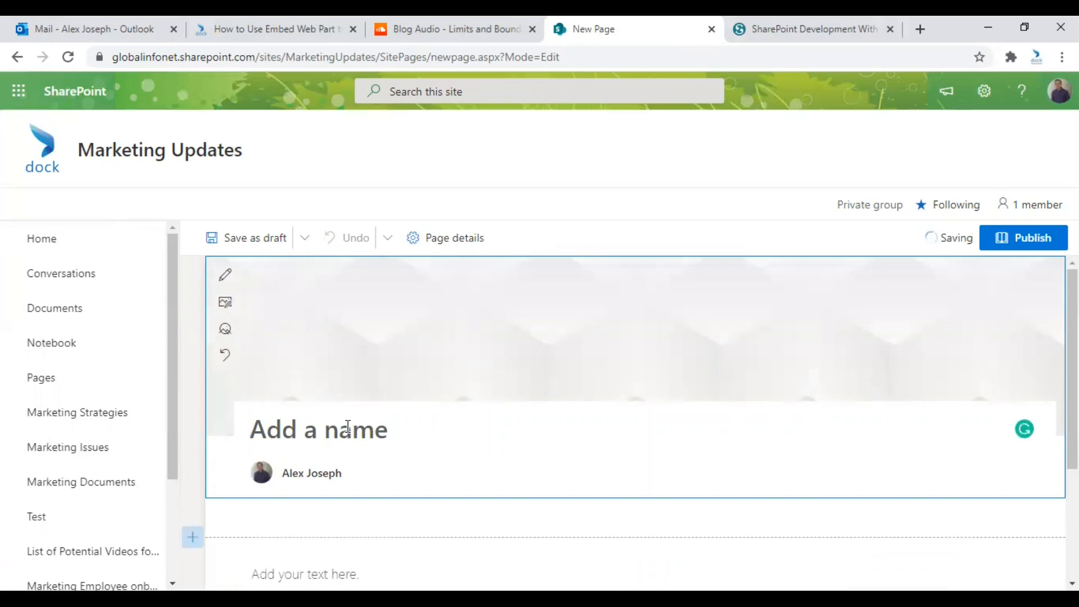
text(Embed)
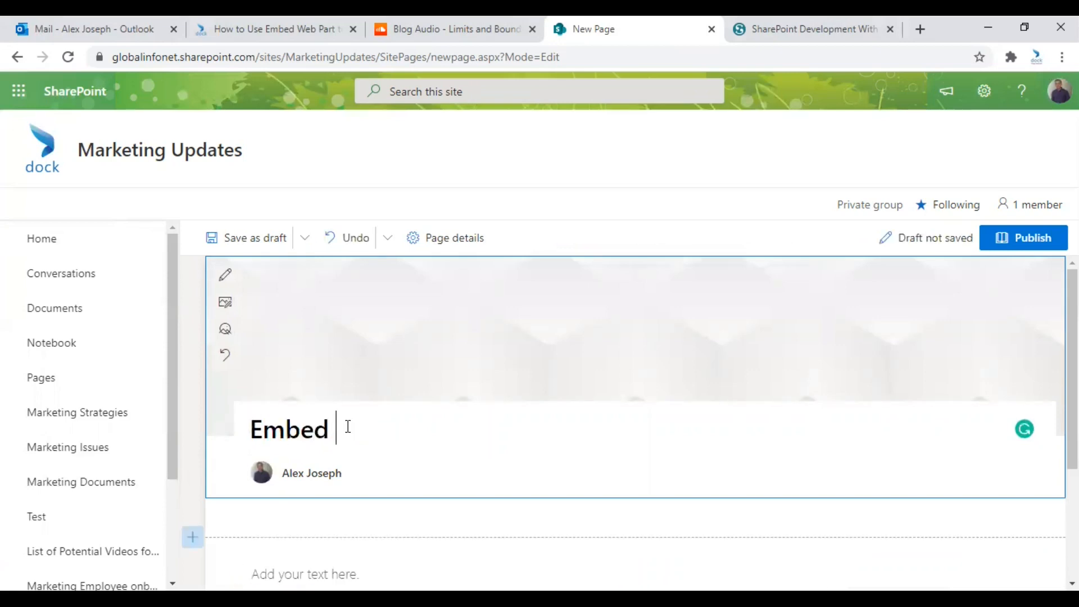
text(Video)
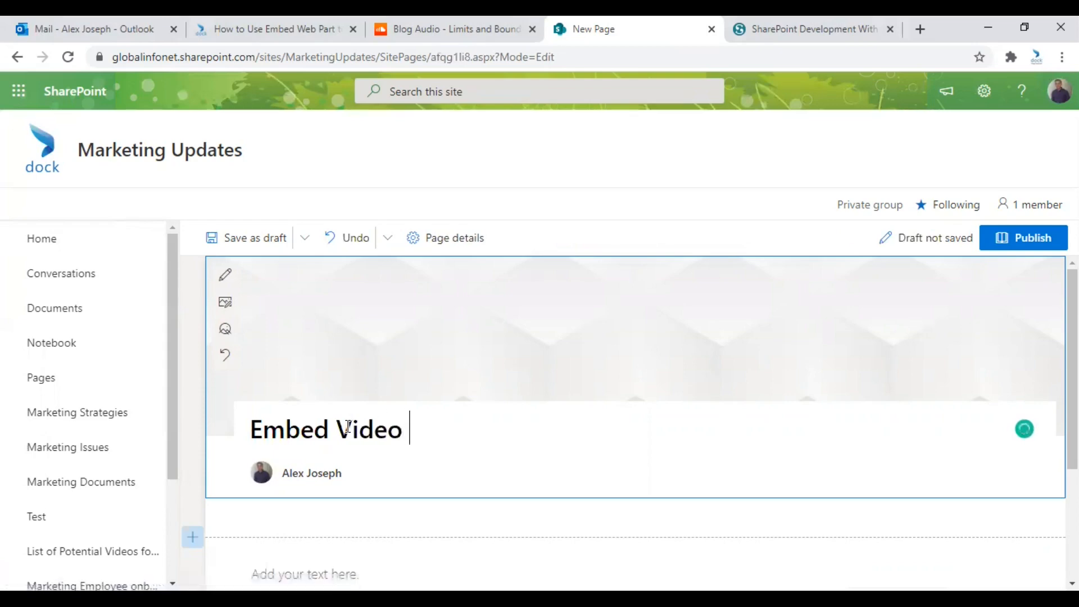
text(Page)
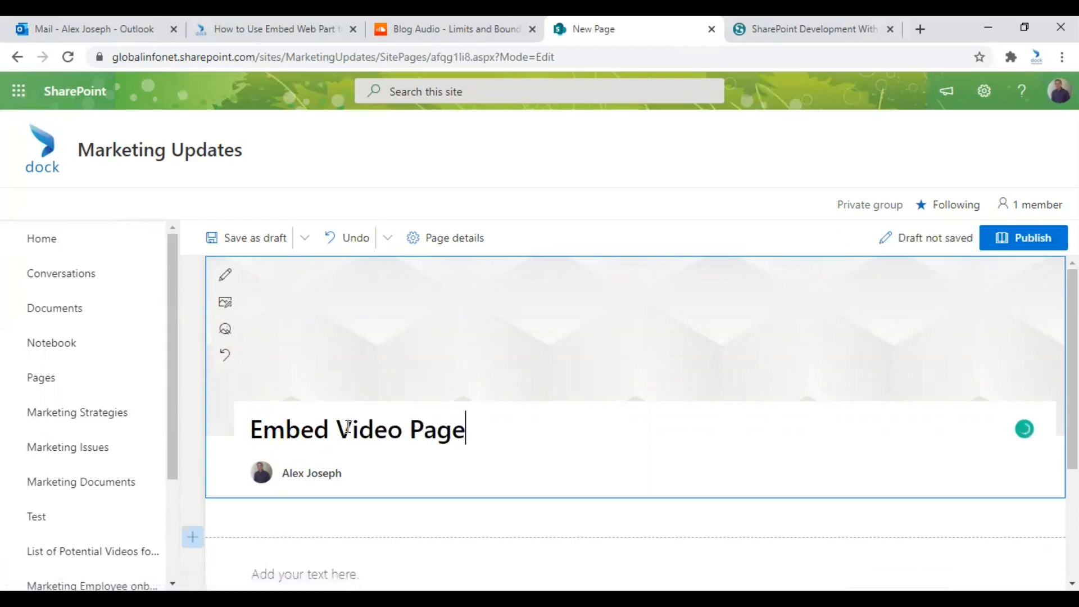
scroll(down, 3)
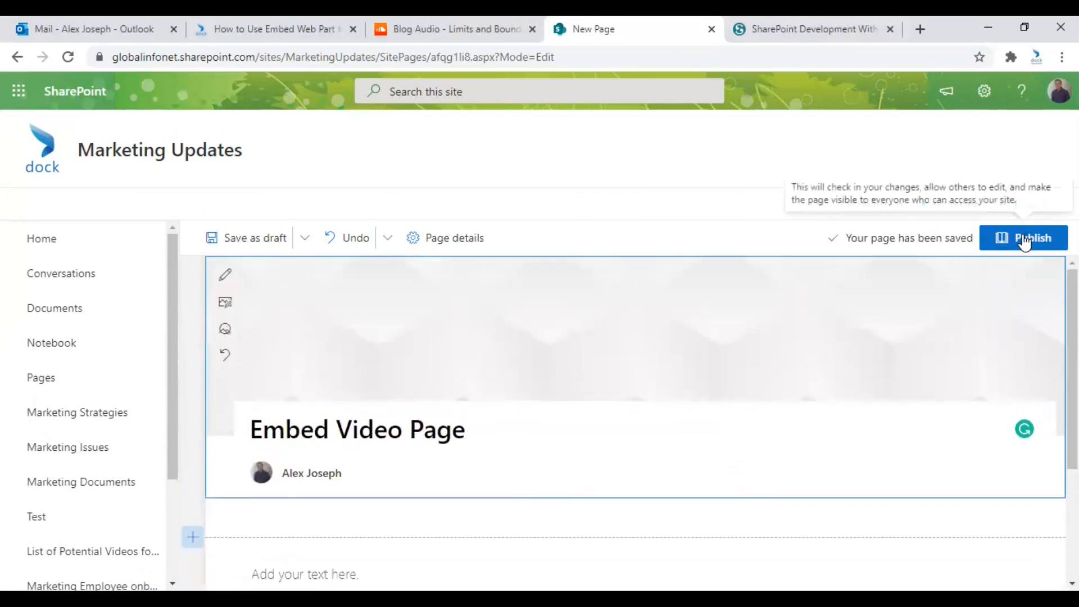
Publish the Embed Video Page, look over the live page, and return to Edit mode.
click(1031, 237)
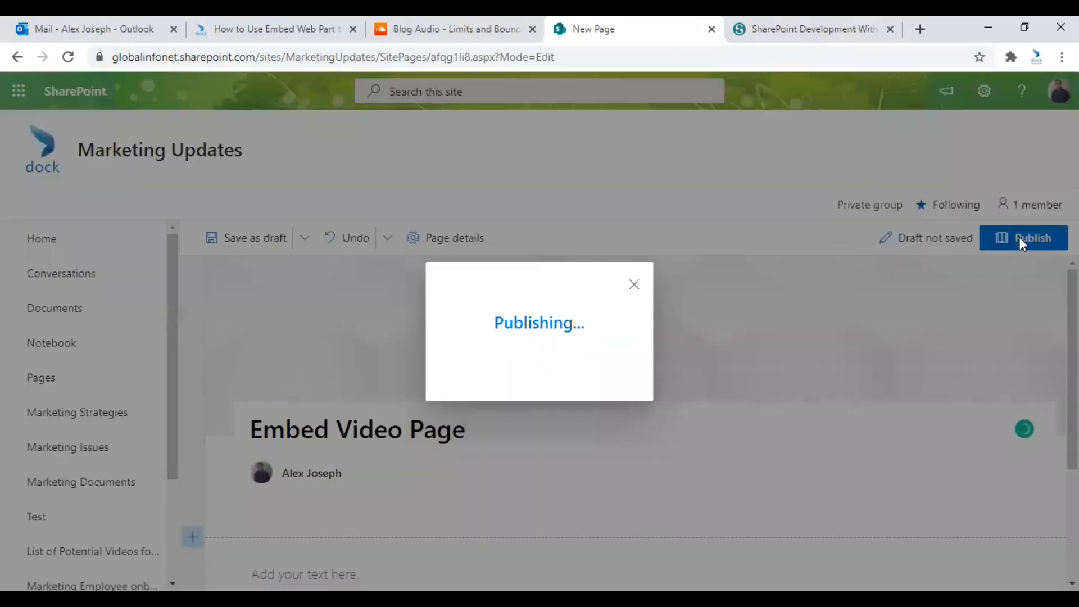
click(1031, 237)
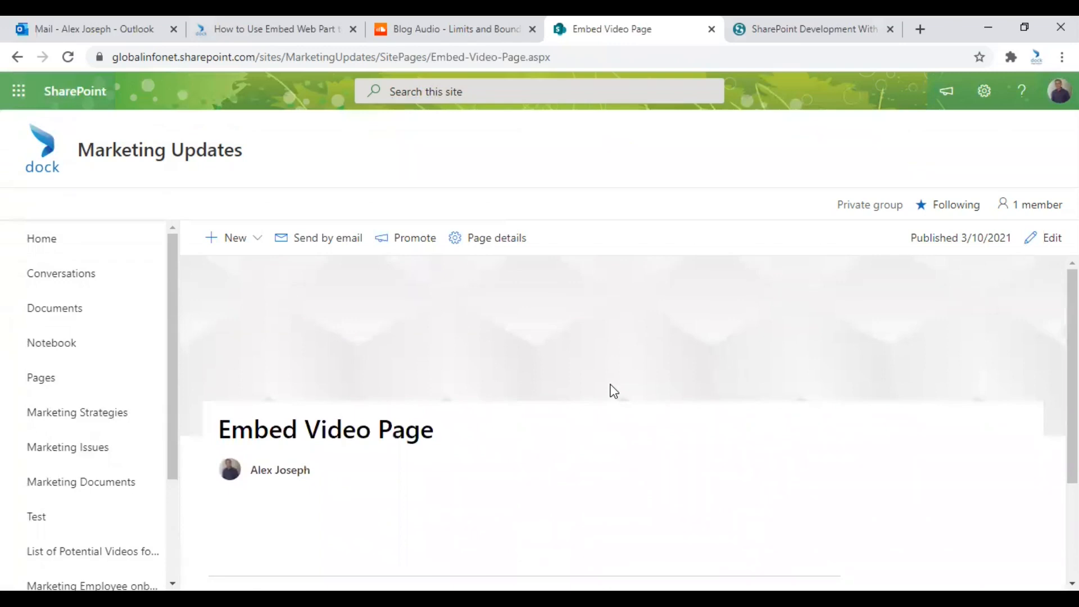
scroll(down, 3)
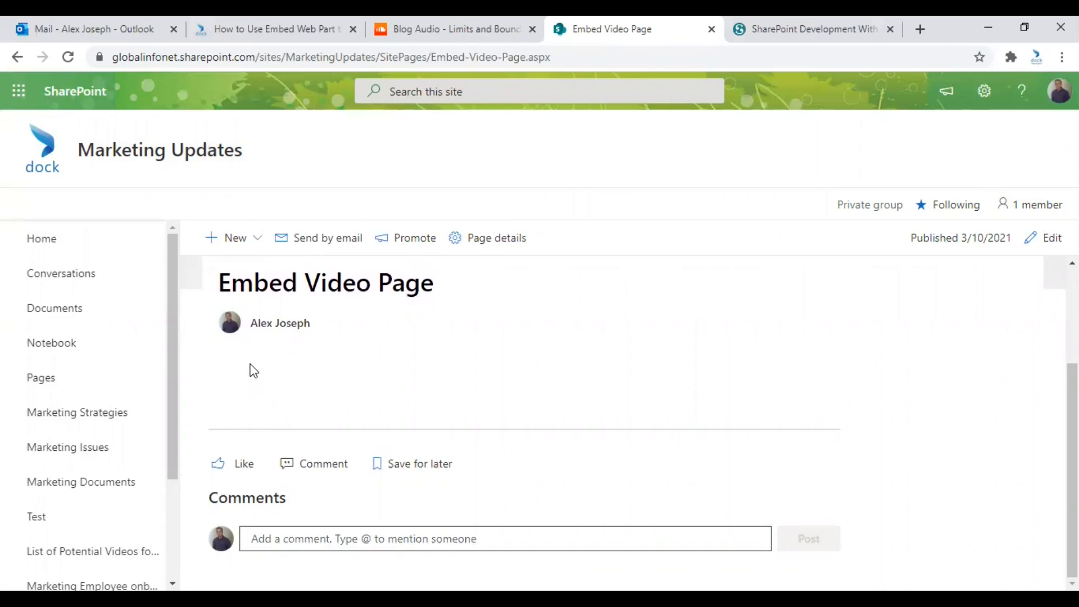
mouse_move(377, 375)
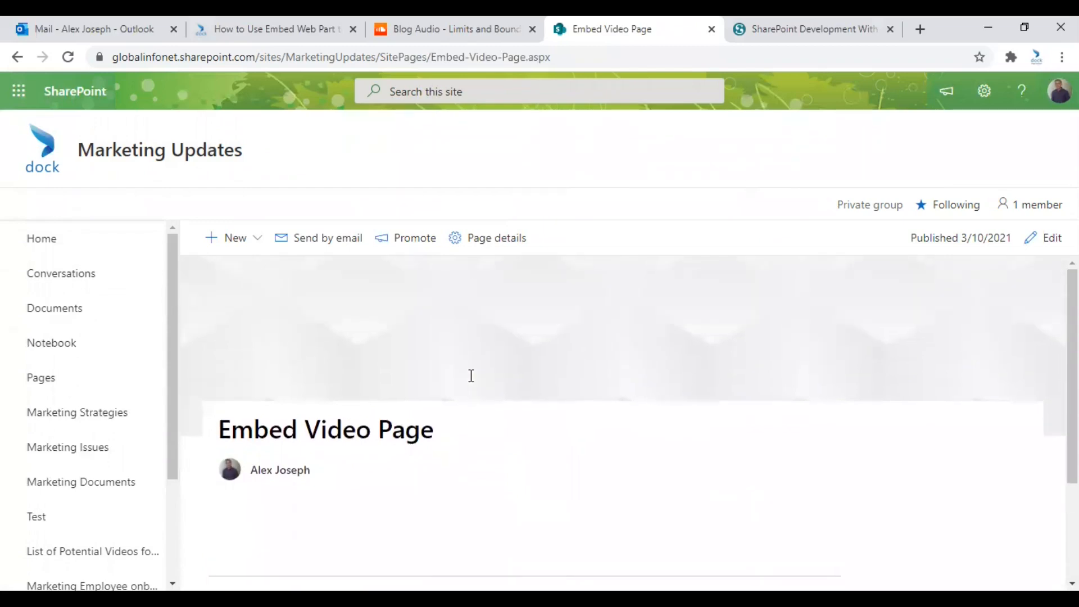
scroll(down, 3)
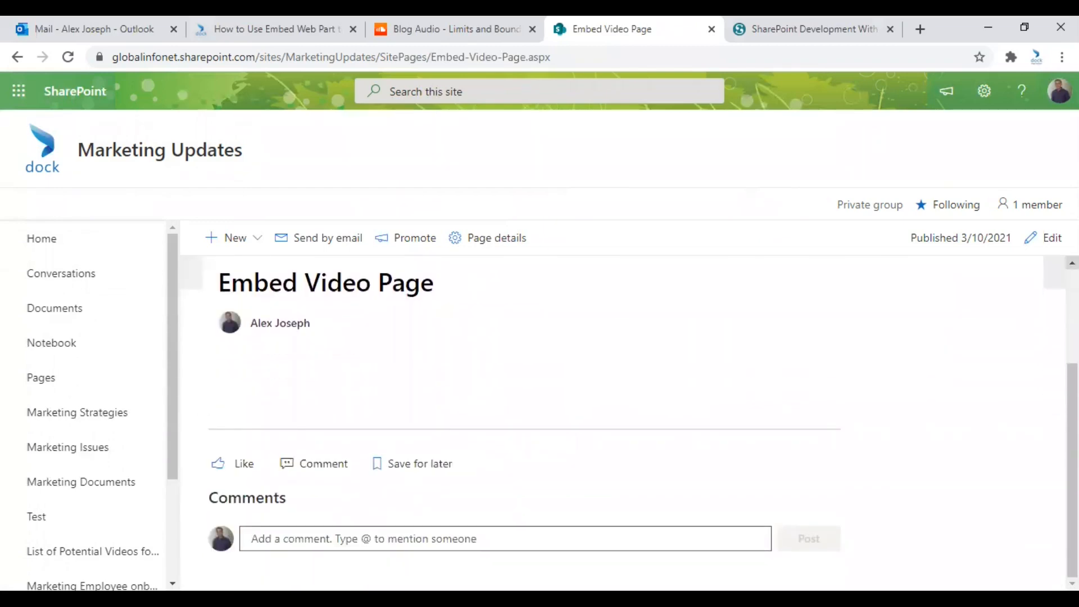
click(1052, 237)
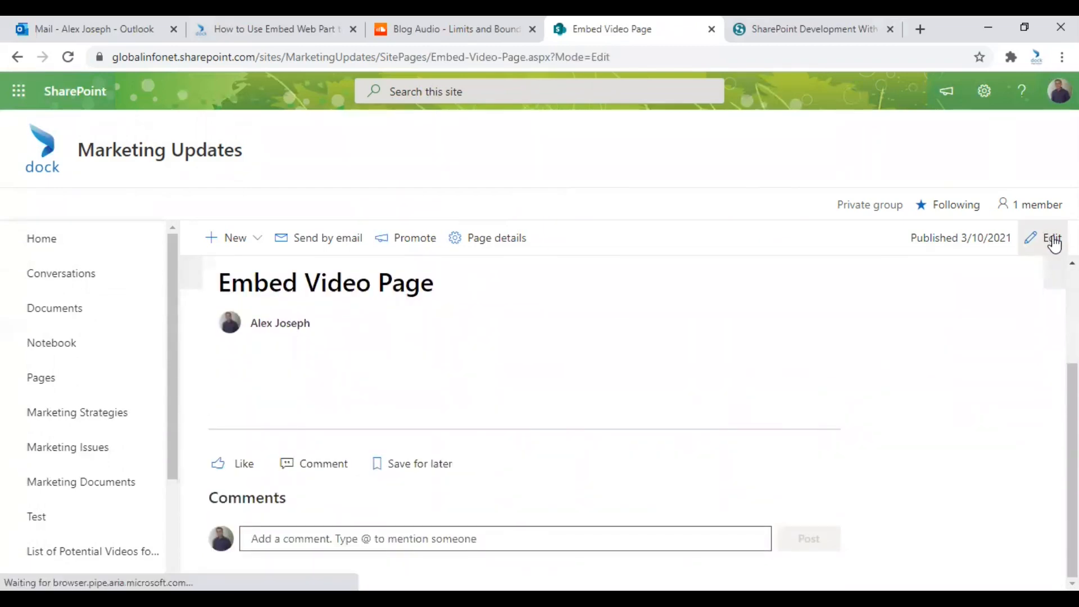
Add a new One column section below the page title.
click(1050, 237)
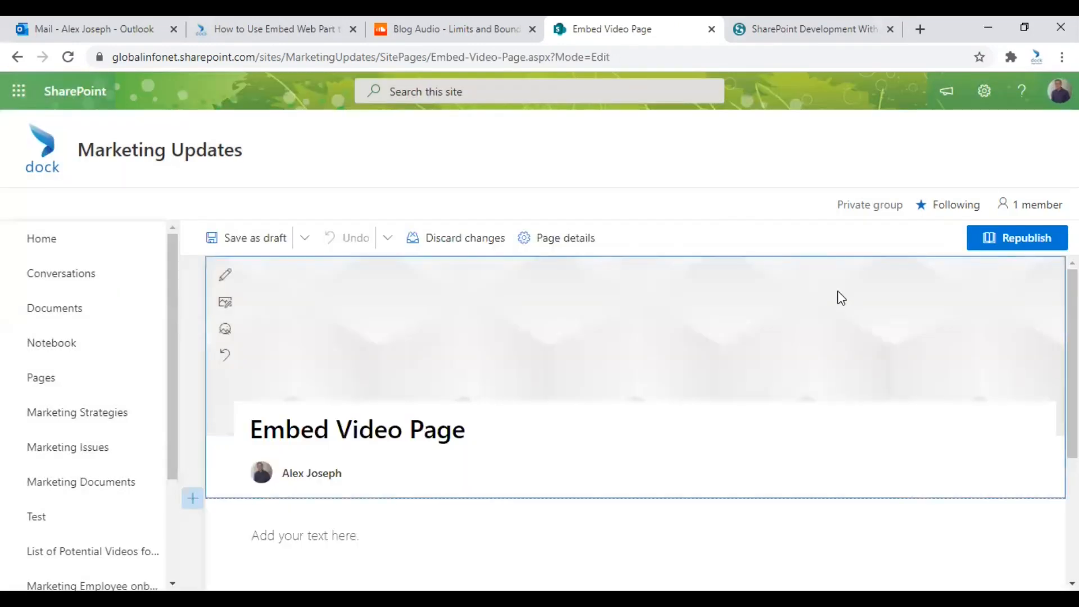
scroll(down, 3)
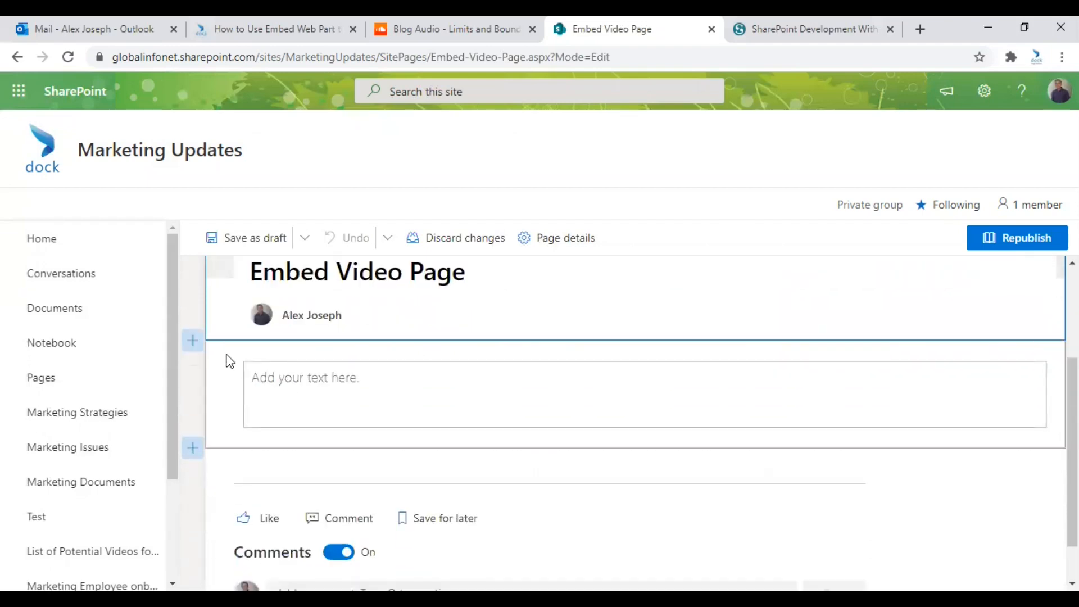
click(192, 339)
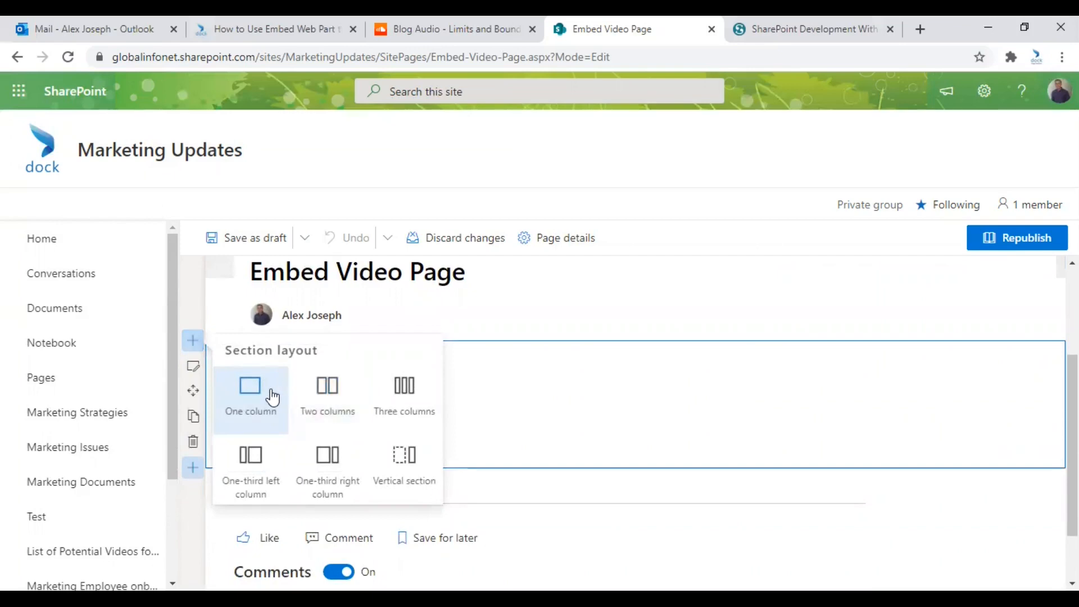
mouse_move(260, 399)
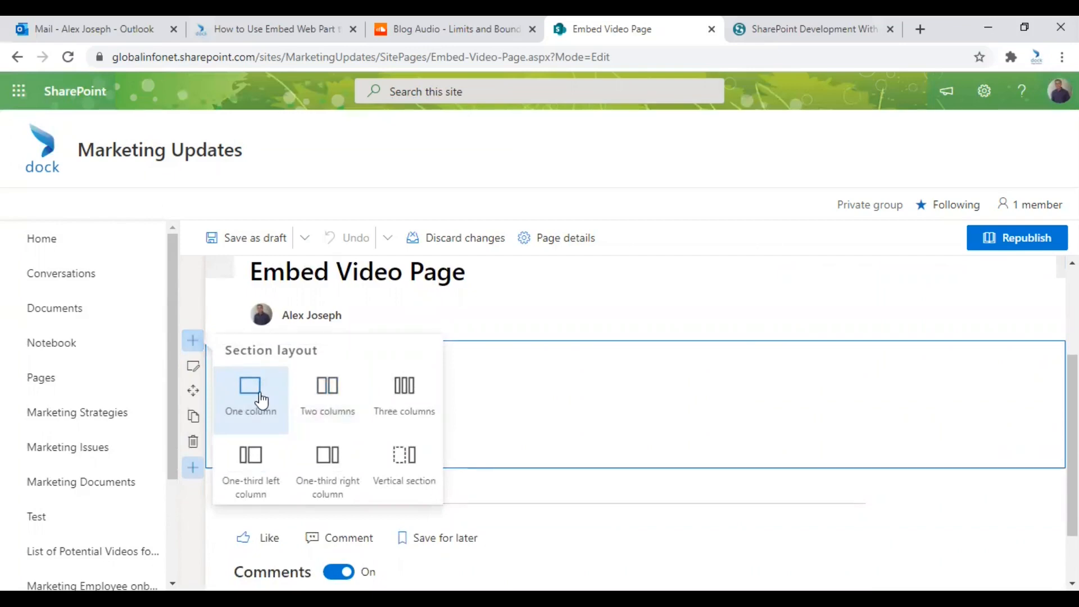
click(249, 396)
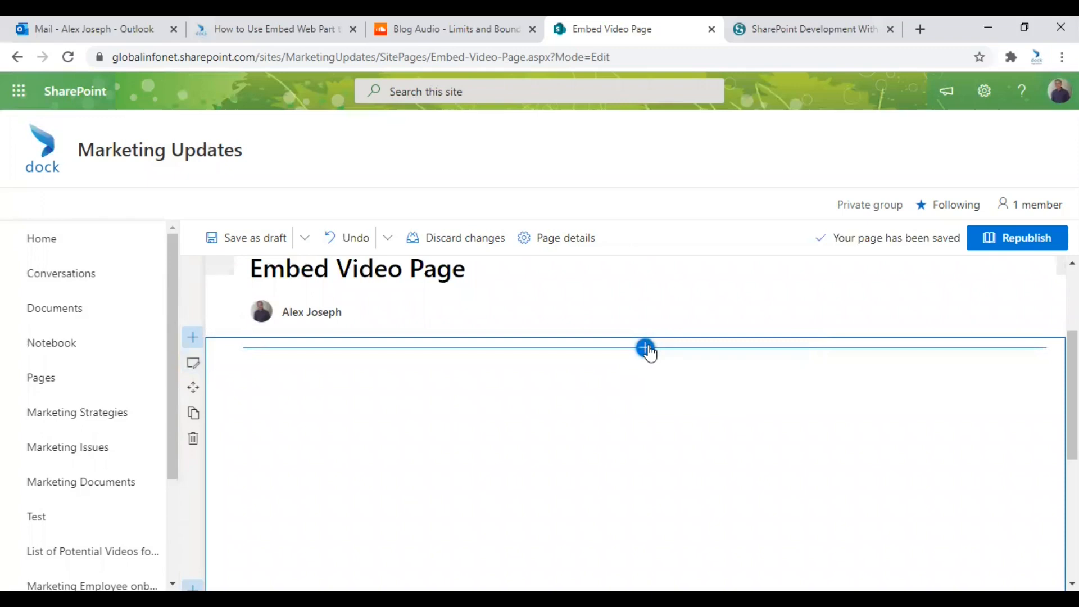
Search the web part toolbox for 'Embed' and add the Embed web part to the section.
click(645, 349)
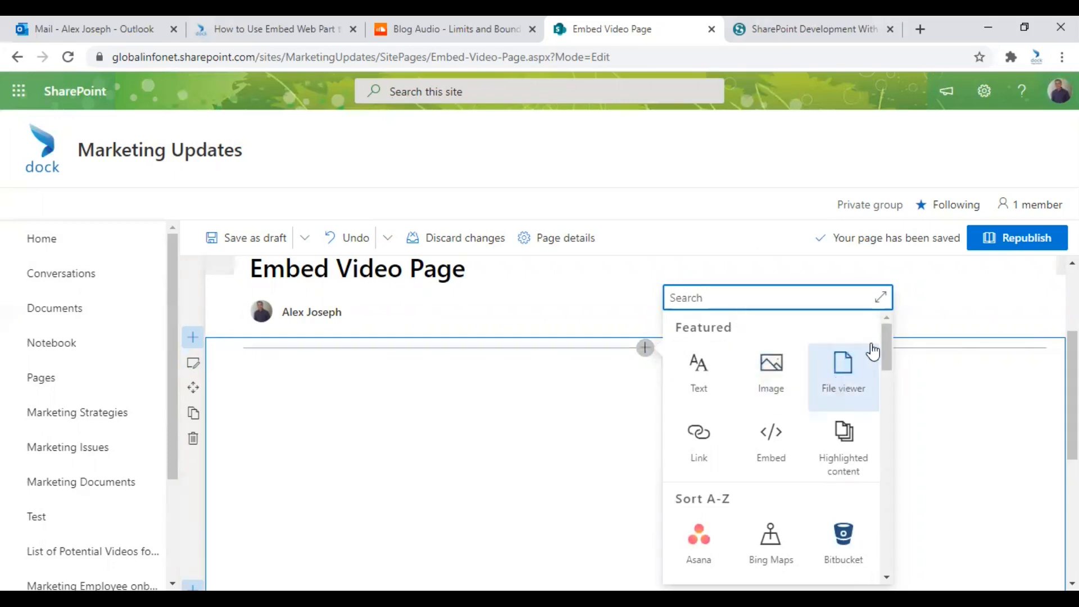
scroll(down, 3)
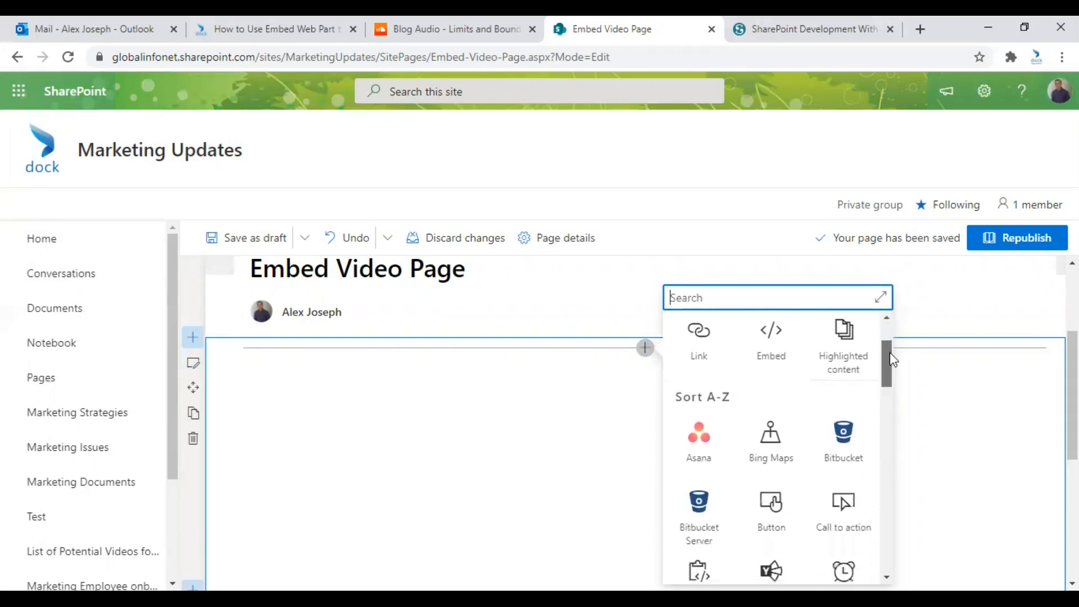
scroll(down, 3)
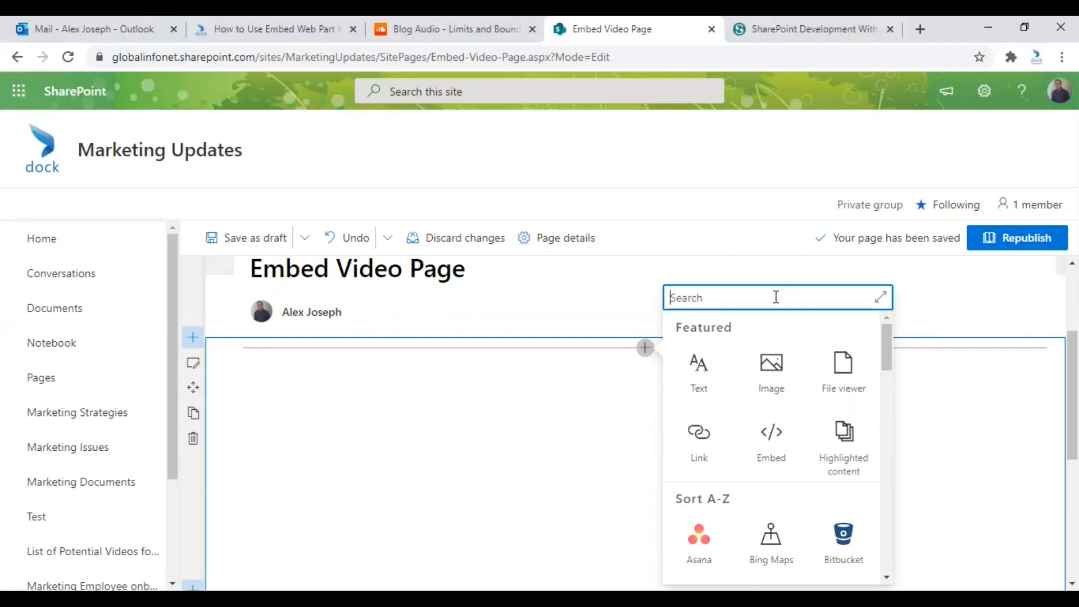
text(Embed)
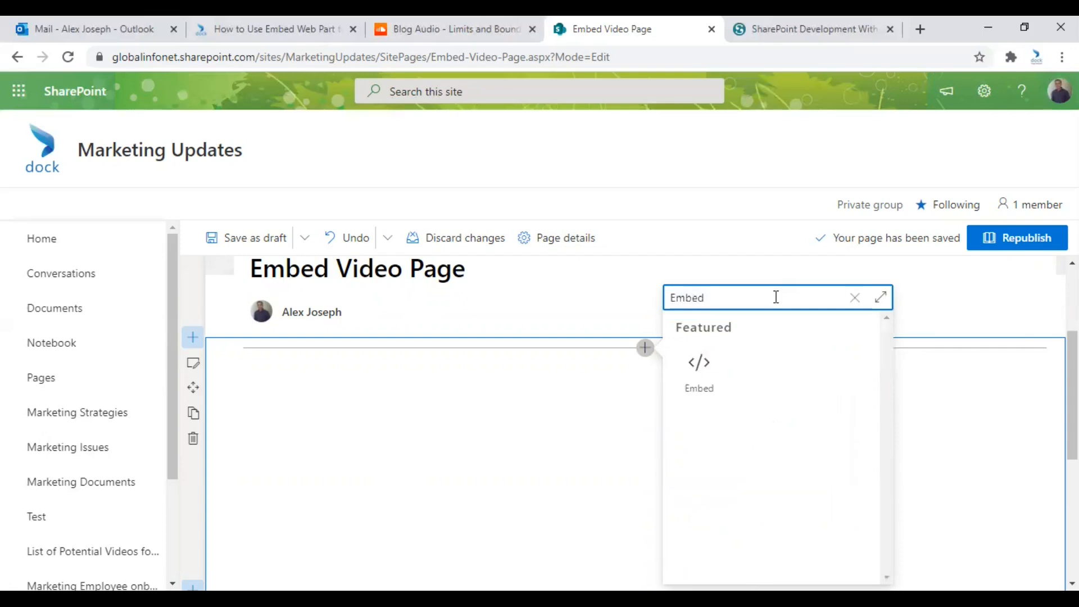
click(697, 363)
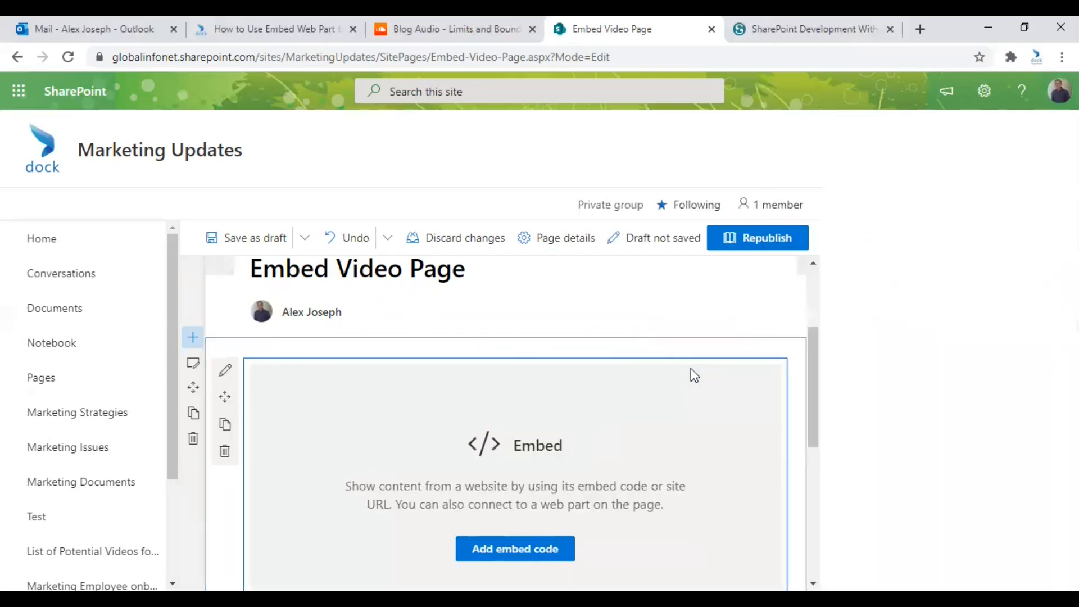
click(514, 548)
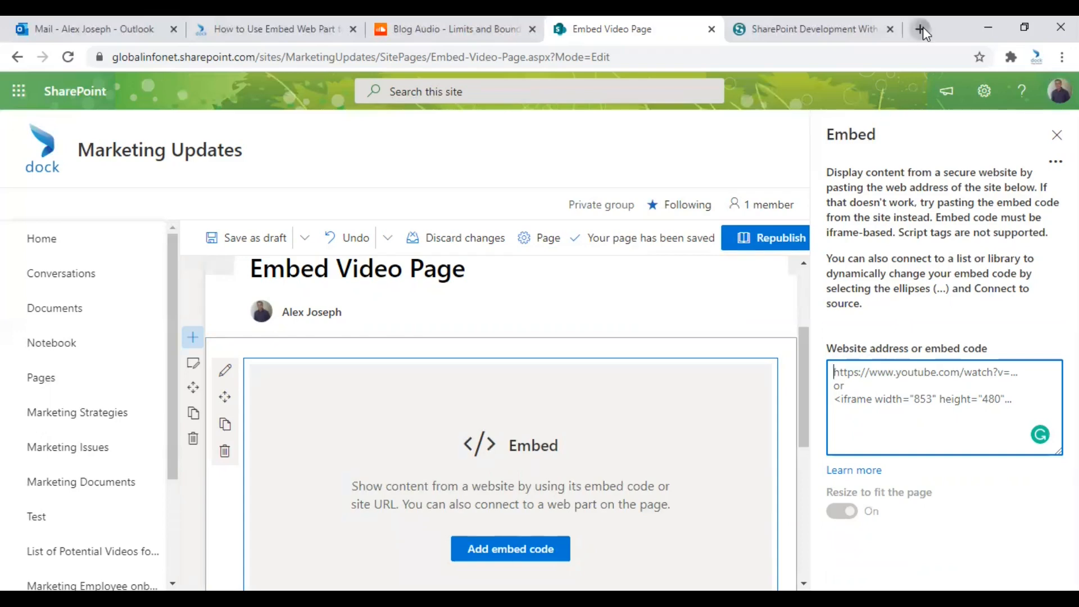
Go to YouTube in a new tab and open the Dock 365 OneNote notebook tutorial video.
click(920, 29)
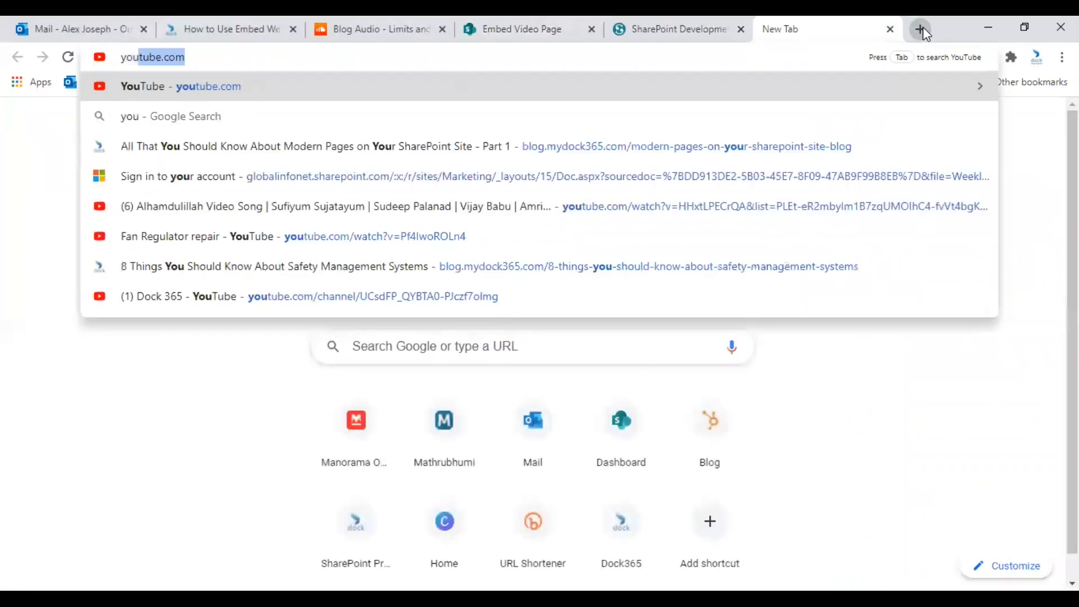
key(Enter)
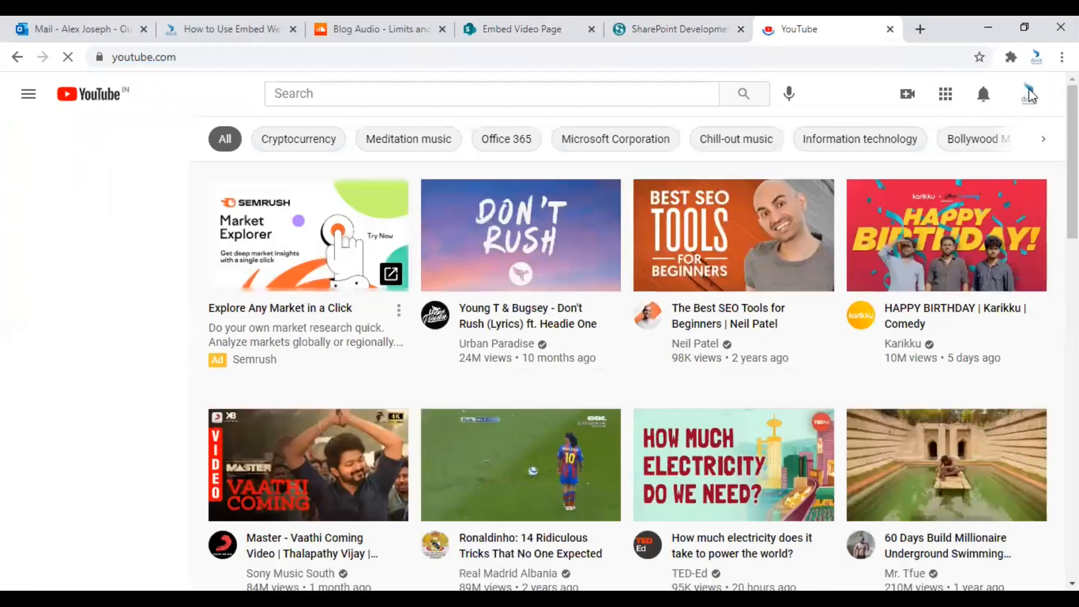
click(1031, 93)
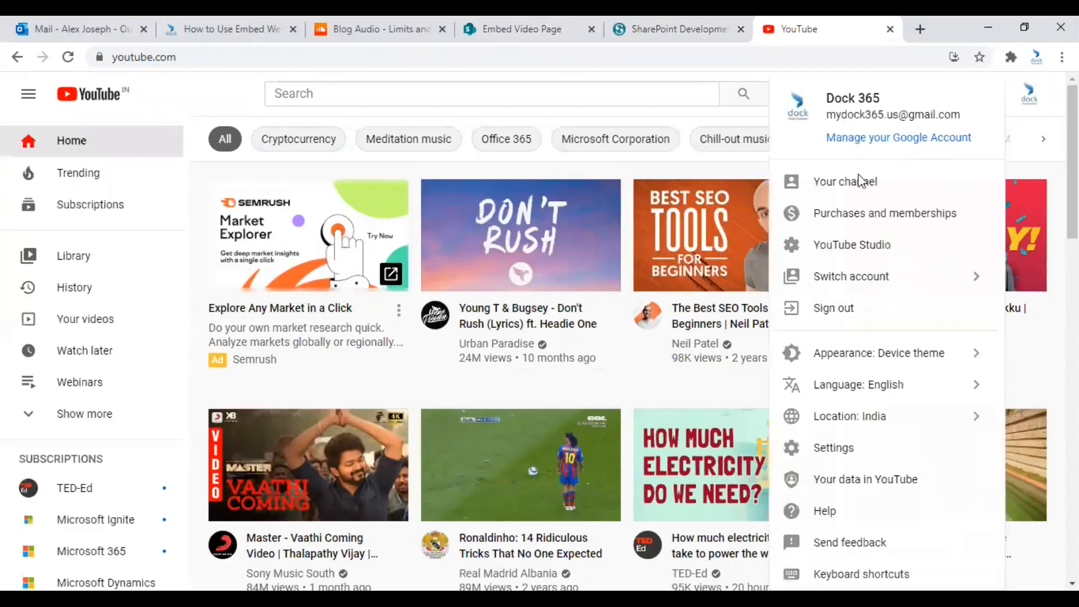
click(845, 181)
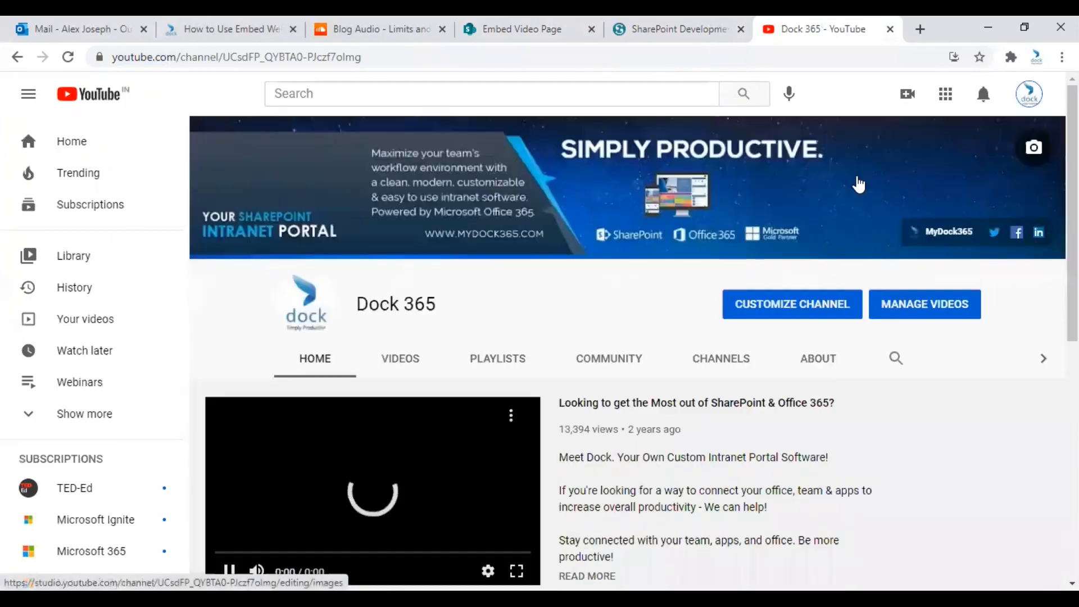
click(400, 357)
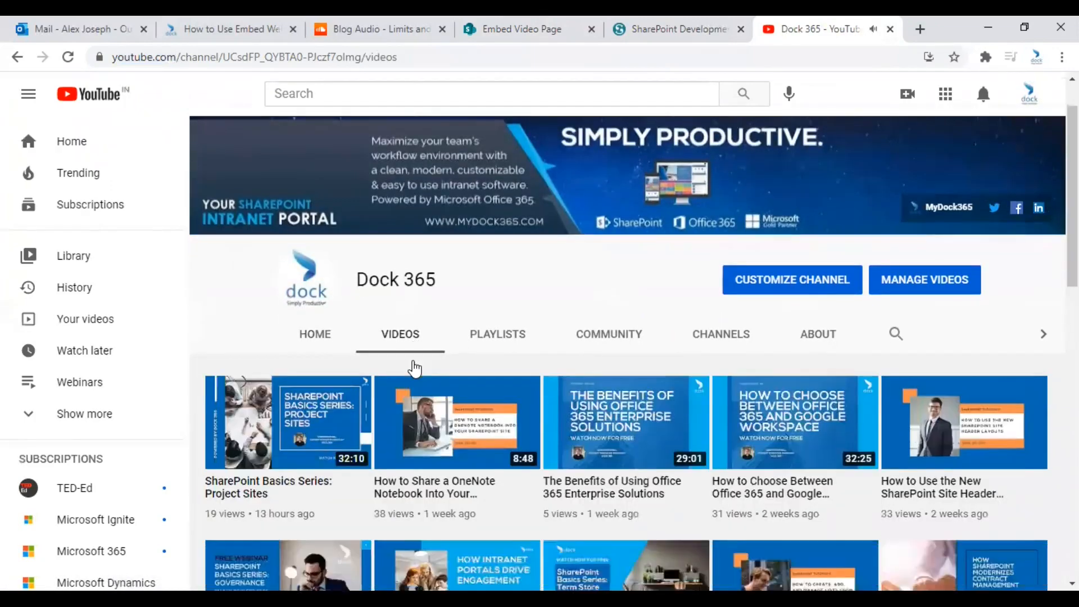
click(455, 421)
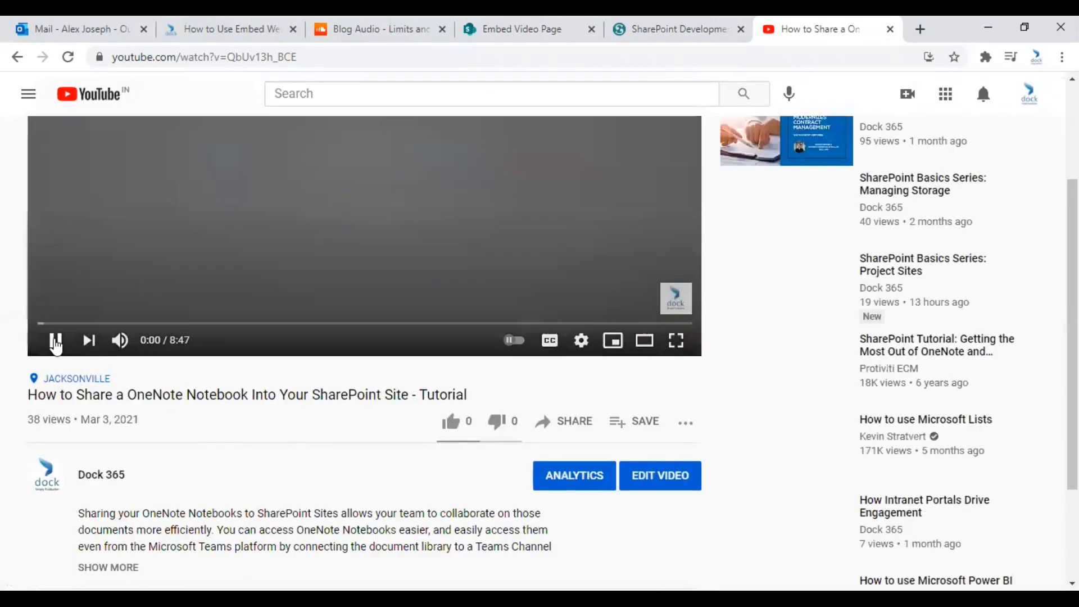
Copy the video's iframe embed code from Share > Embed.
scroll(down, 3)
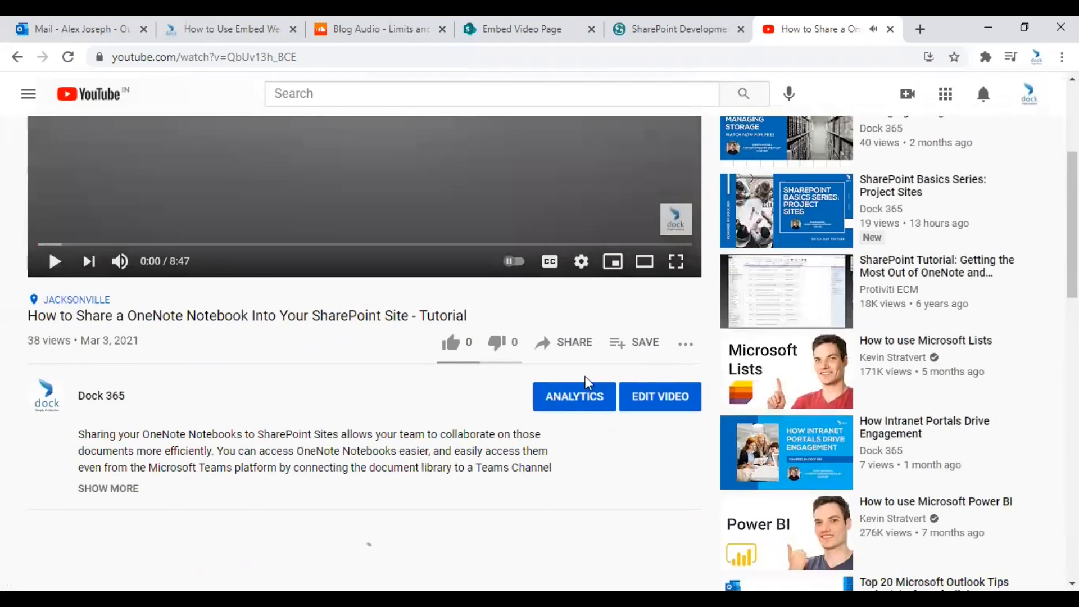
click(563, 341)
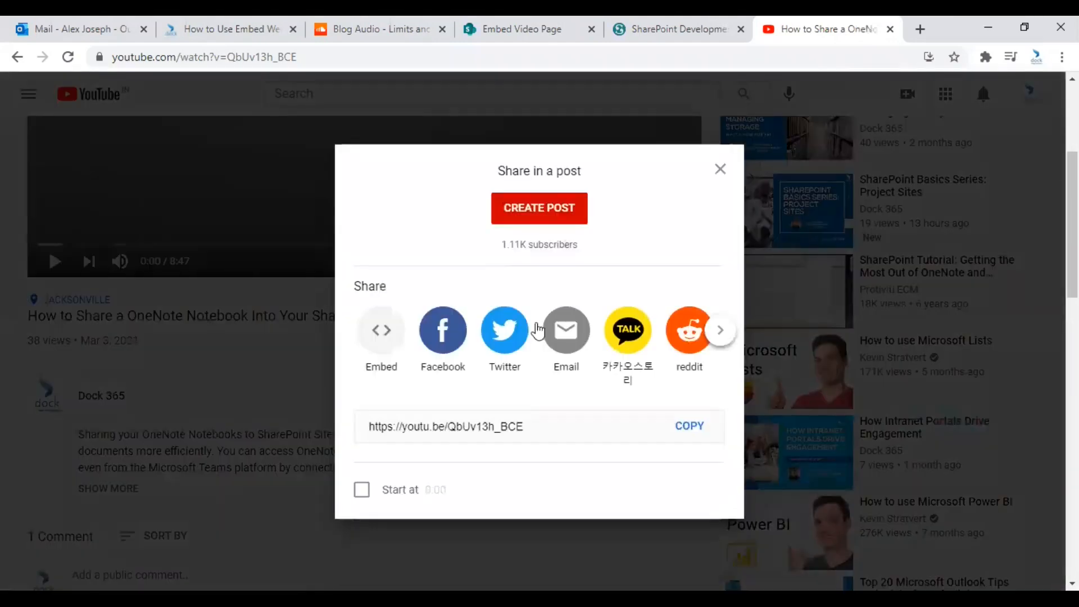
click(381, 329)
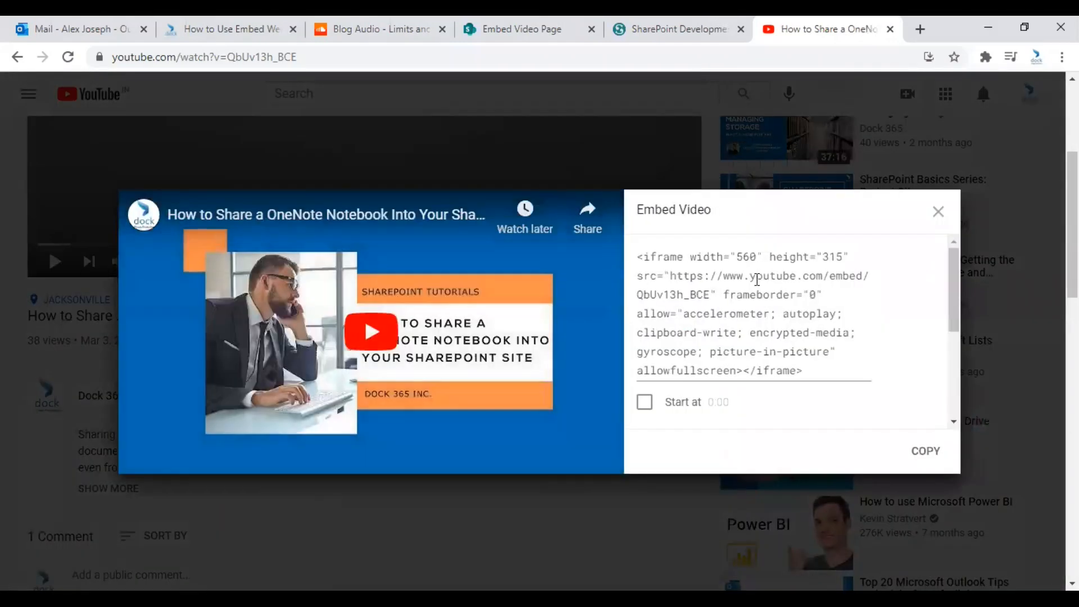
click(925, 450)
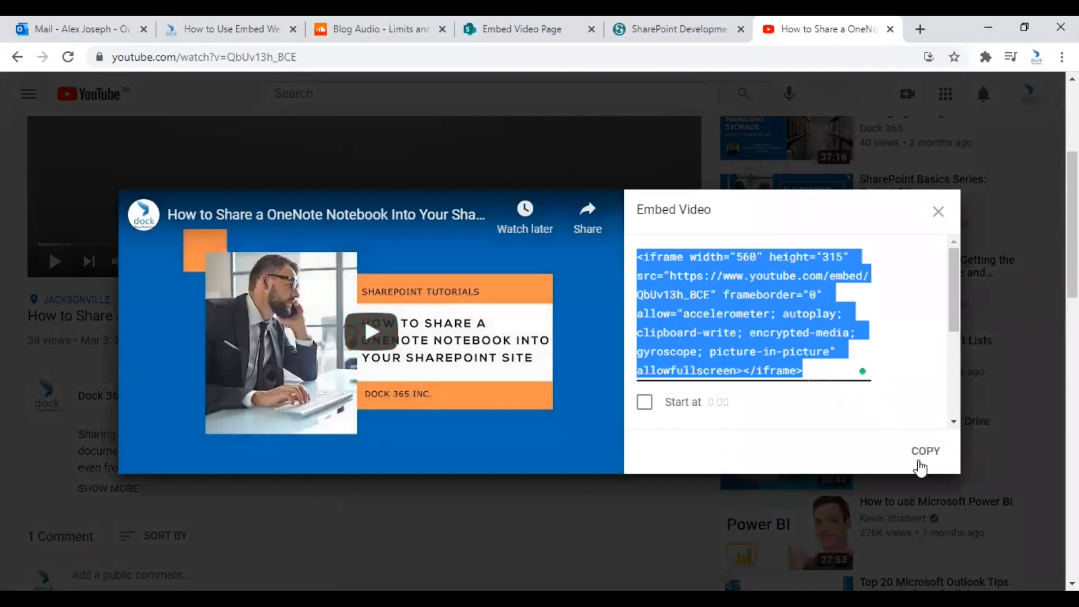
click(924, 450)
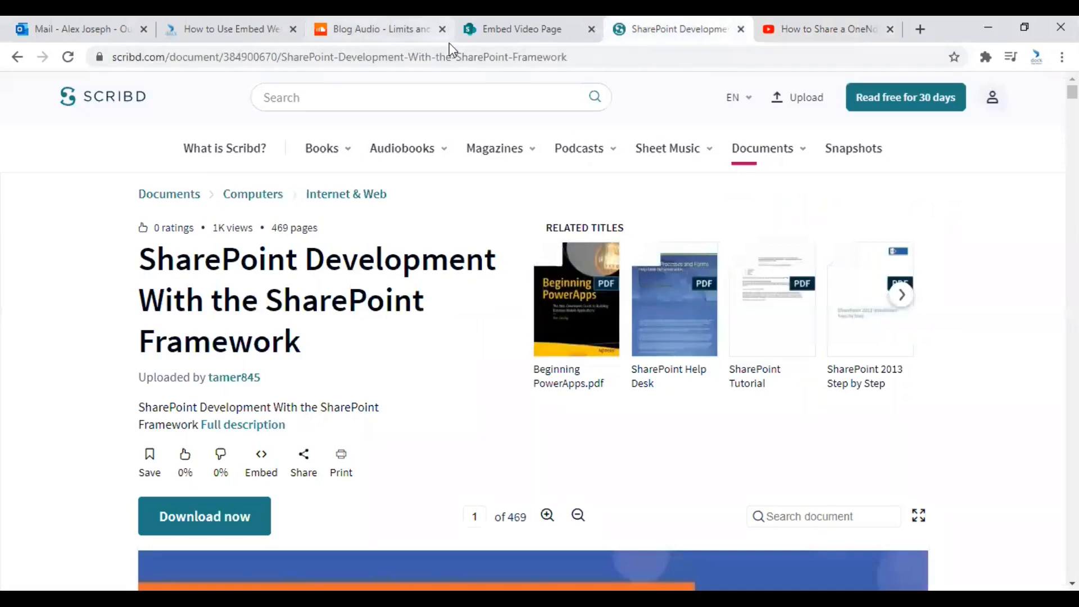
mouse_move(494, 128)
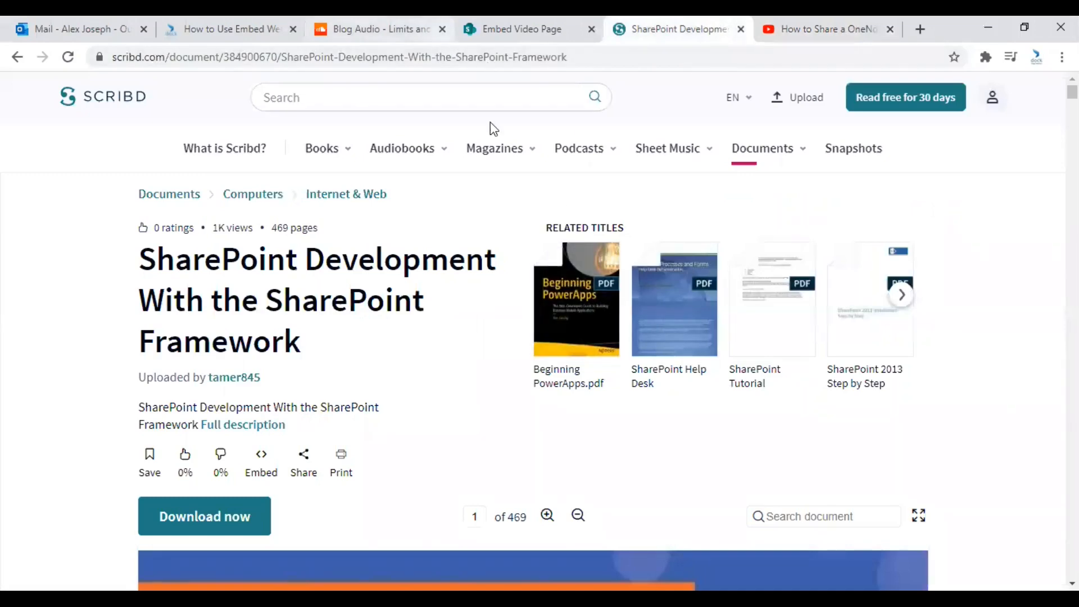
Paste the YouTube iframe code into the Embed web part so the video displays on the page.
click(520, 29)
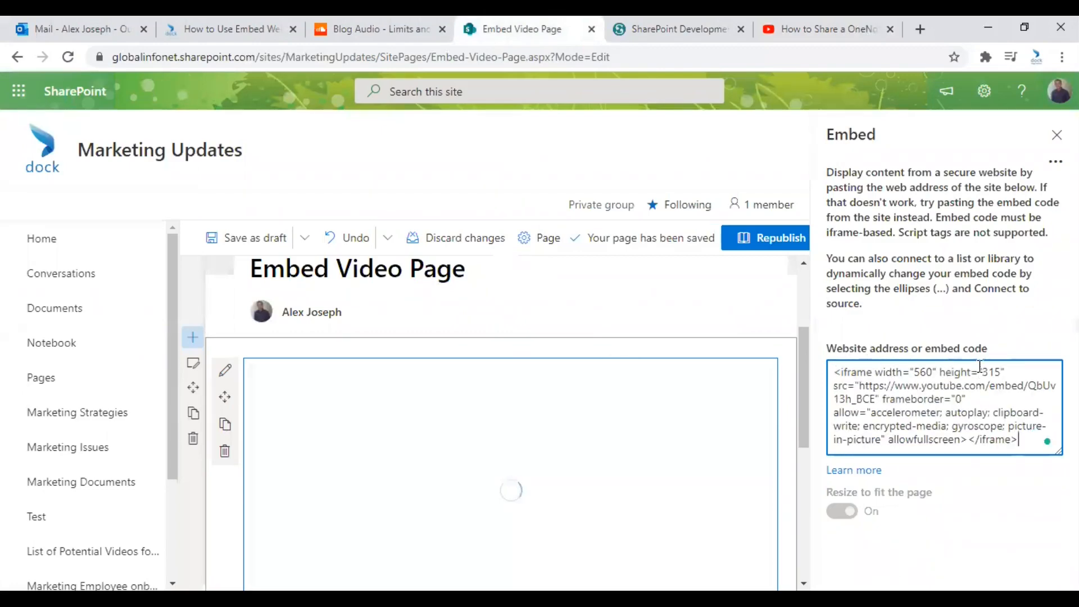
click(841, 510)
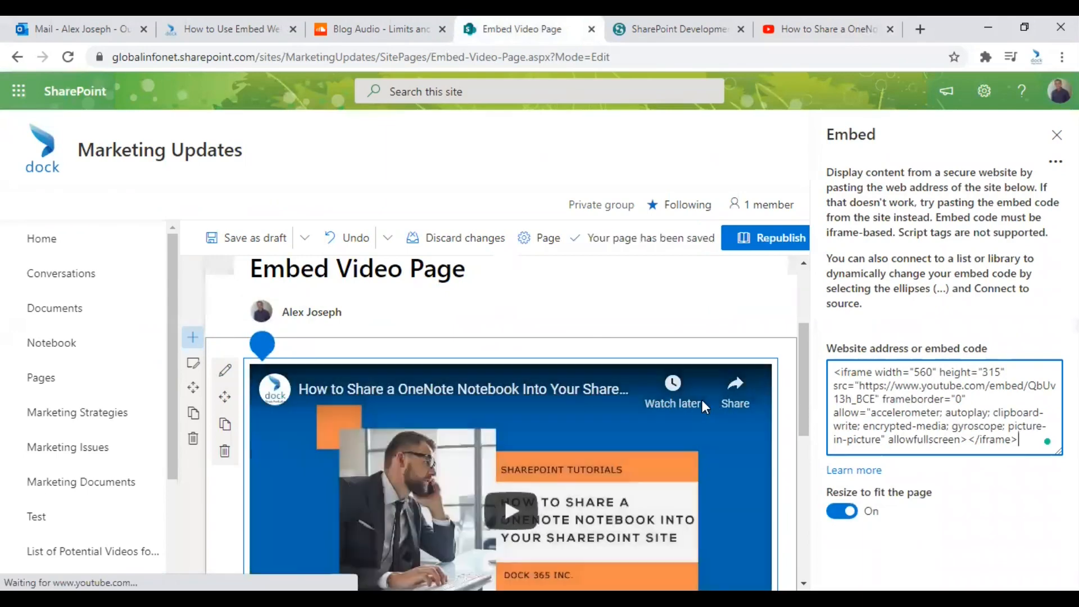
scroll(down, 3)
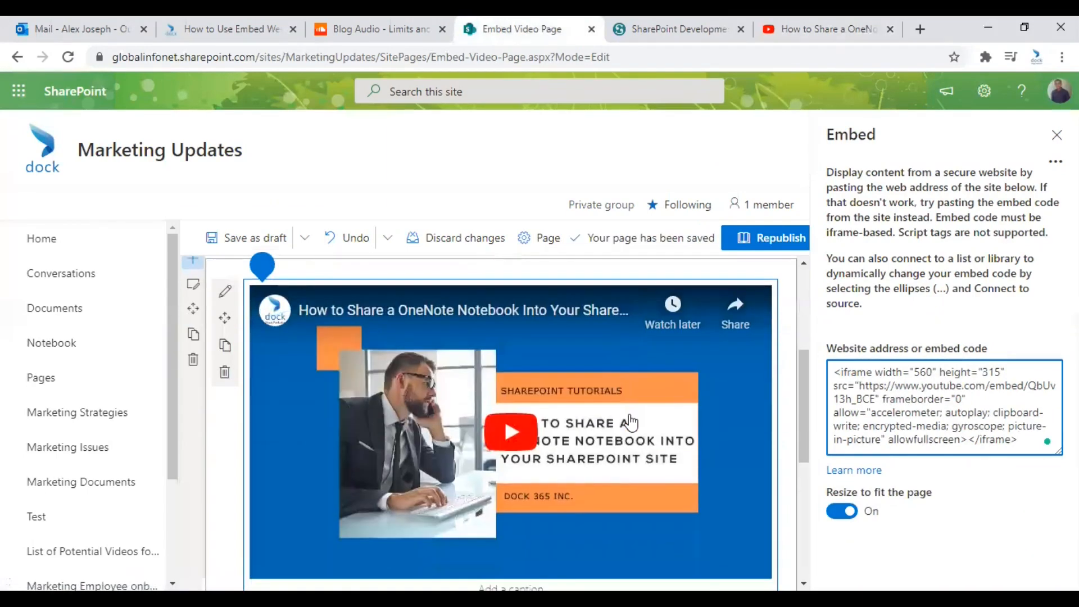
mouse_move(581, 382)
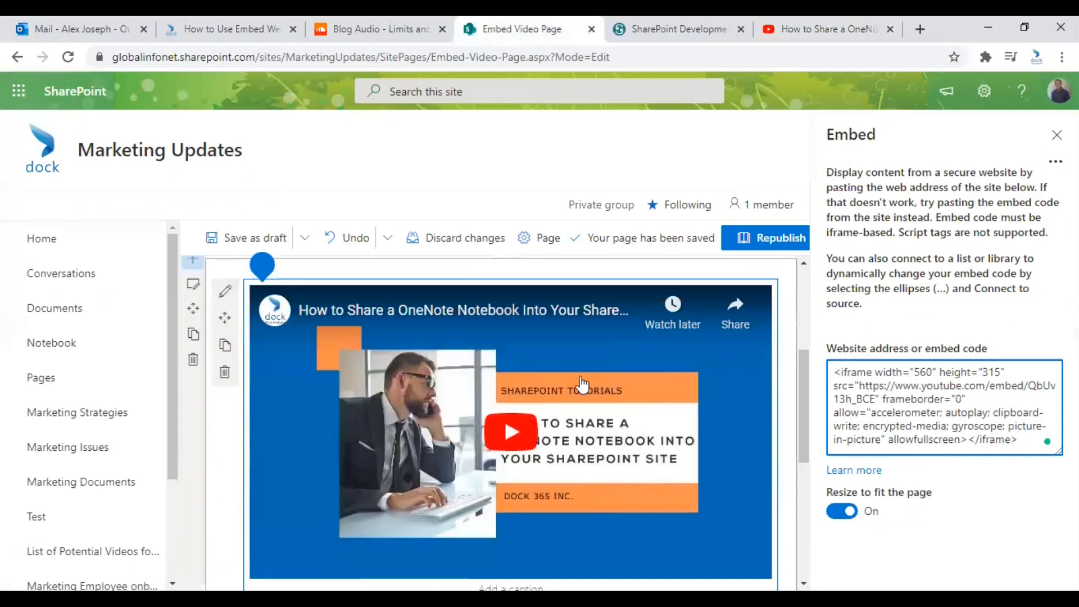
scroll(down, 3)
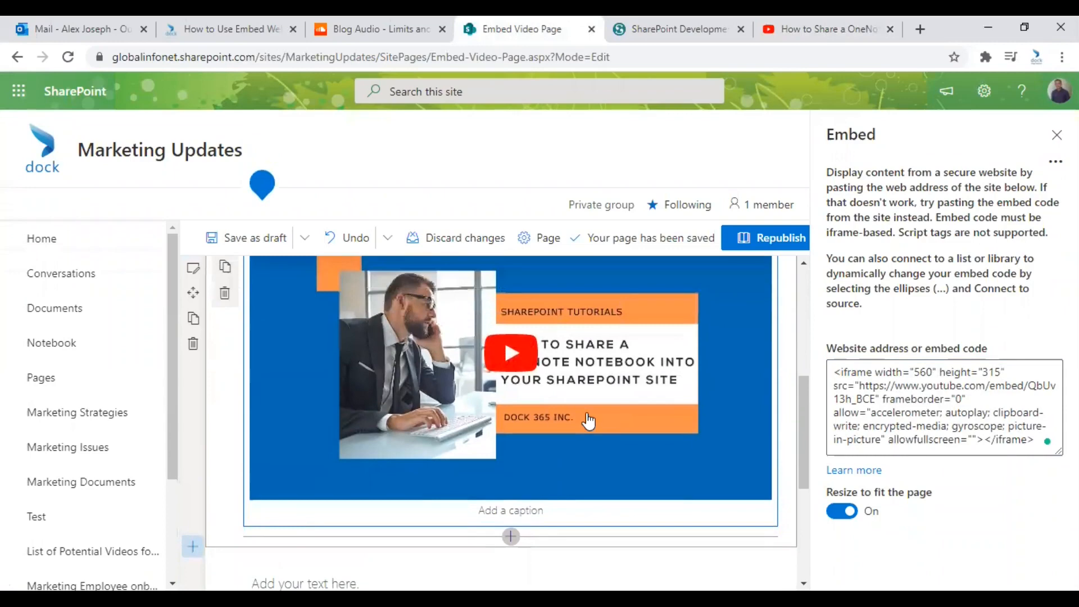
scroll(down, 3)
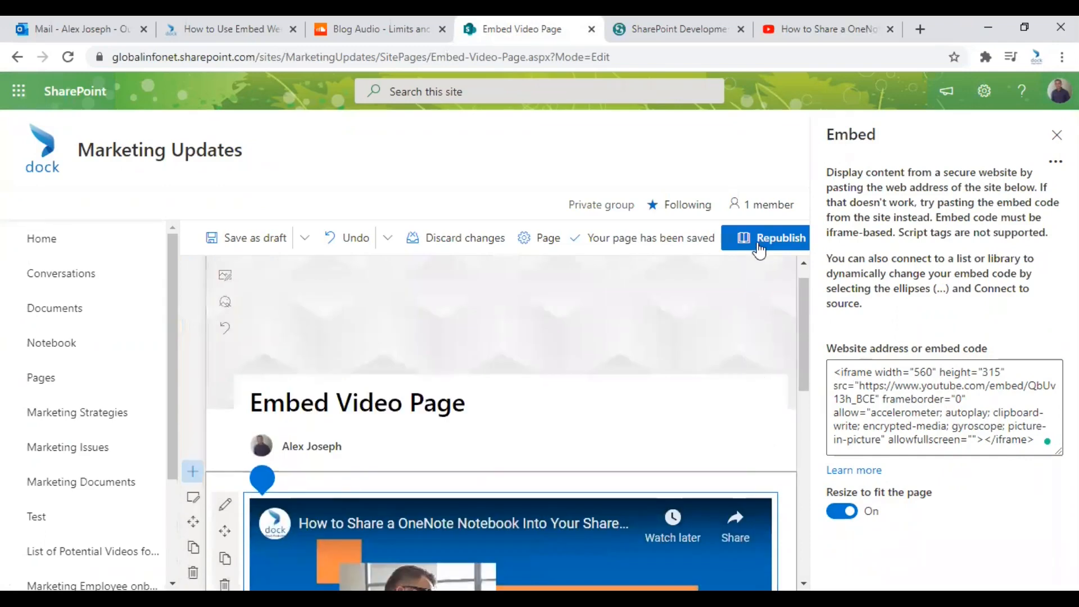
Republish the page and play then pause the embedded YouTube video on the live page.
click(780, 237)
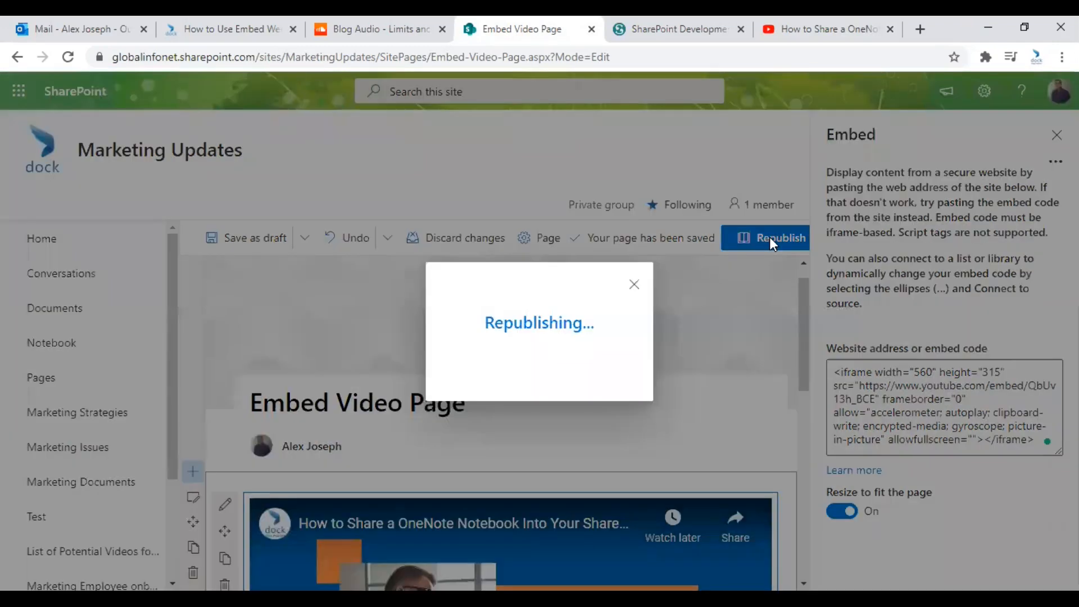
click(777, 237)
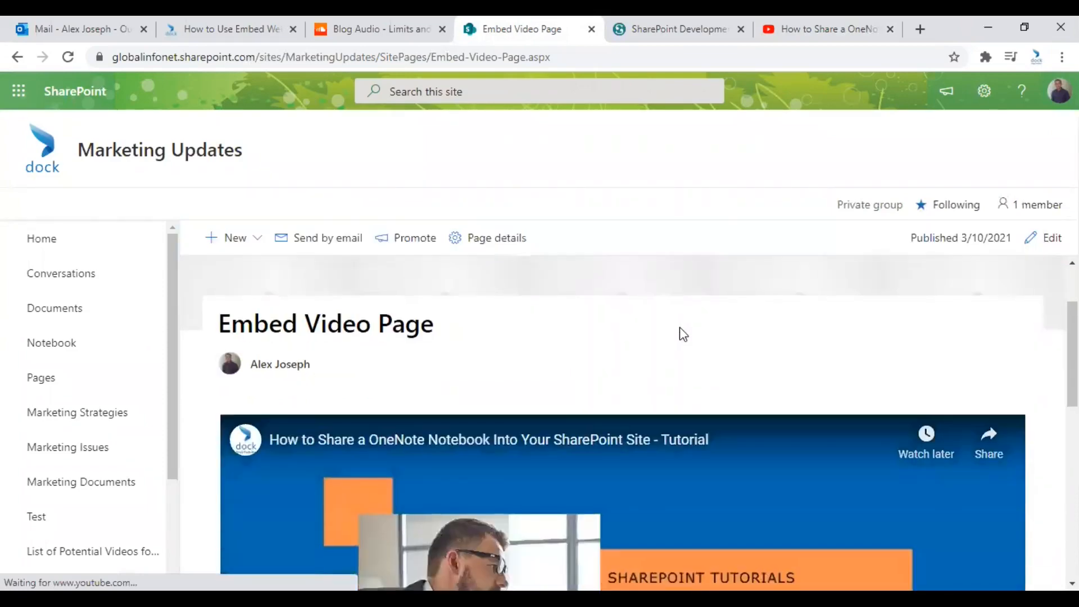
scroll(down, 3)
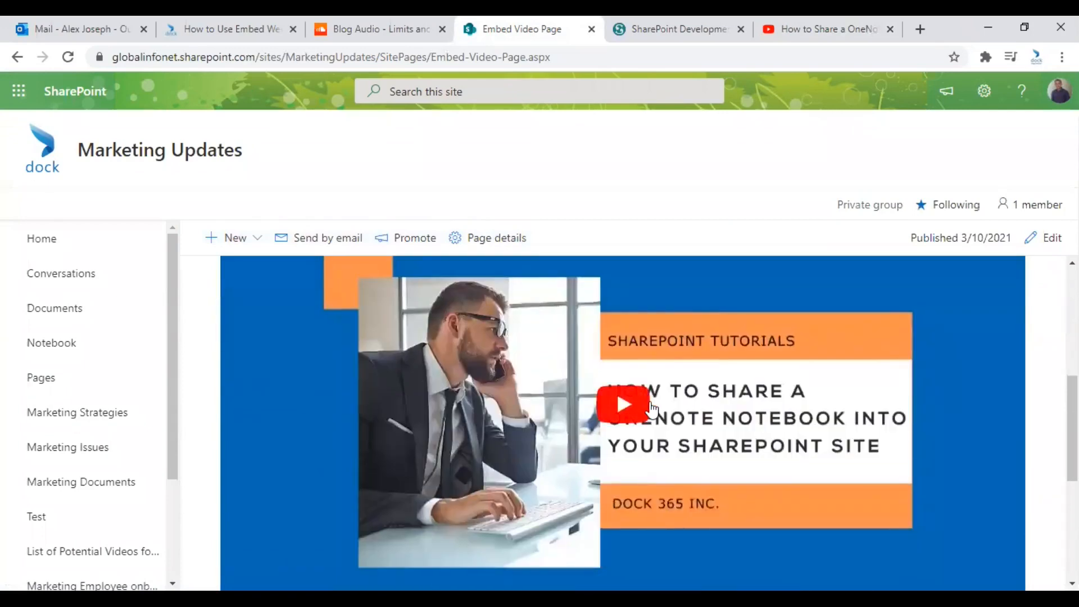
click(622, 404)
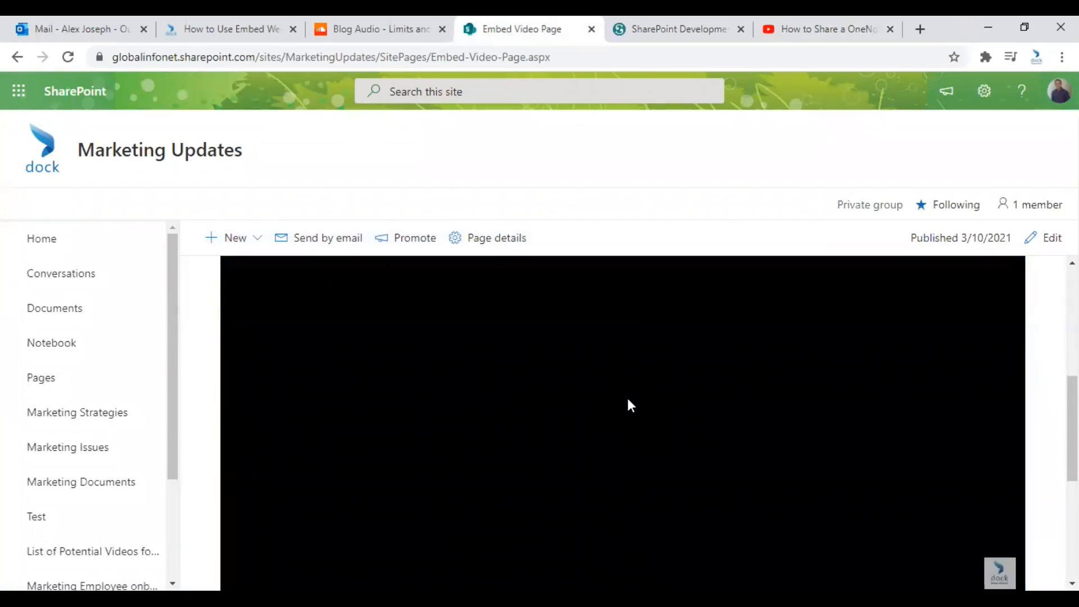
click(622, 413)
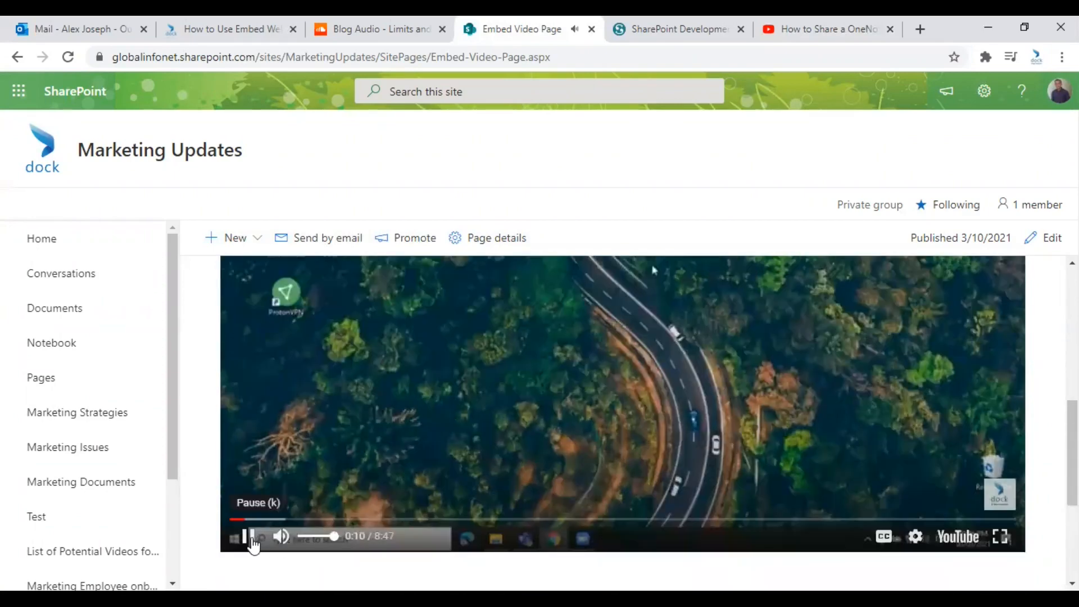
click(247, 536)
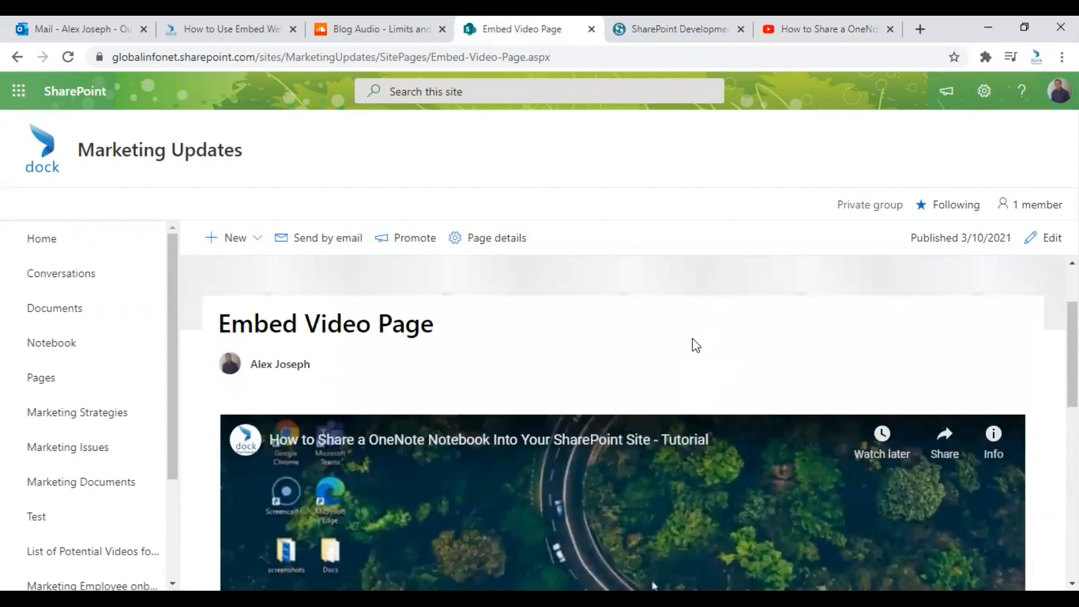
Reopen the published page for editing.
scroll(down, 3)
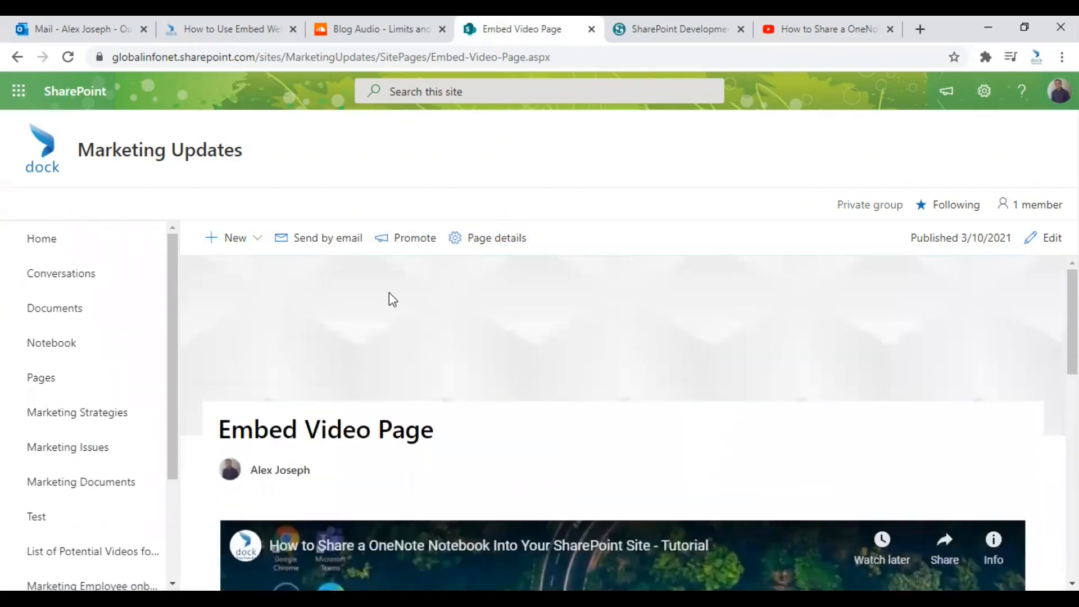
click(1052, 237)
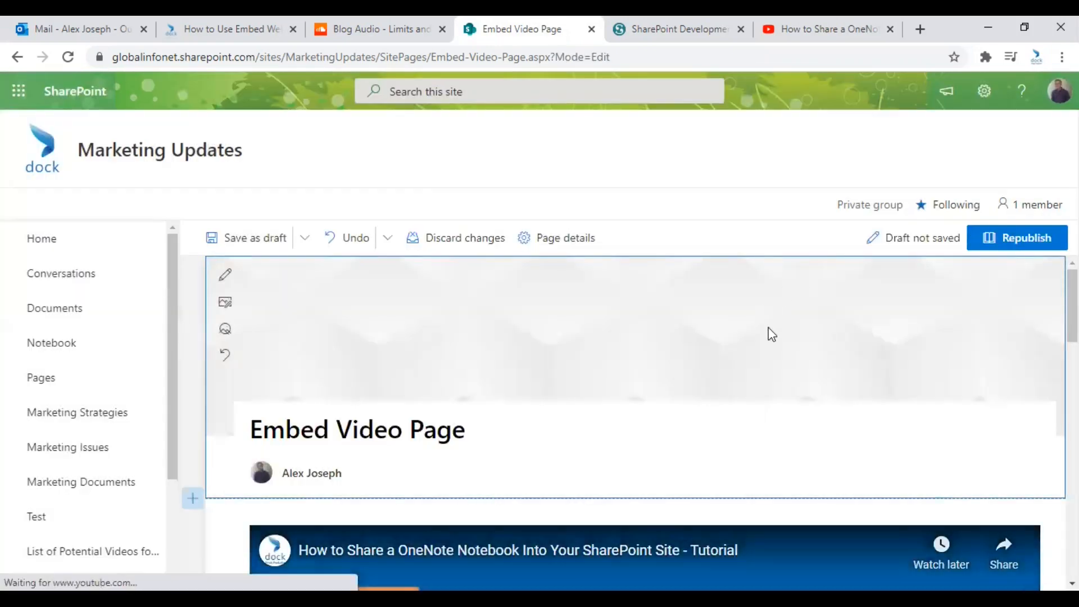
Add a two-column section below the video with an Embed web part, then switch to the Scribd tab.
scroll(down, 3)
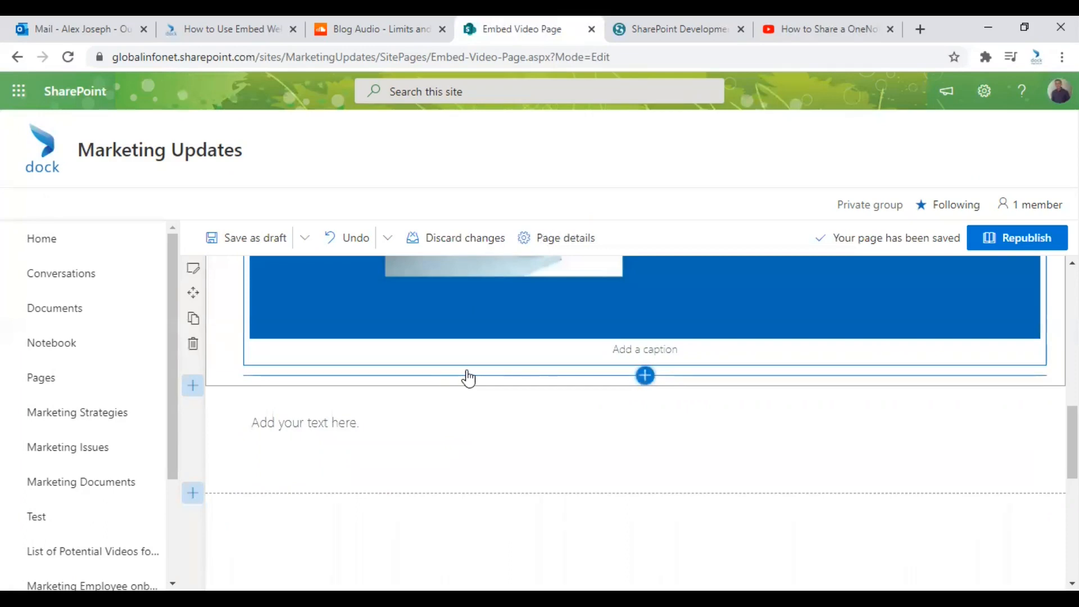
click(192, 385)
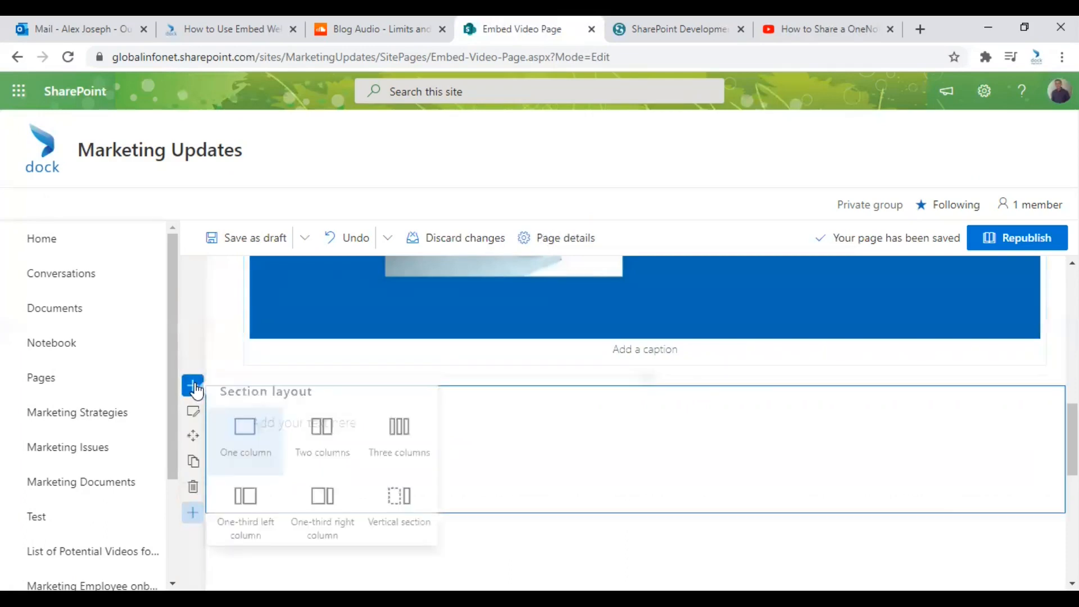
mouse_move(327, 434)
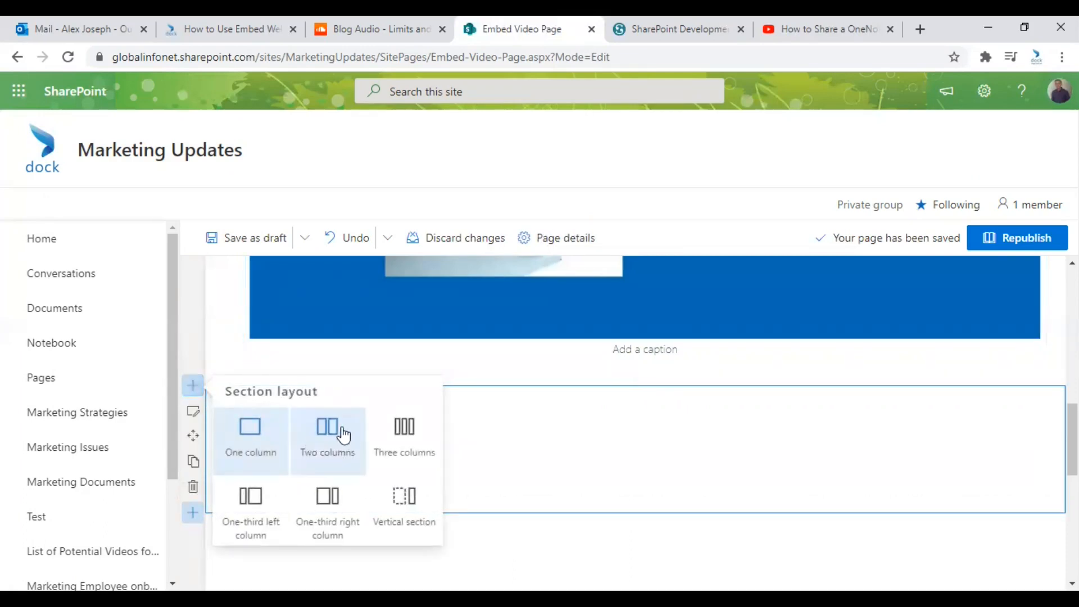
click(249, 427)
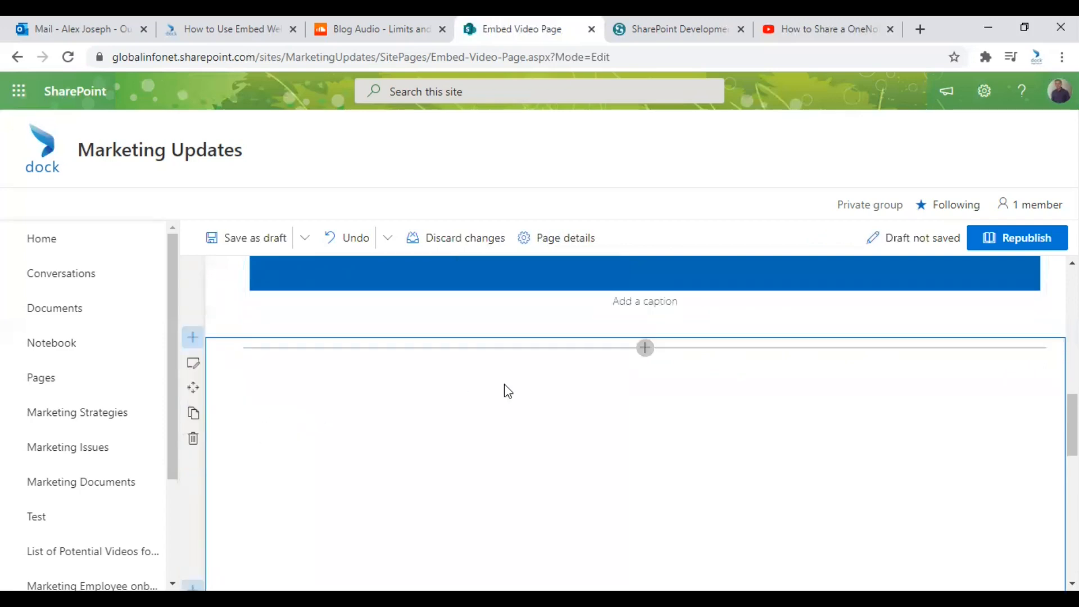
click(644, 347)
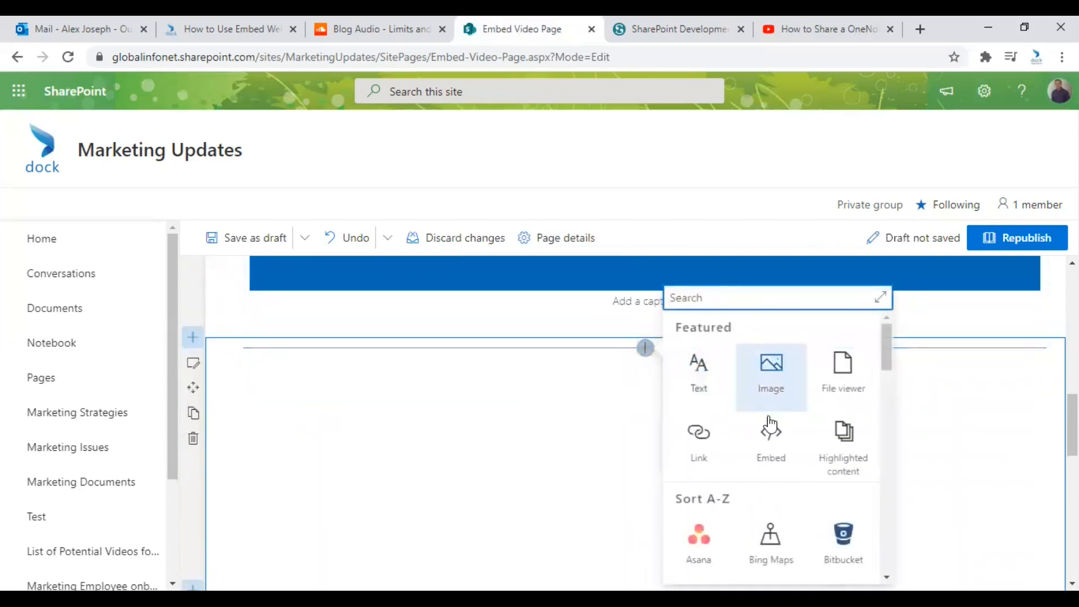
click(769, 440)
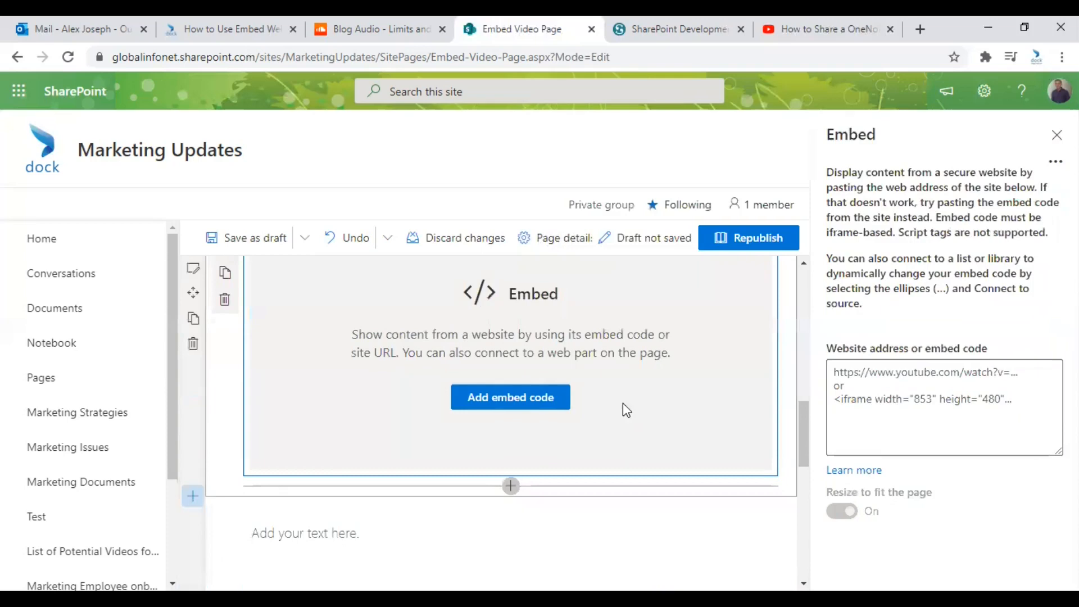
click(676, 29)
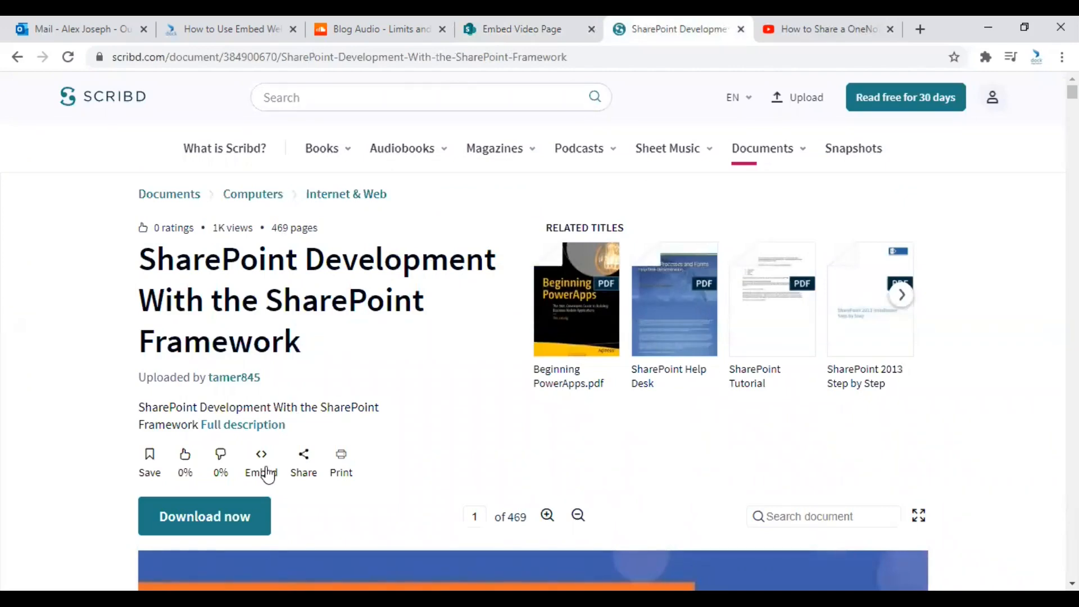
Copy the Scribd ebook's iframe embed code from the Embed dialog and close it.
click(261, 461)
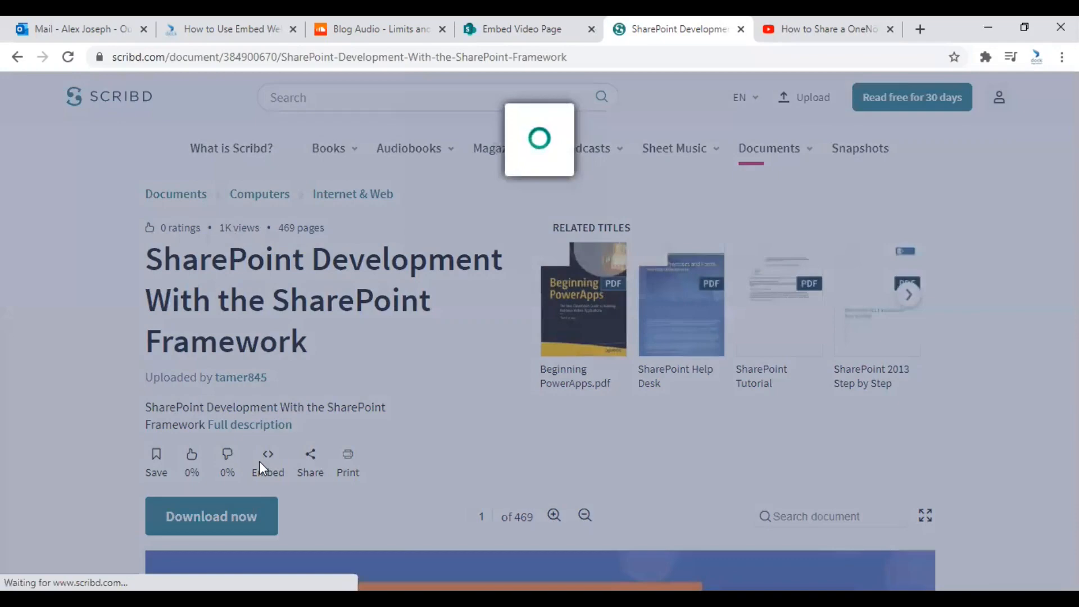
click(267, 461)
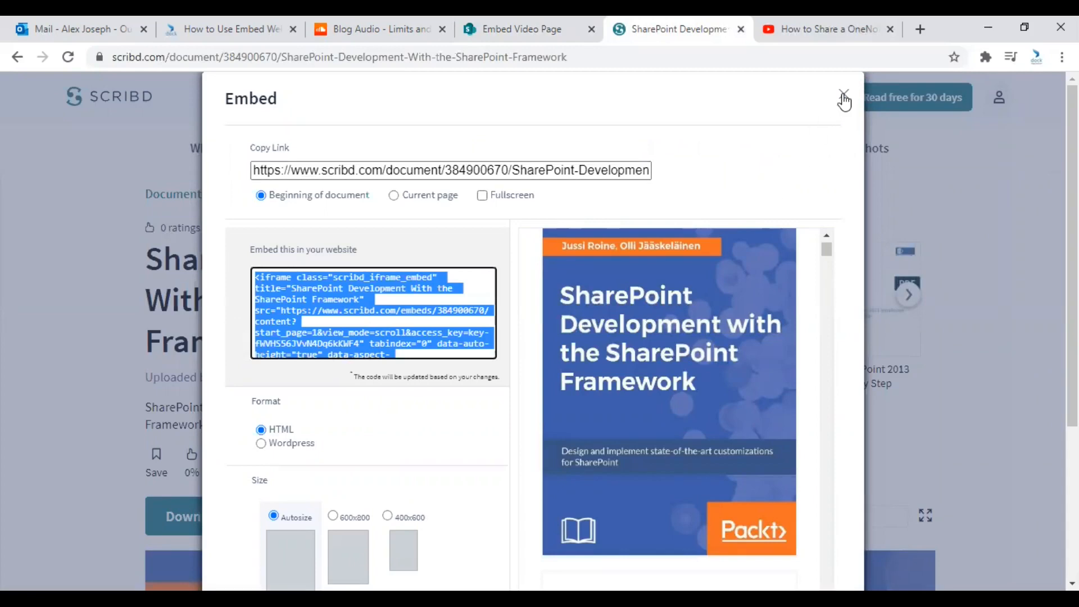
click(528, 29)
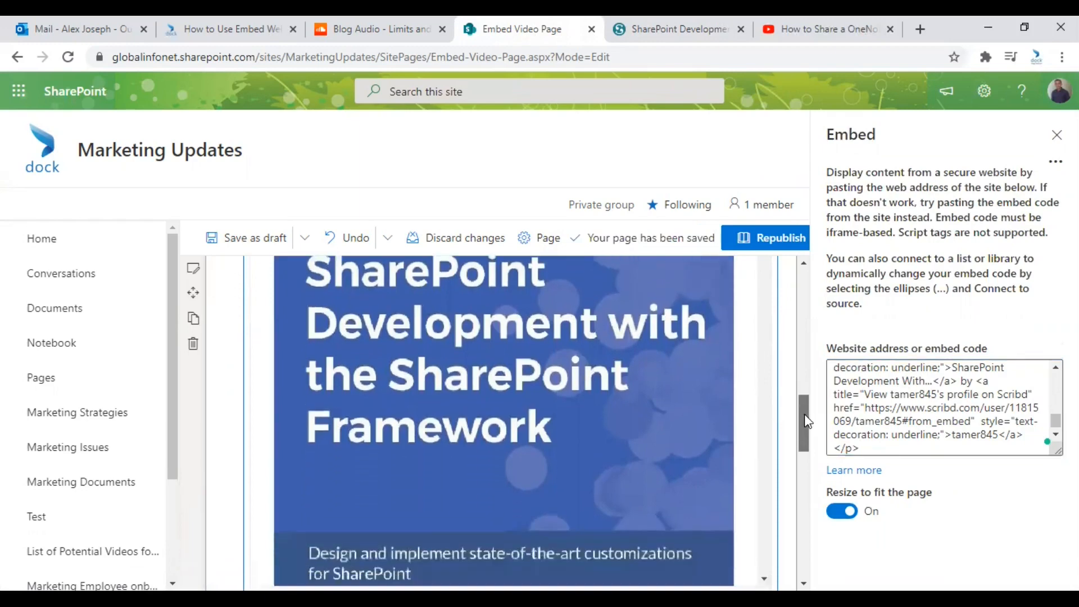
Paste the Scribd iframe code into the new Embed web part below the YouTube video.
scroll(down, 3)
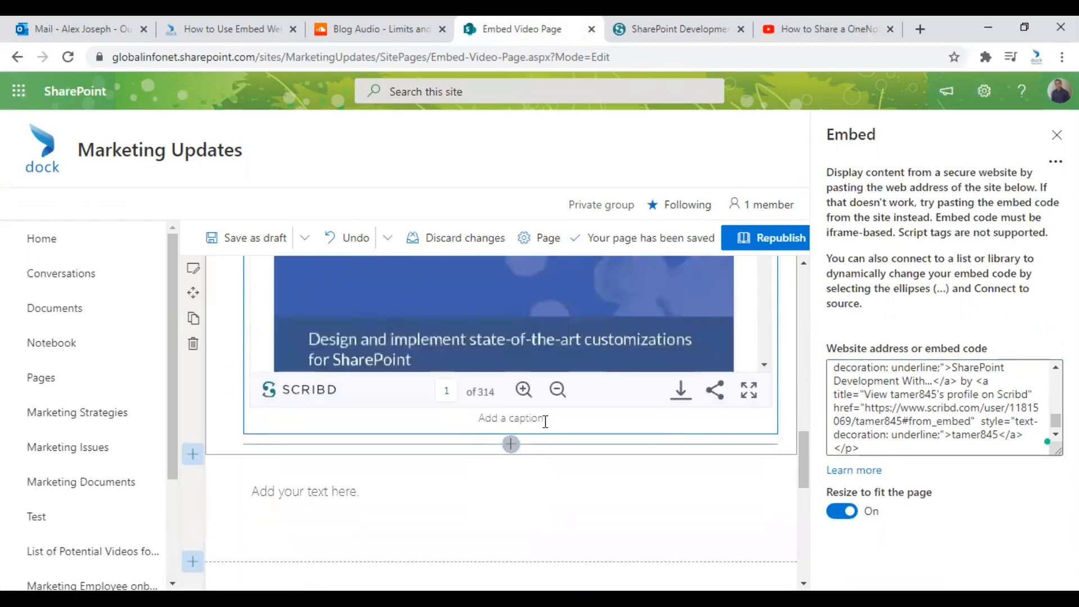
click(326, 507)
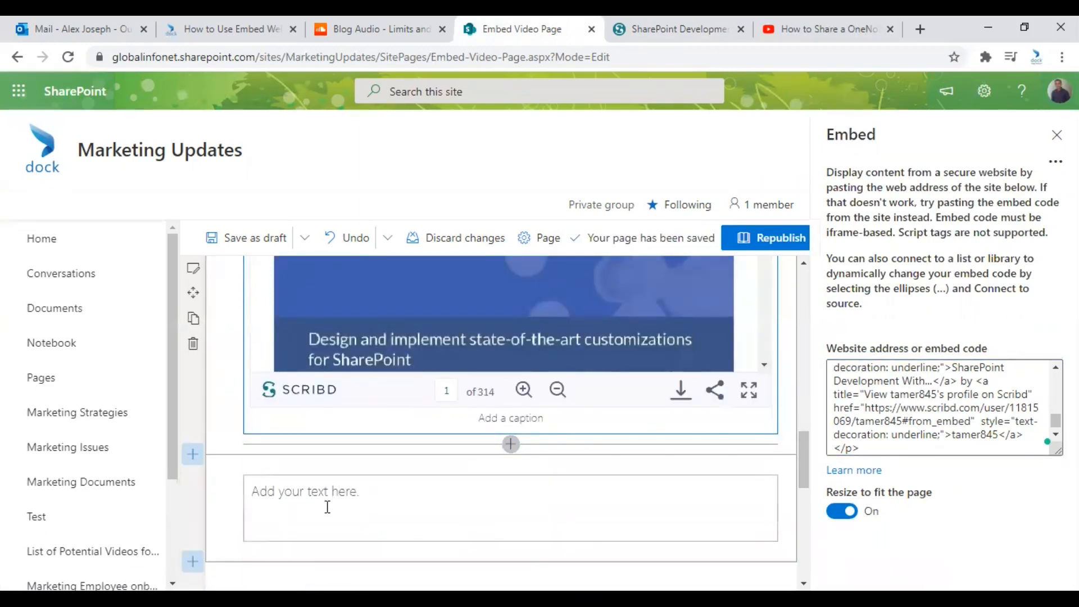
click(327, 507)
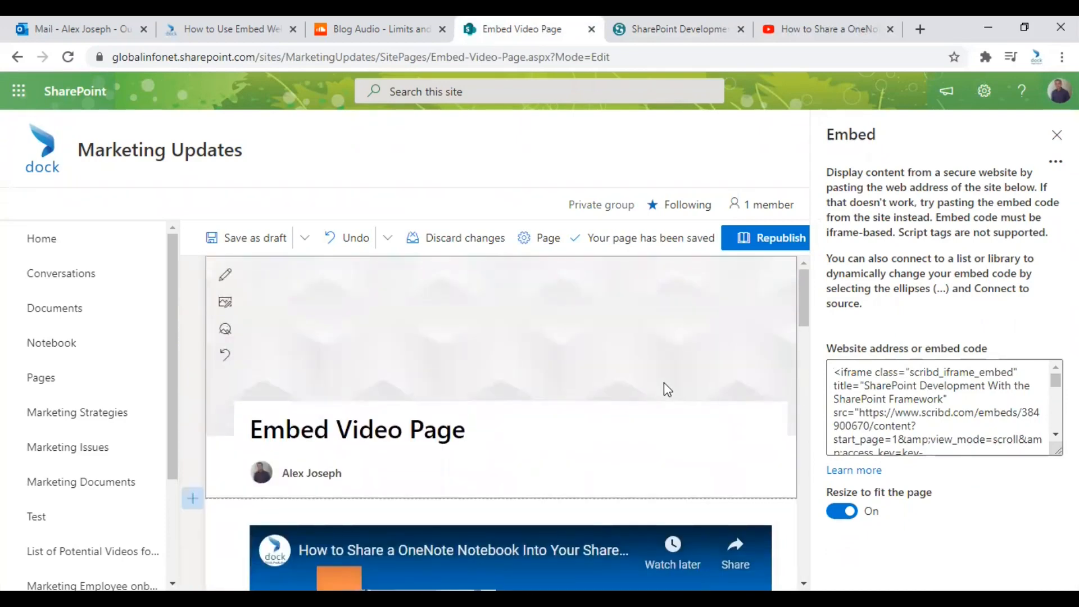
mouse_move(779, 237)
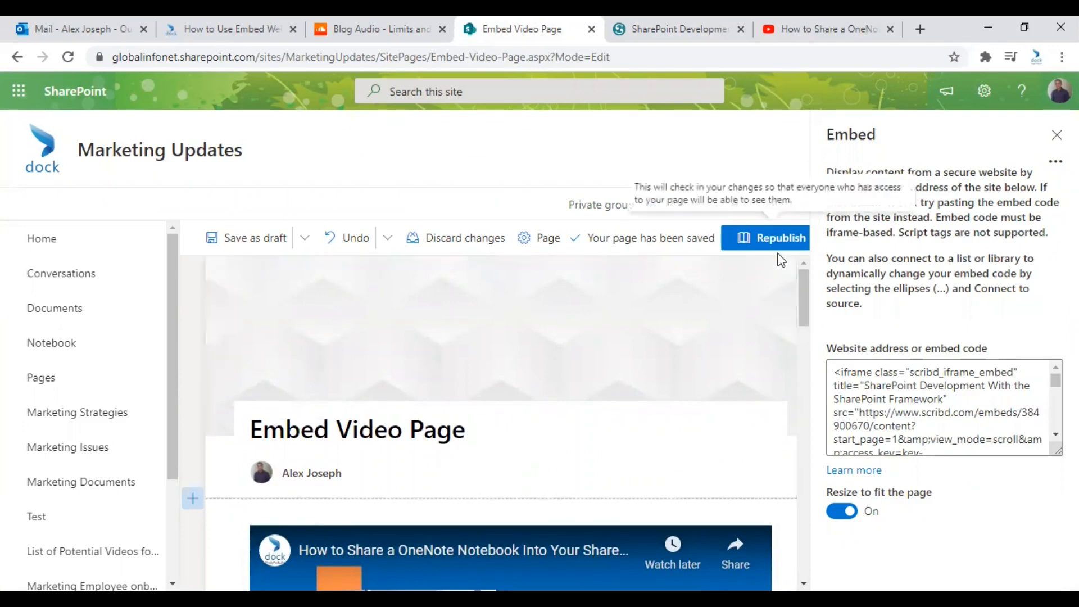
Republish the Embed Video Page and review the live YouTube video and Scribd ebook.
click(780, 237)
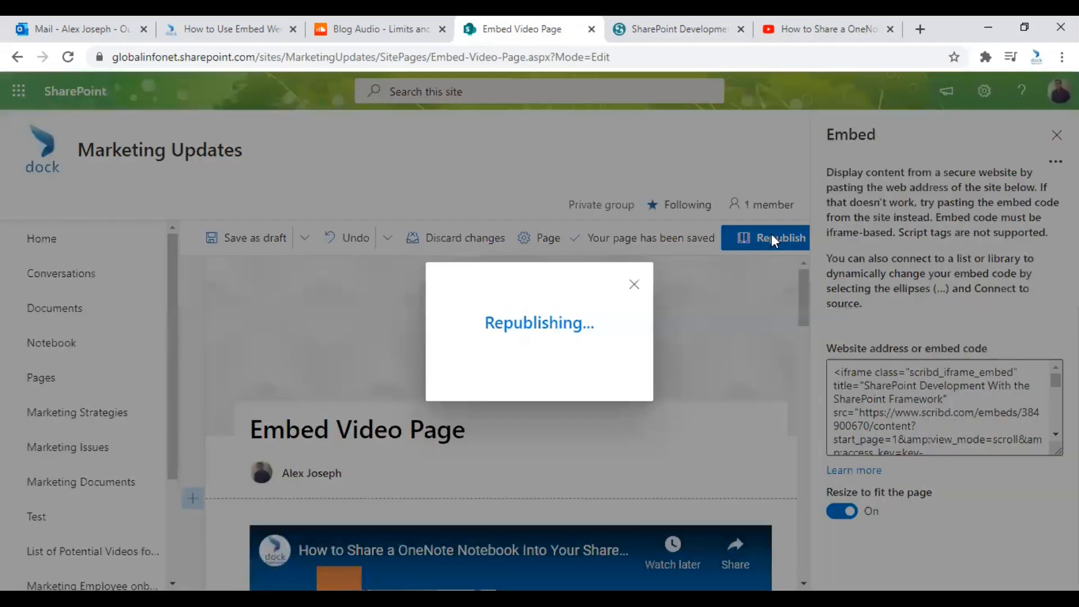
click(774, 237)
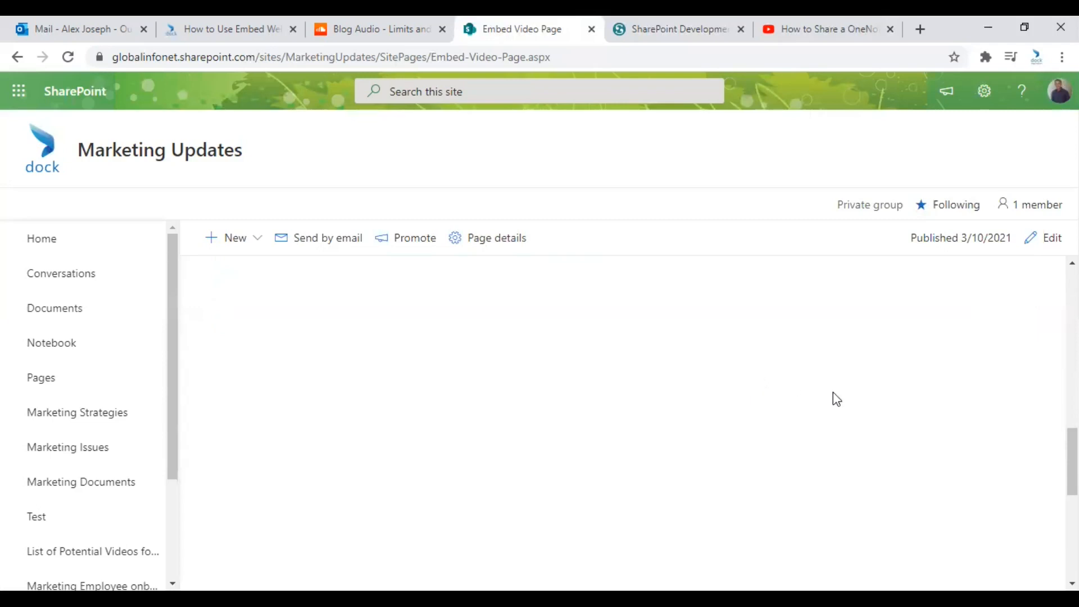
scroll(down, 3)
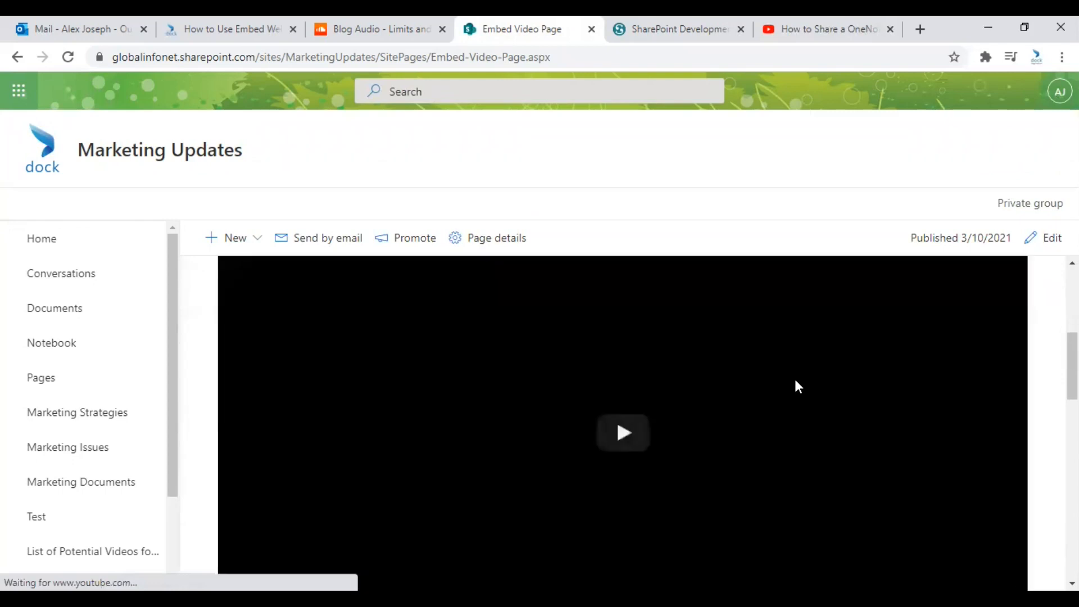
scroll(down, 3)
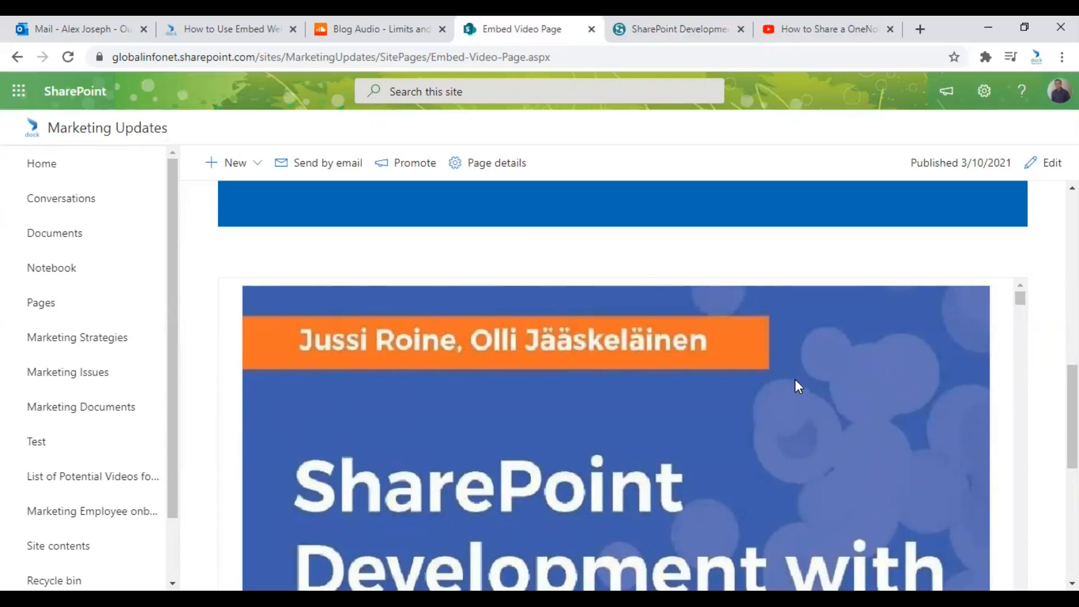
Reach HTML Field Security via Site Settings under Site Collection Administration.
click(984, 91)
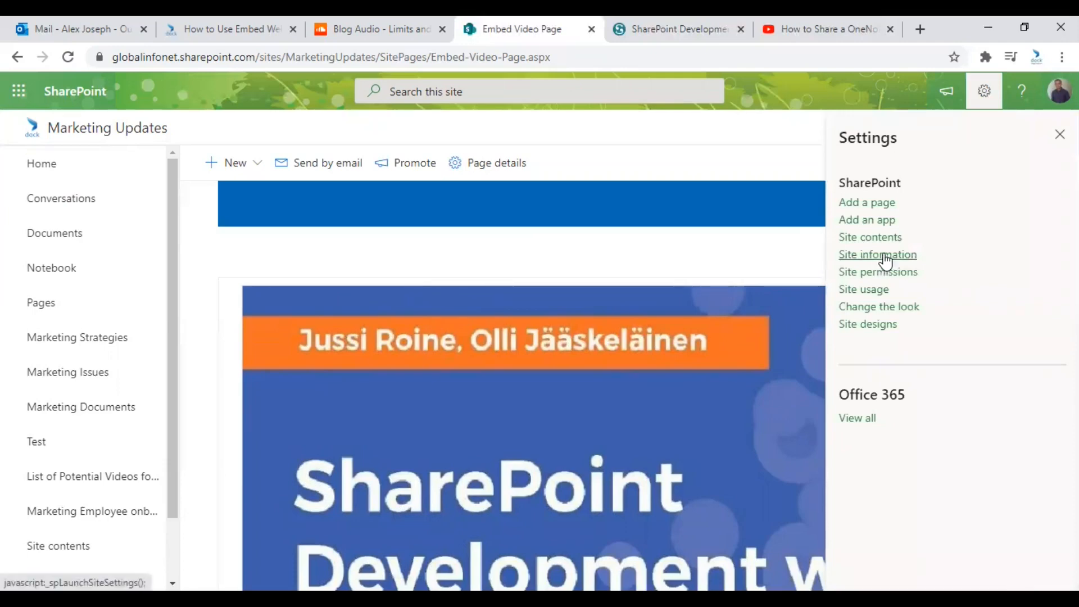
click(878, 254)
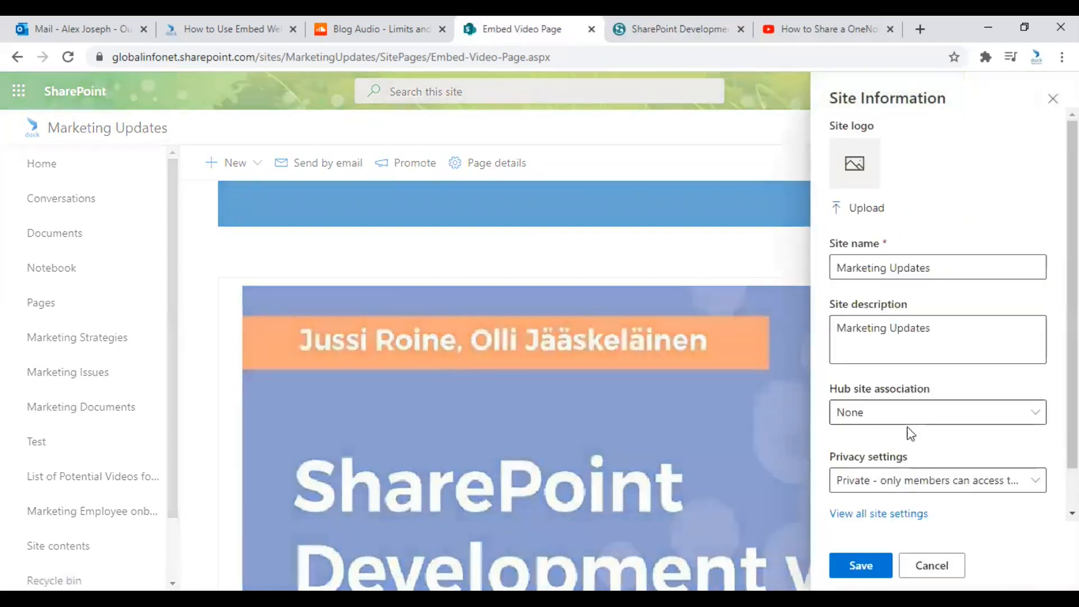
click(878, 513)
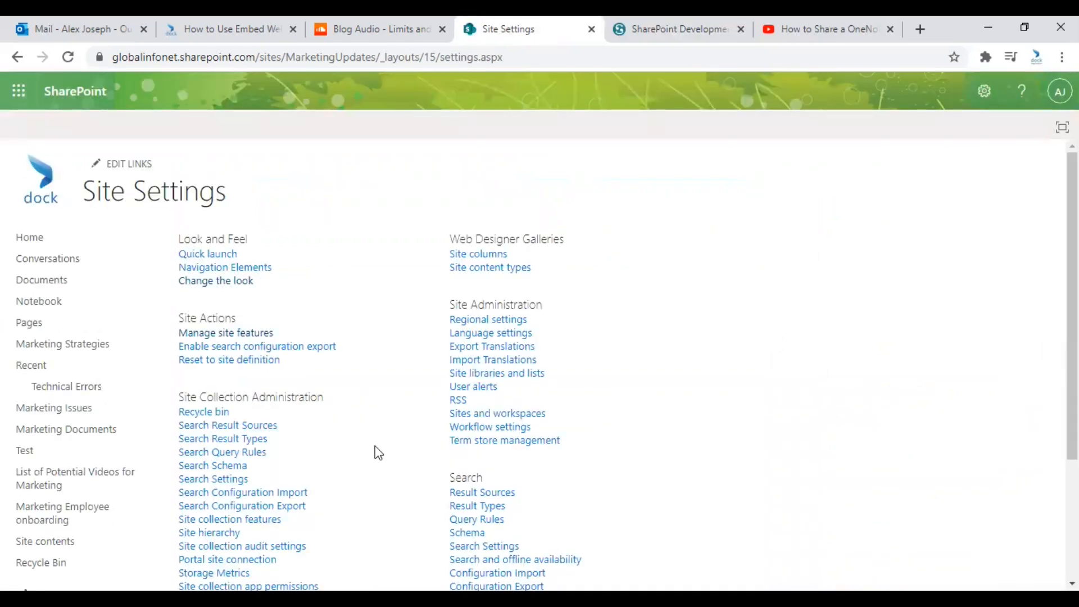
scroll(down, 3)
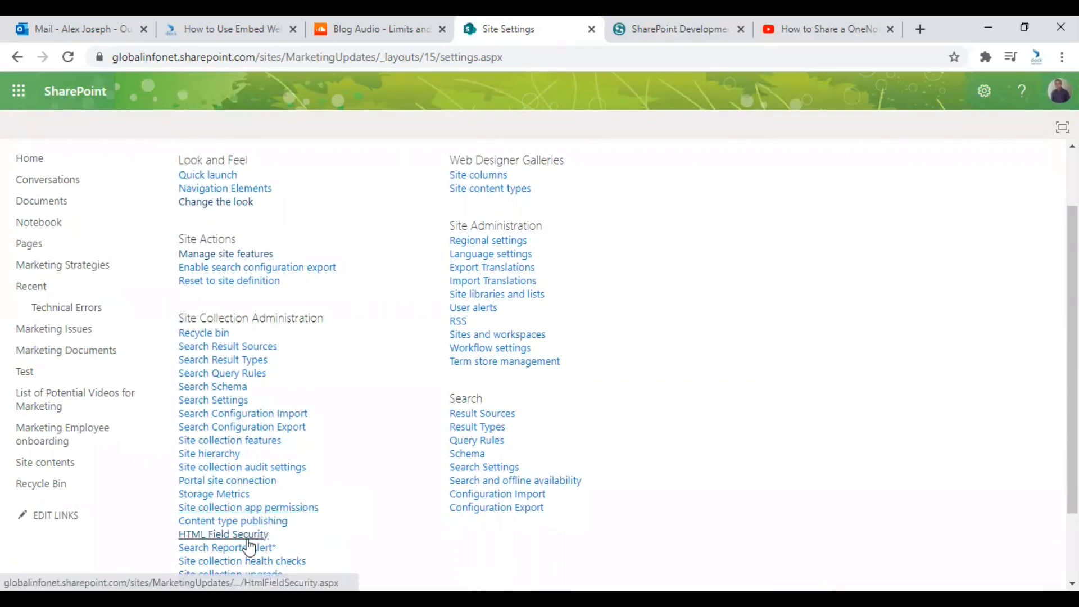
click(223, 534)
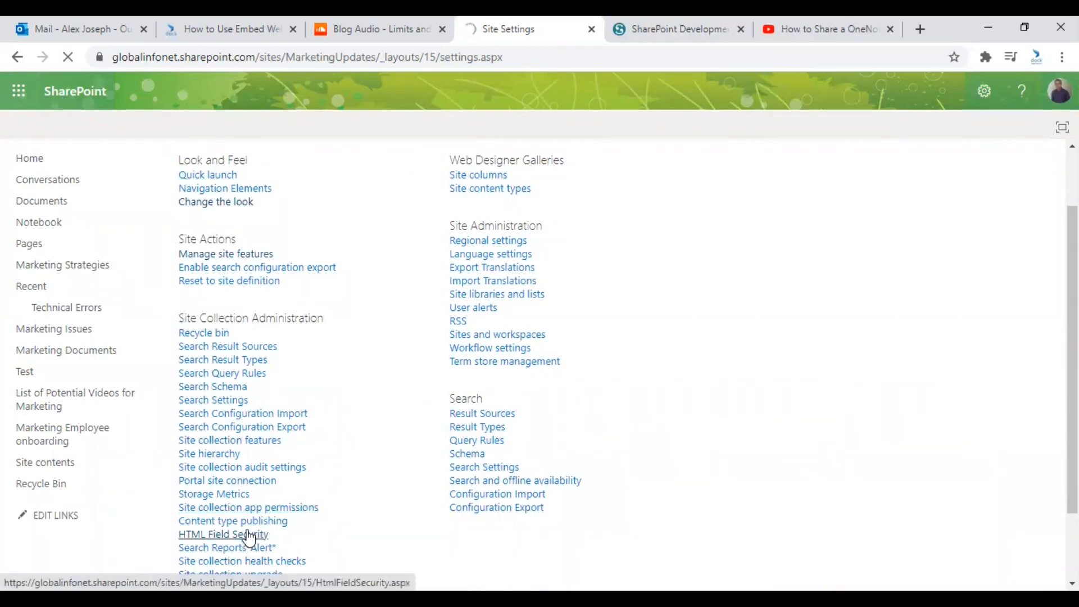
click(223, 533)
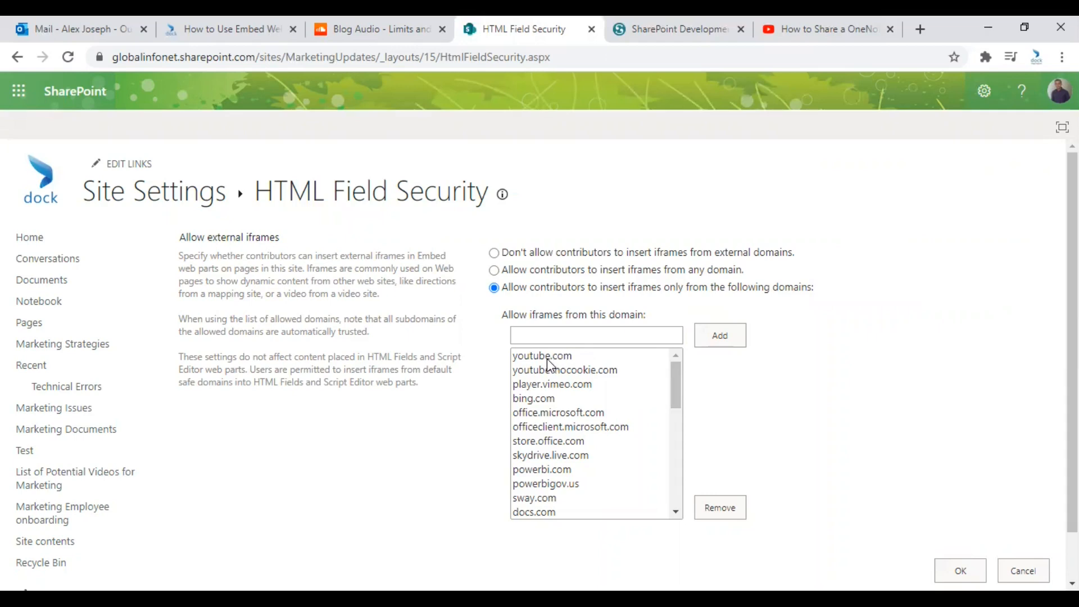
mouse_move(548, 364)
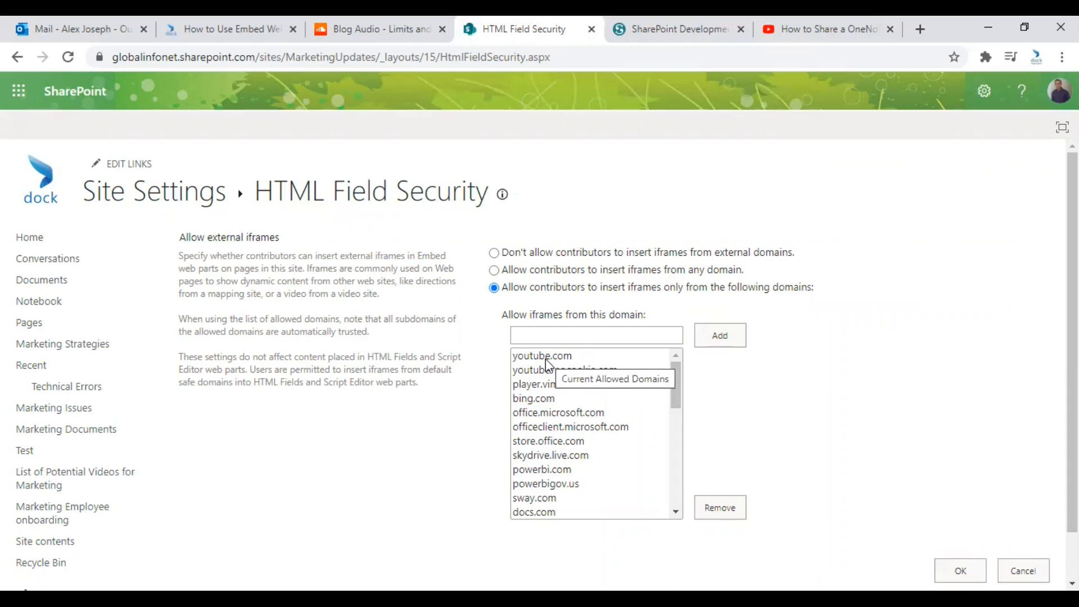
scroll(down, 3)
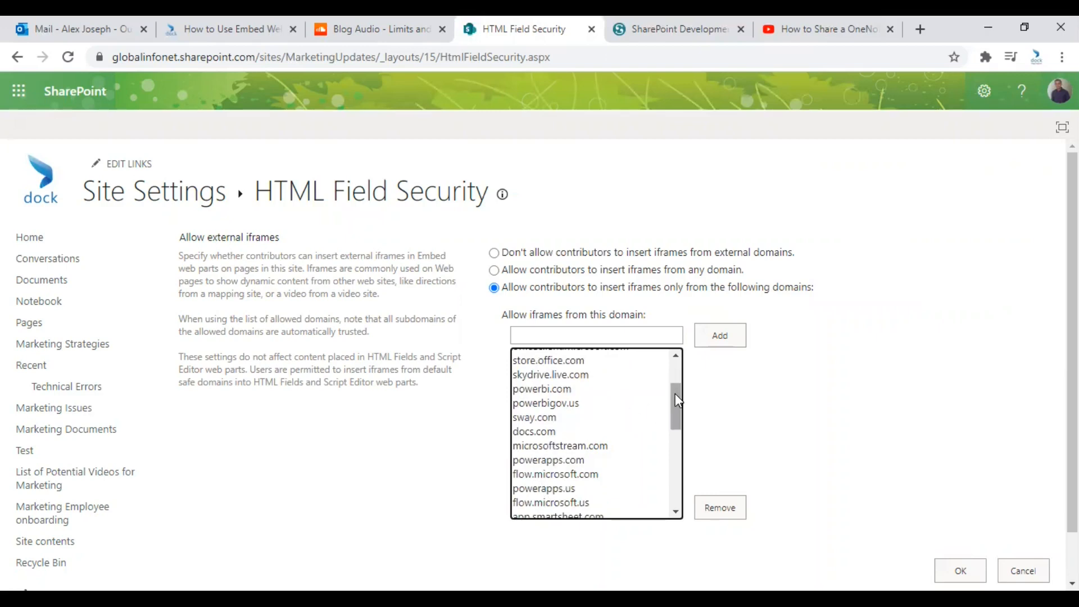
scroll(down, 3)
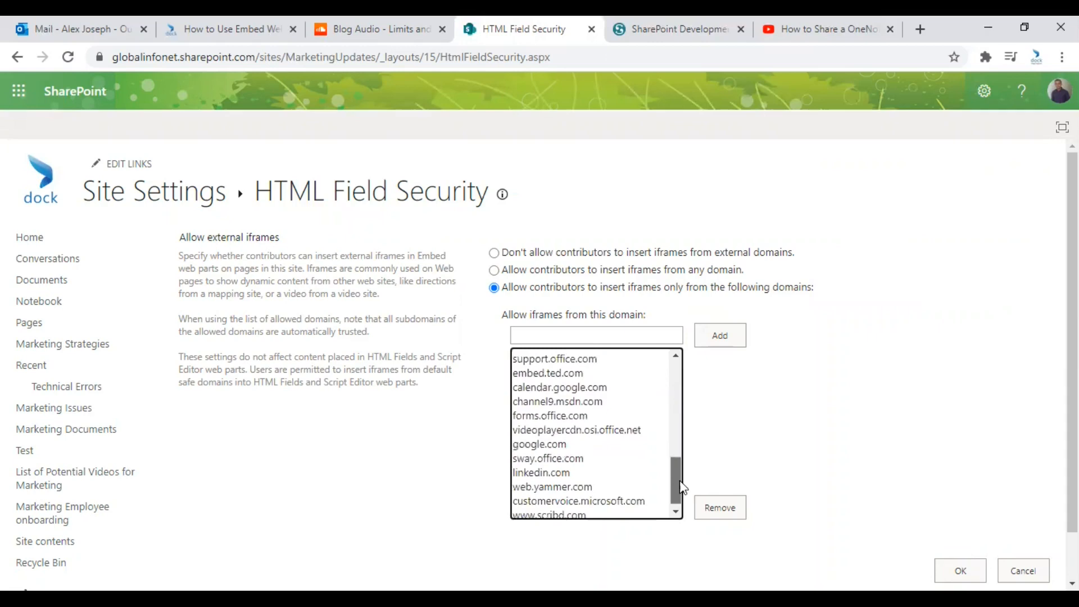
mouse_move(592, 513)
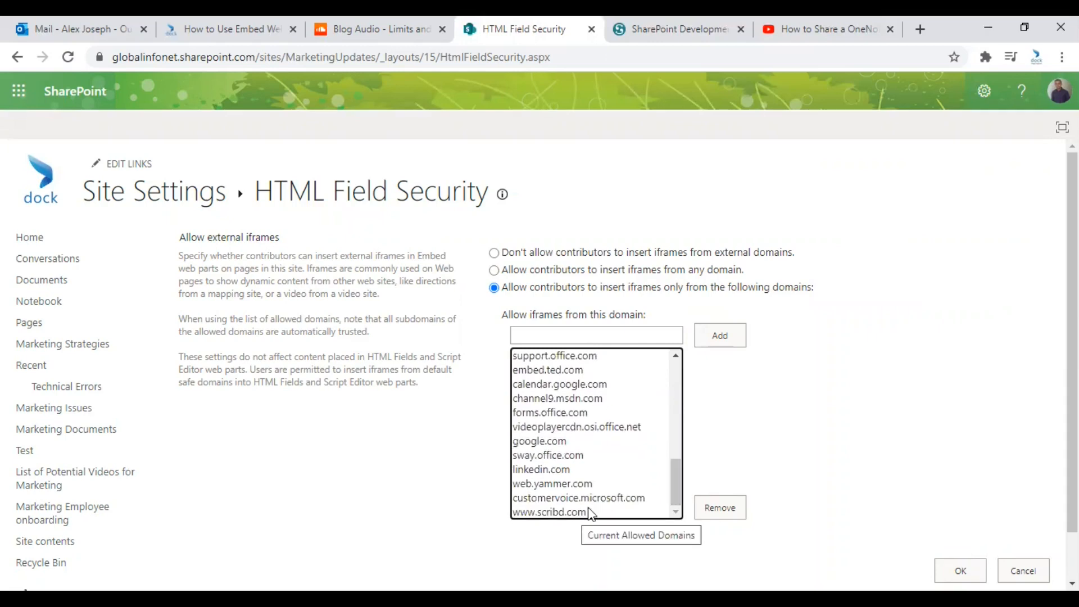
mouse_move(587, 442)
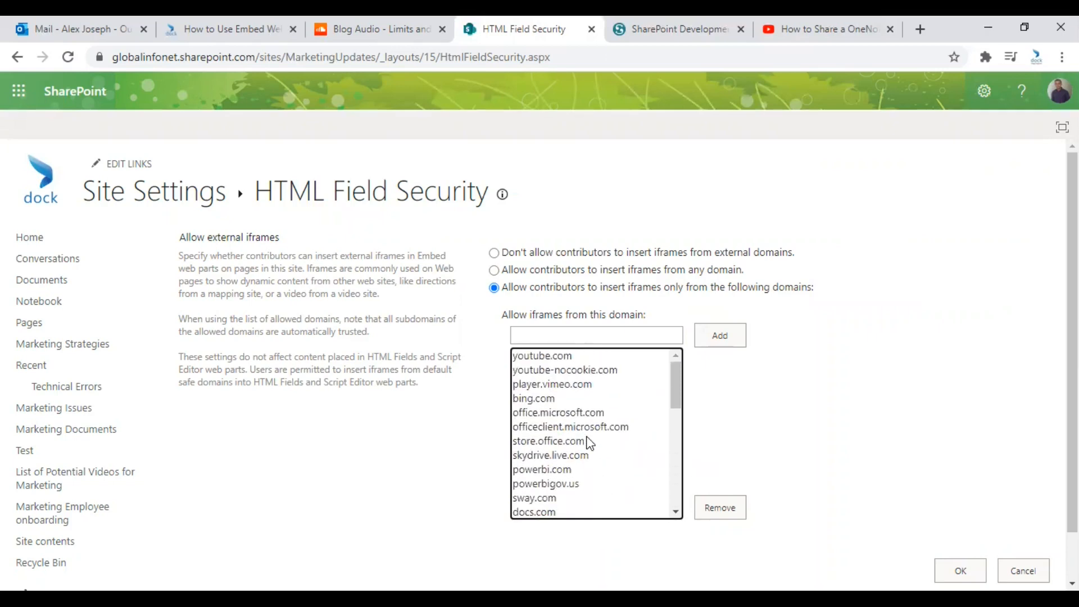
click(595, 335)
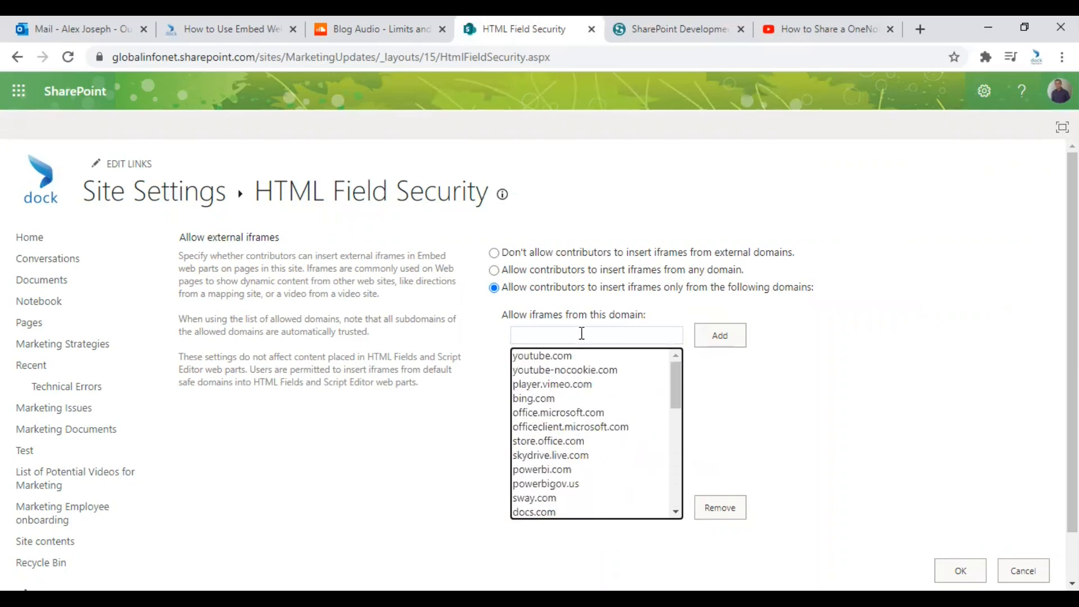
click(595, 335)
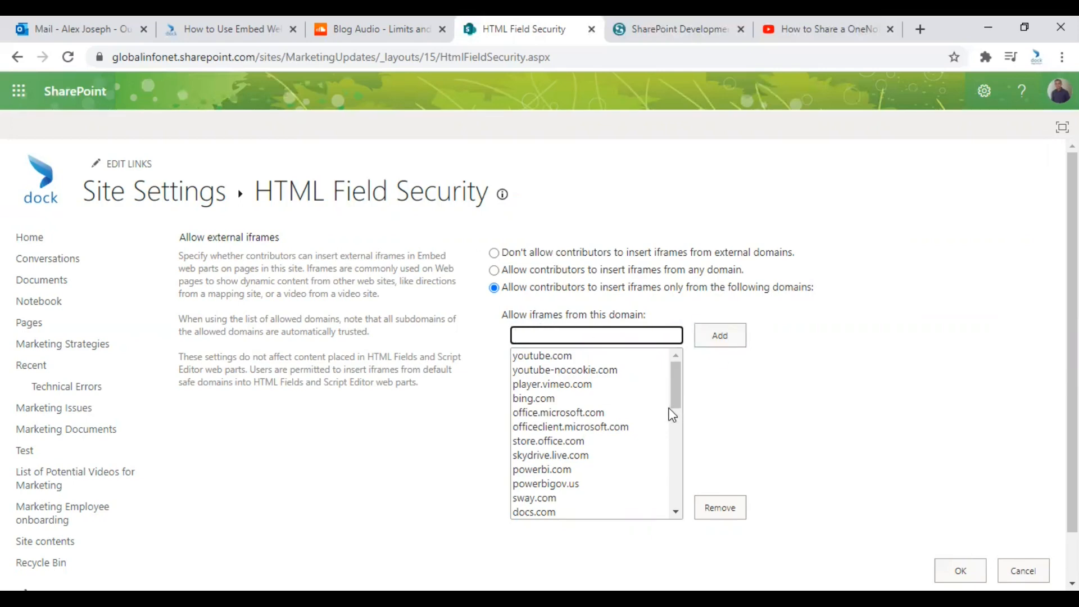
mouse_move(654, 418)
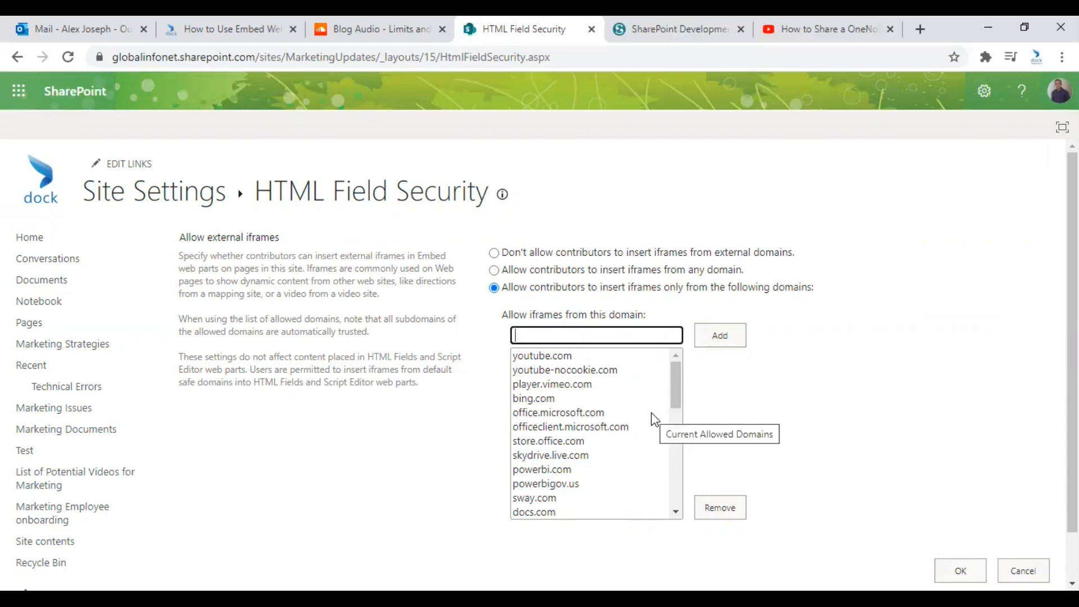
scroll(down, 3)
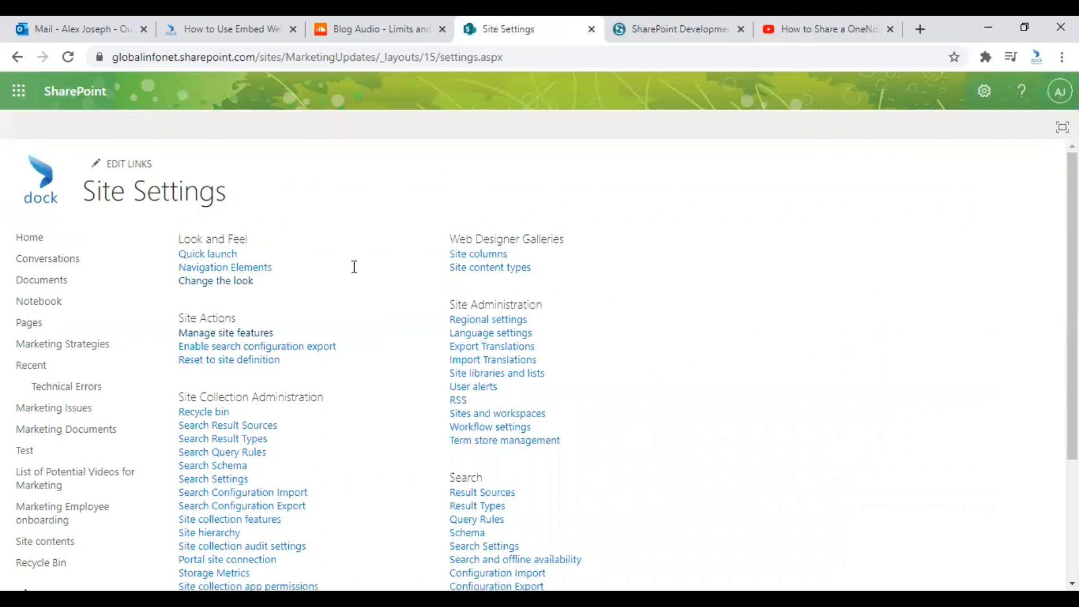
mouse_move(30, 237)
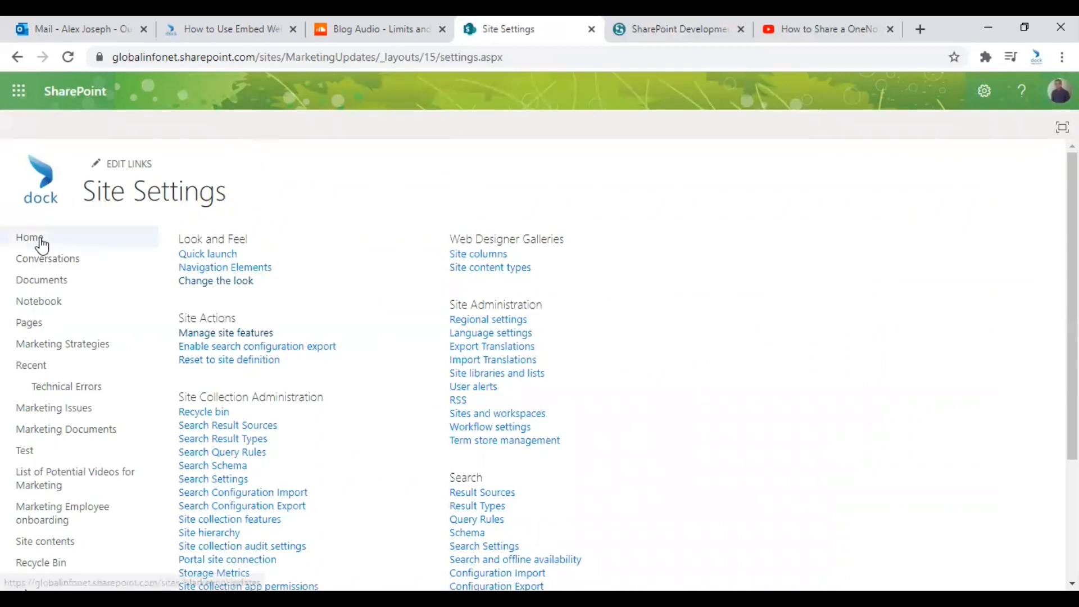
Return to the Marketing Updates home page, then show the Embed web part blog article.
click(29, 237)
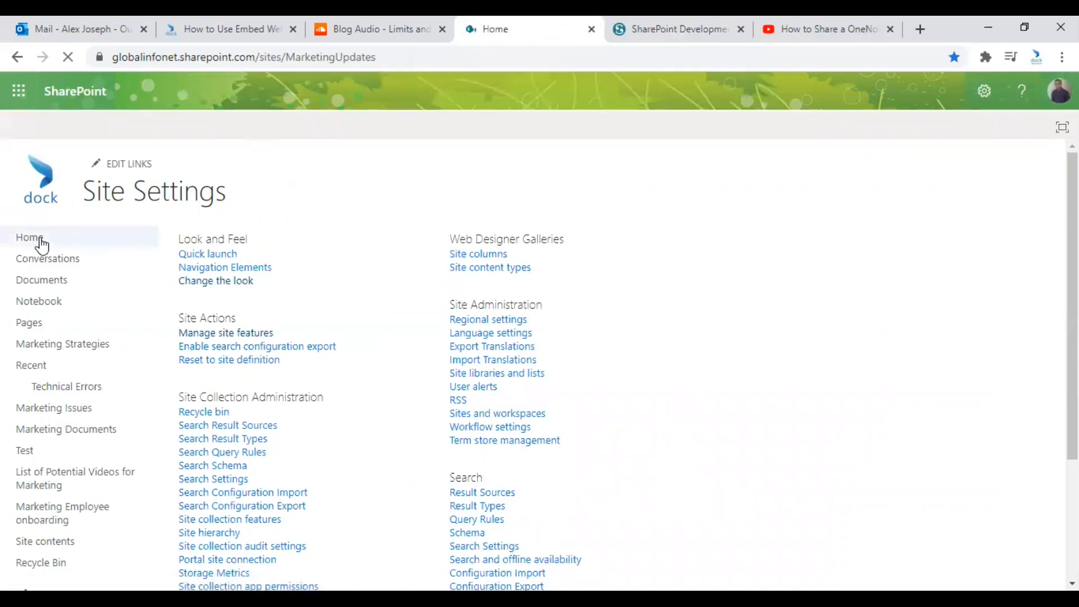
click(29, 237)
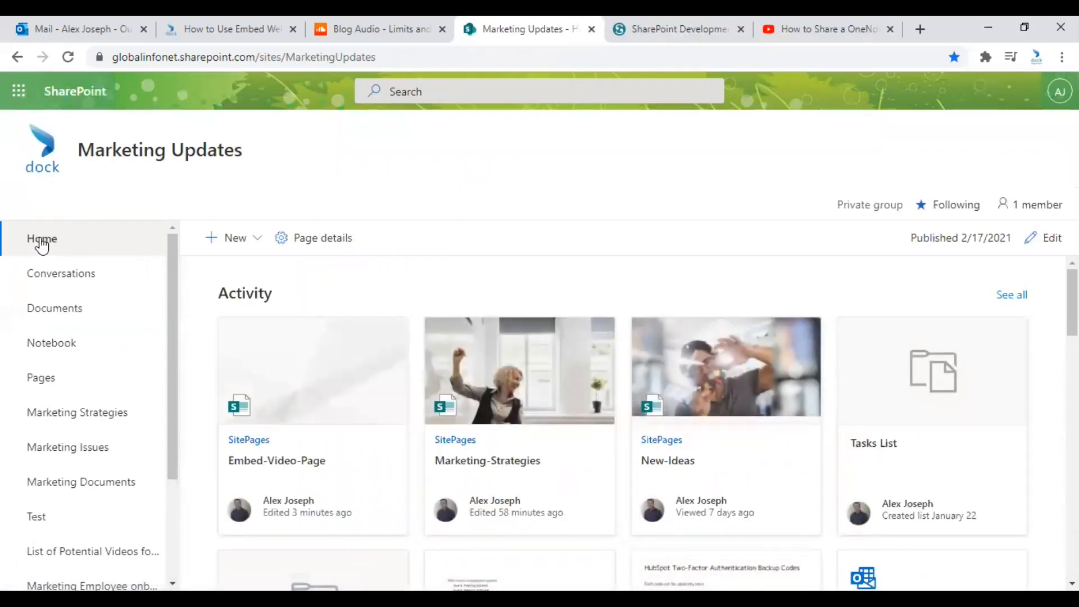
click(230, 29)
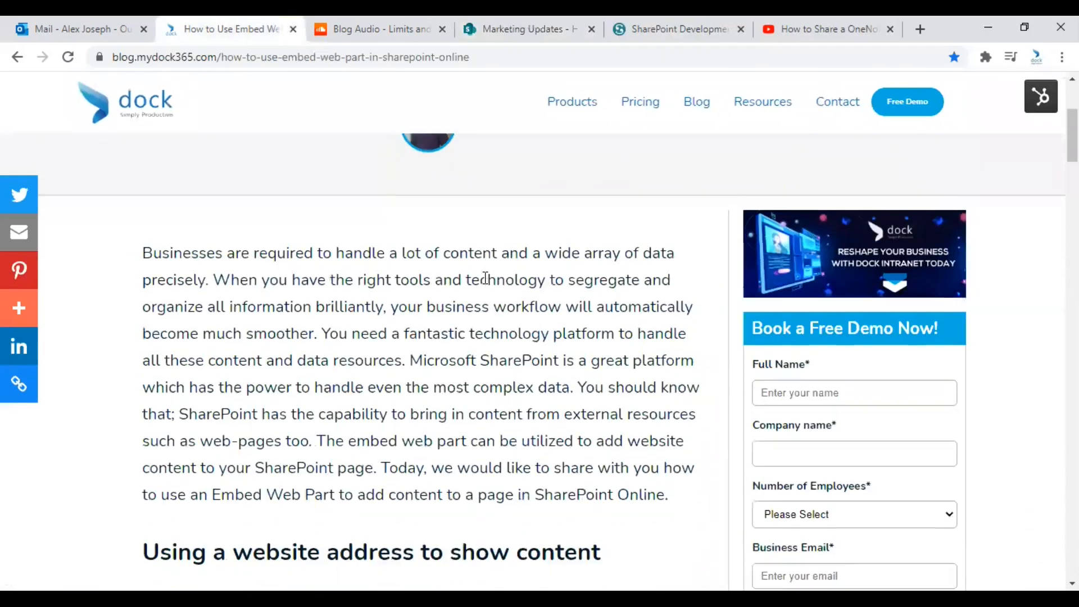
scroll(down, 3)
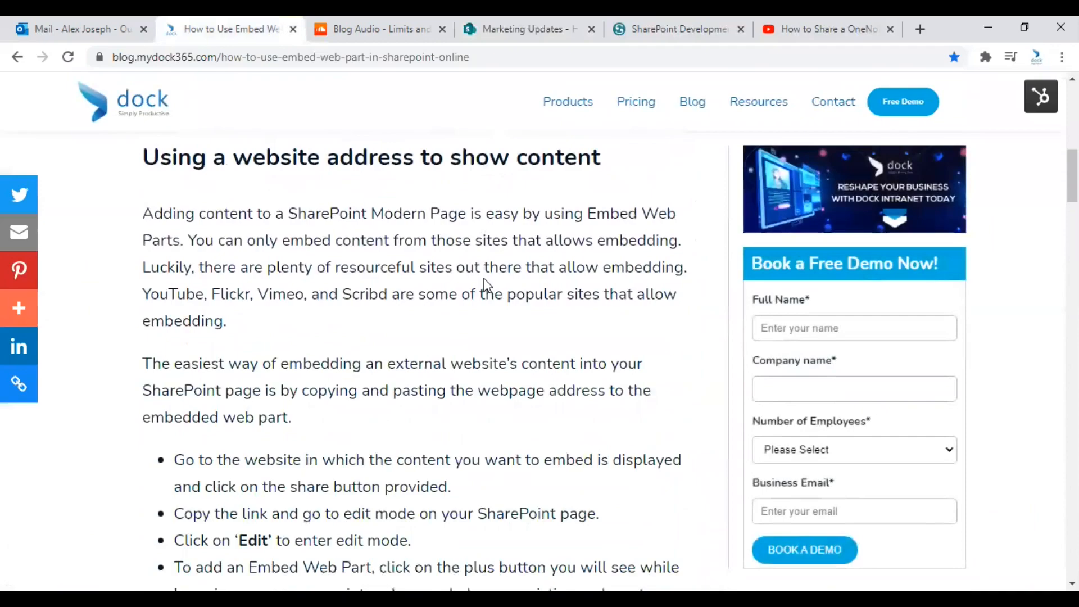
scroll(down, 3)
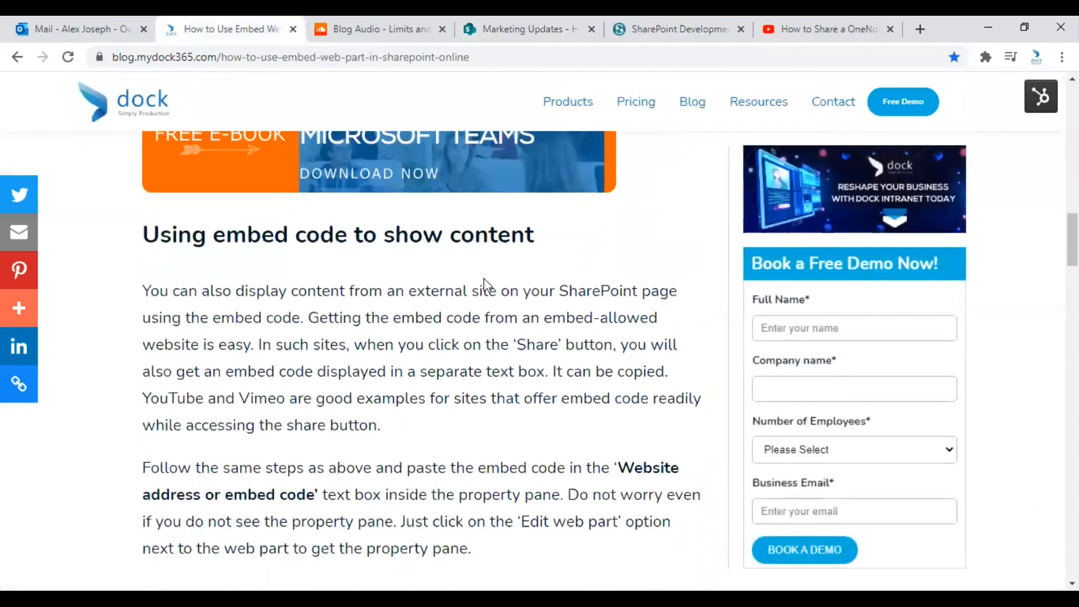
scroll(down, 3)
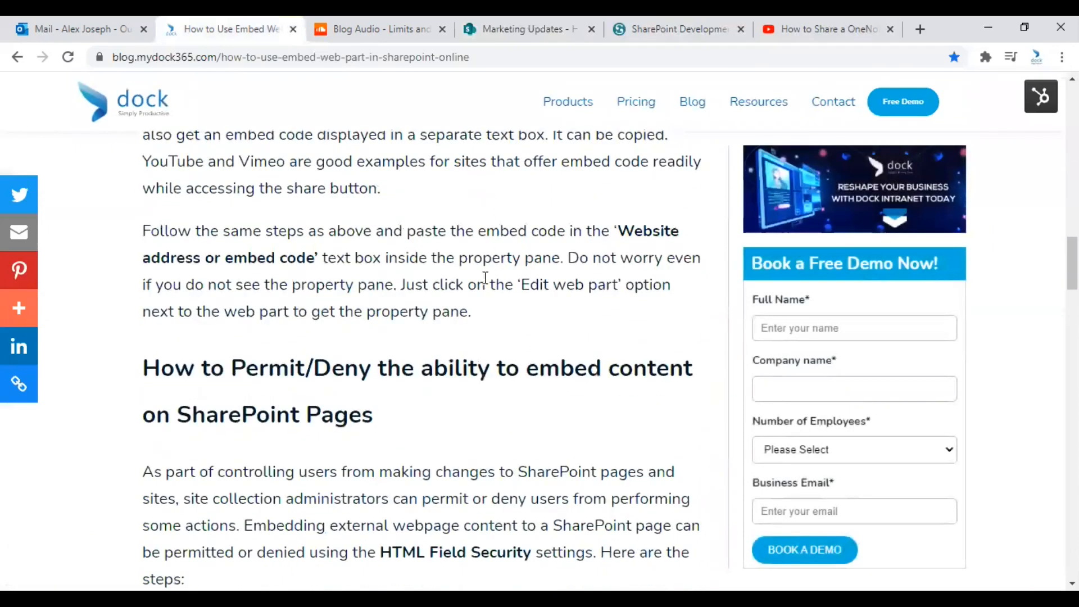
scroll(down, 3)
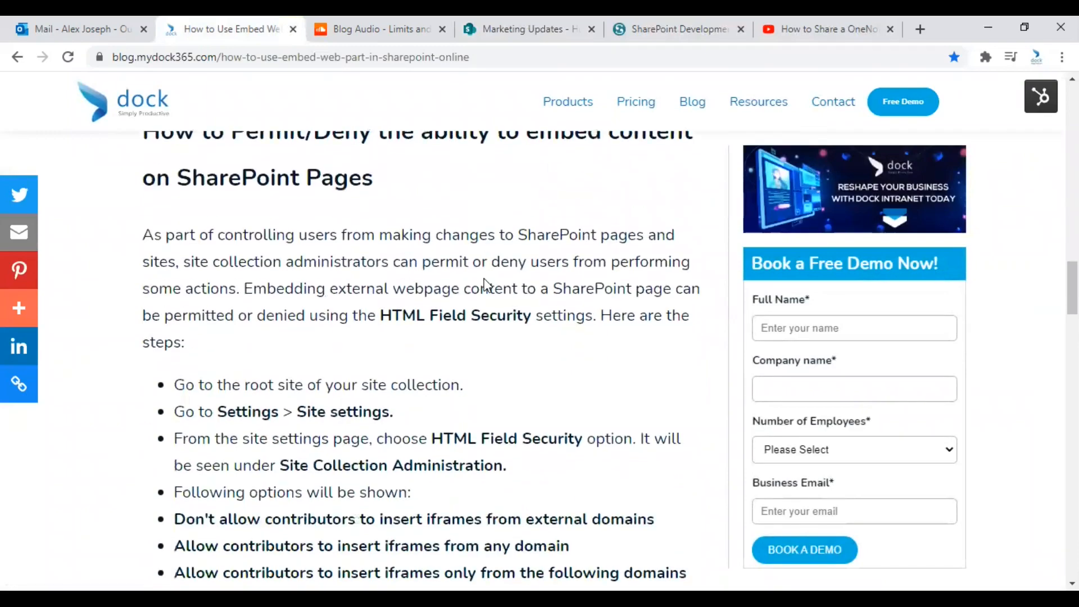
scroll(down, 3)
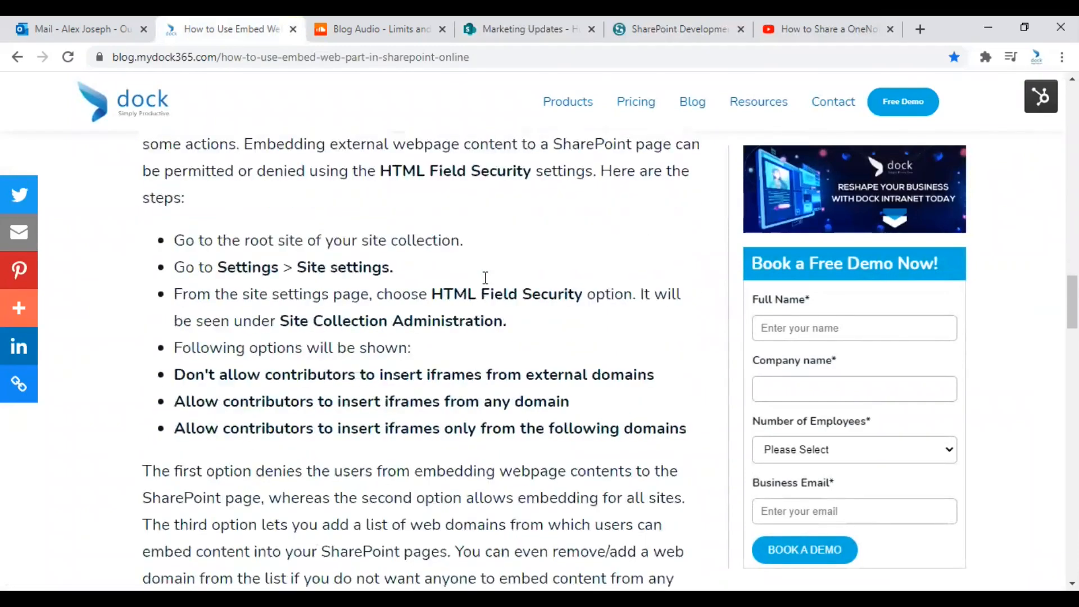
scroll(down, 3)
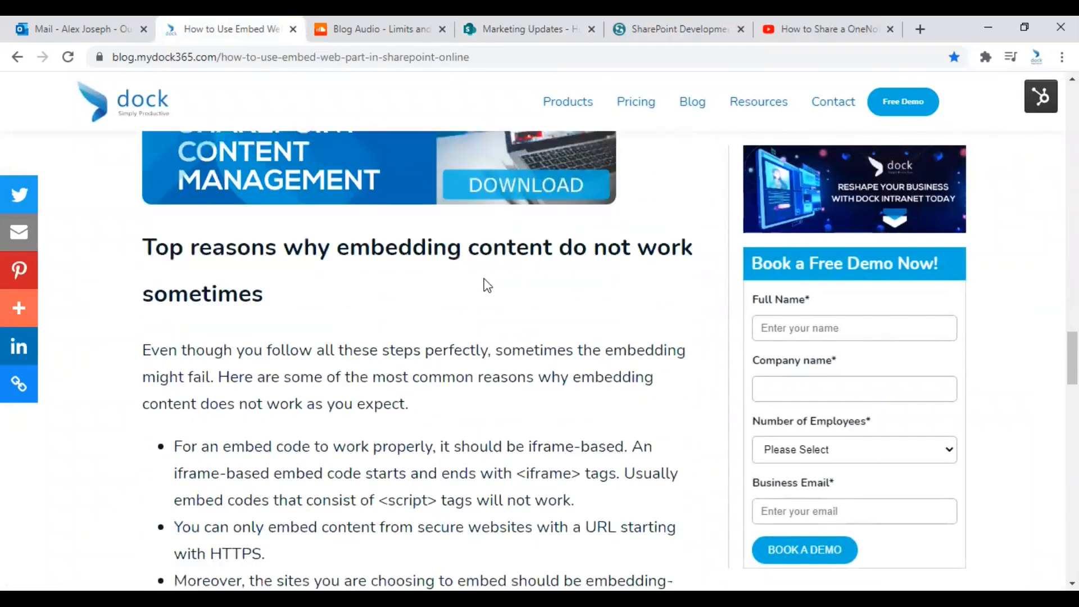
scroll(down, 3)
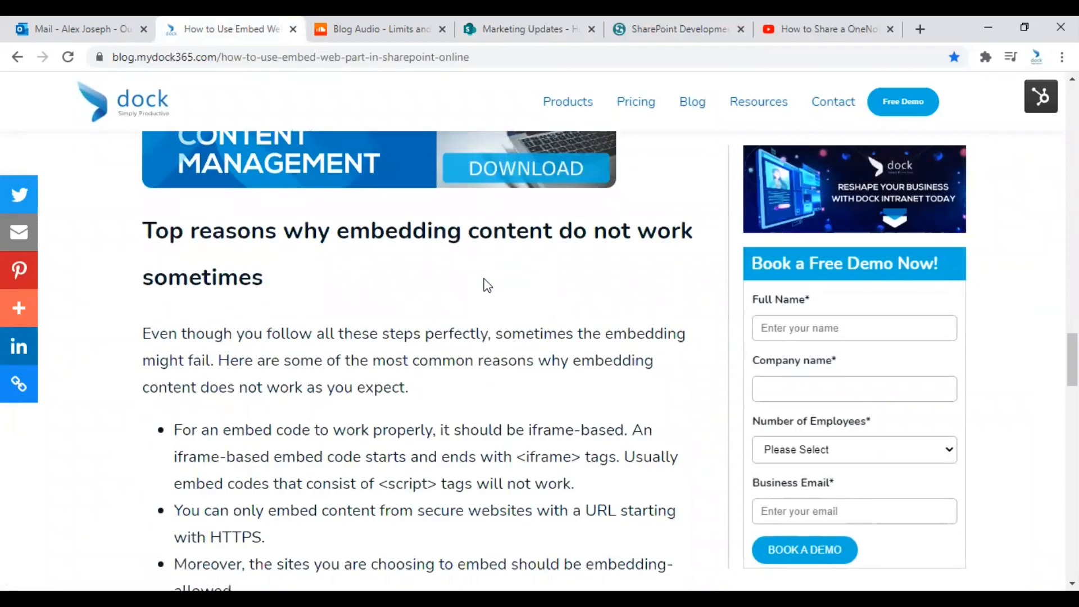
scroll(down, 3)
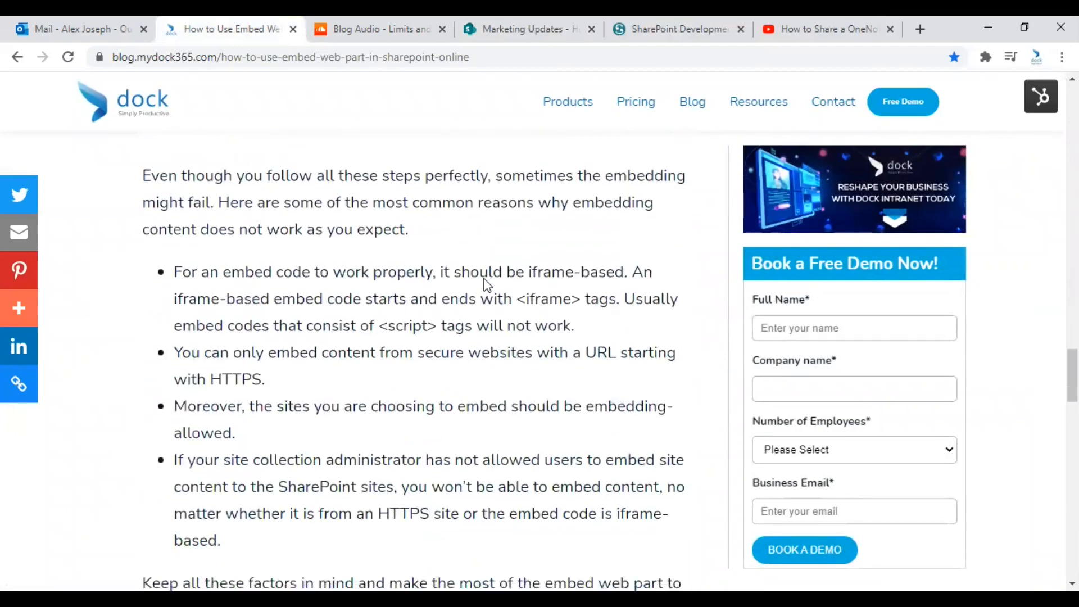
scroll(up, 3)
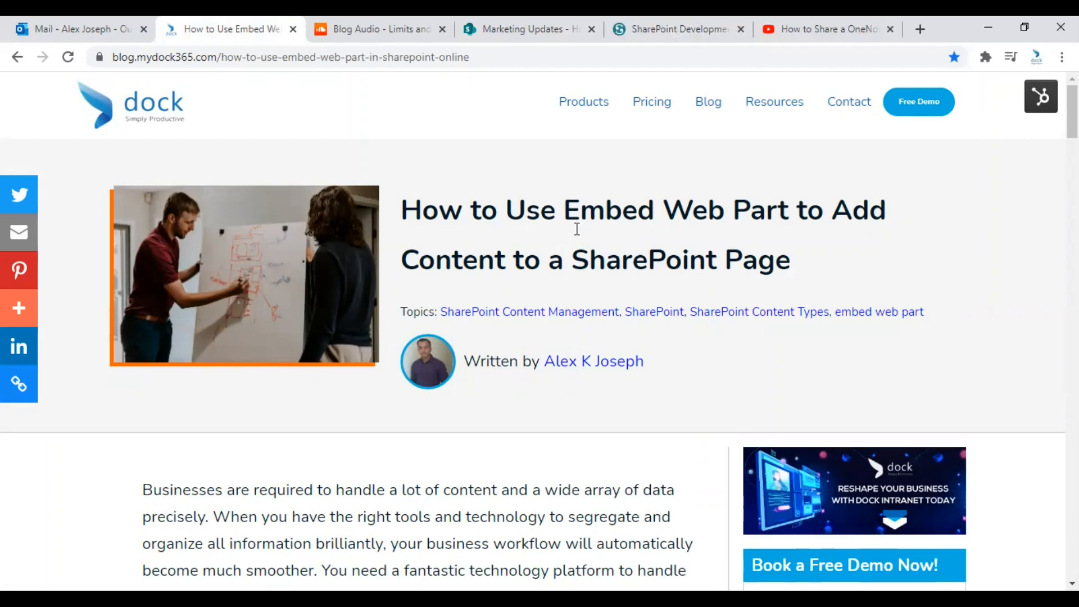